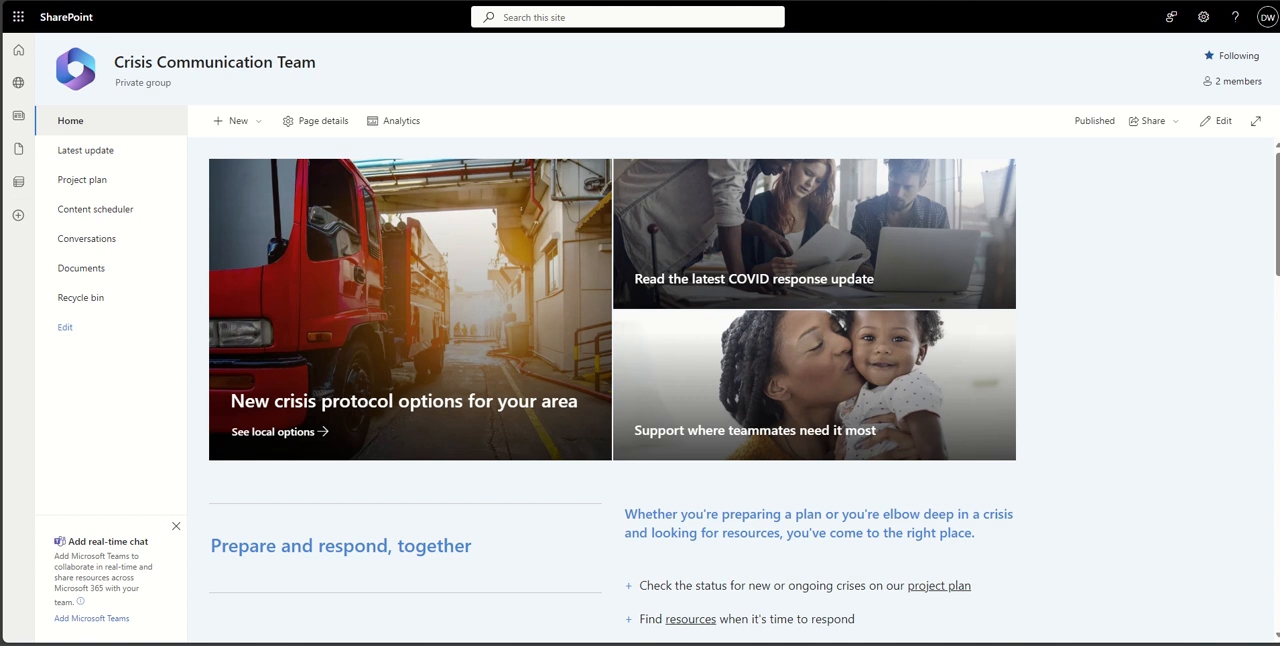
Scroll past the hero images and Policies and procedures to Connect with the team.
scroll(down, 3)
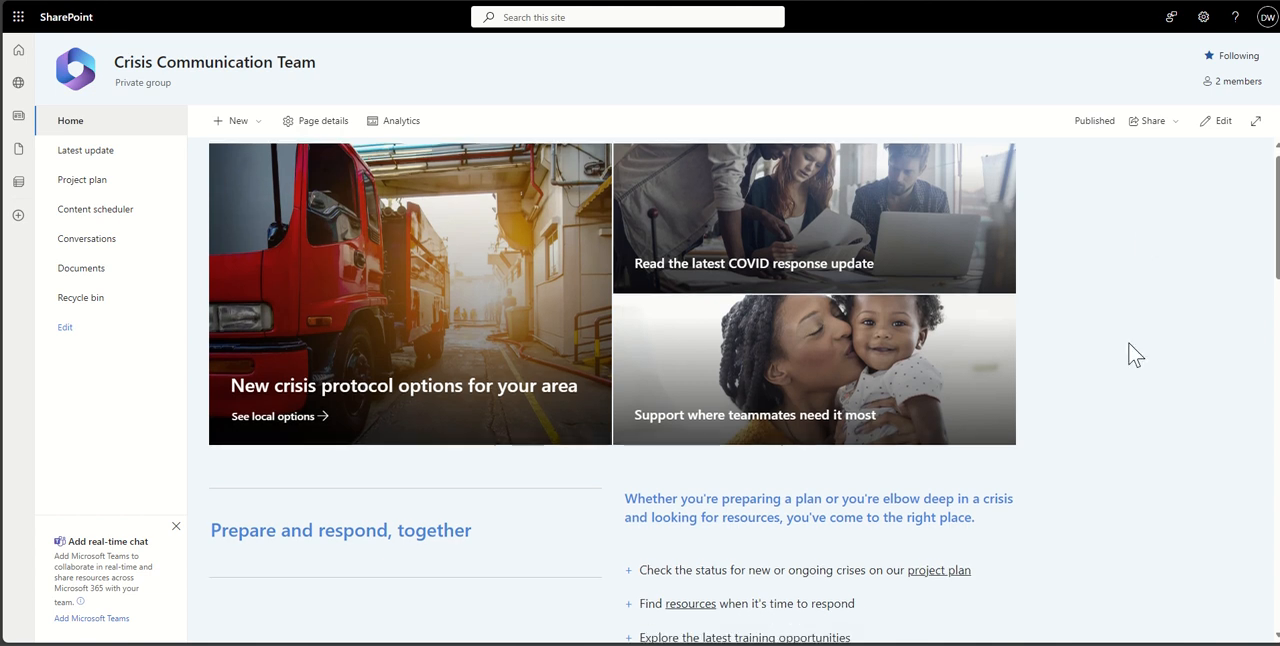
scroll(down, 3)
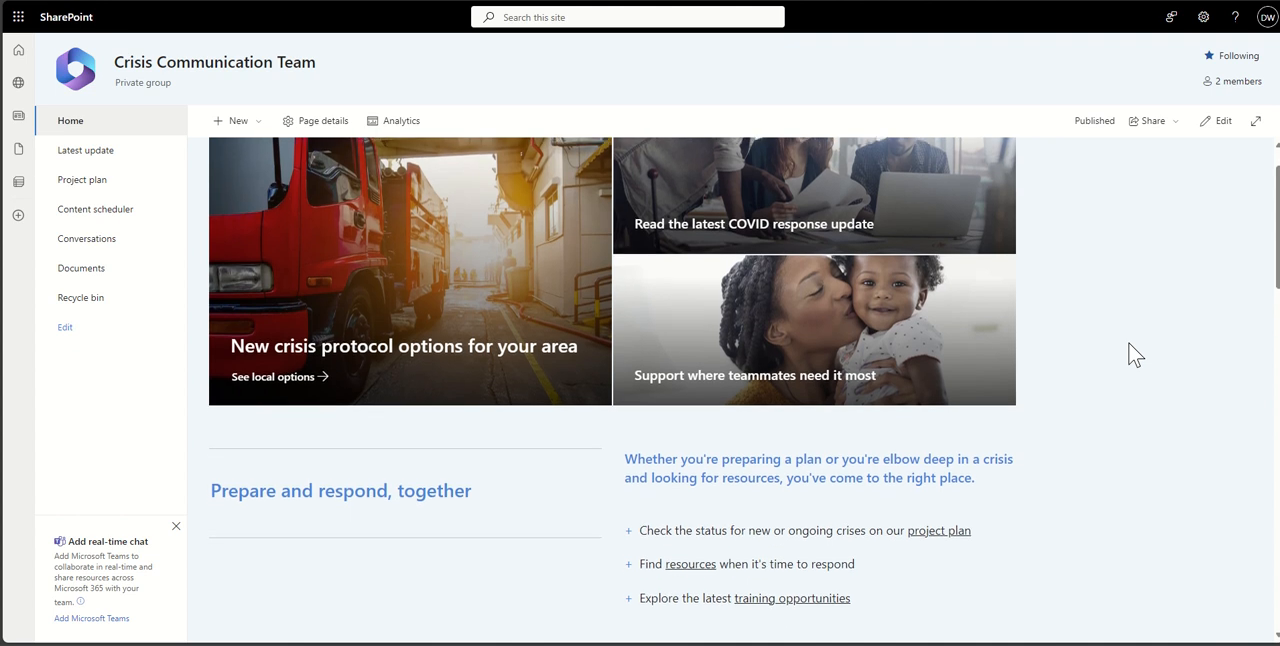
scroll(down, 3)
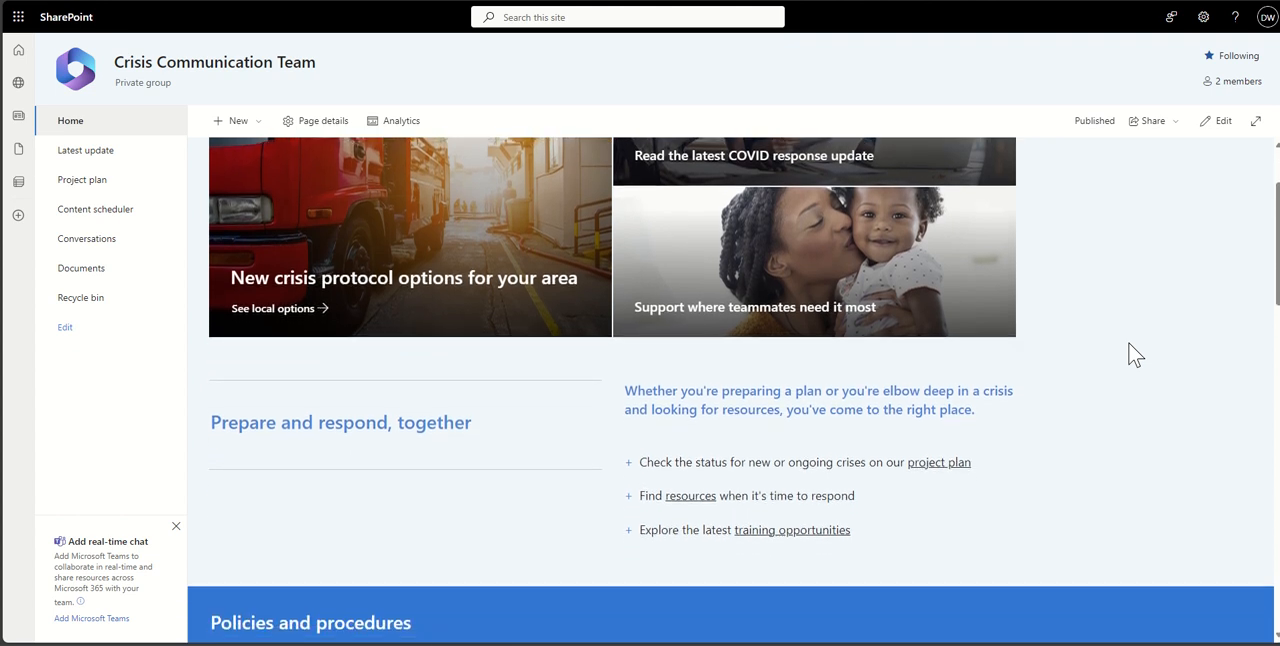
scroll(down, 3)
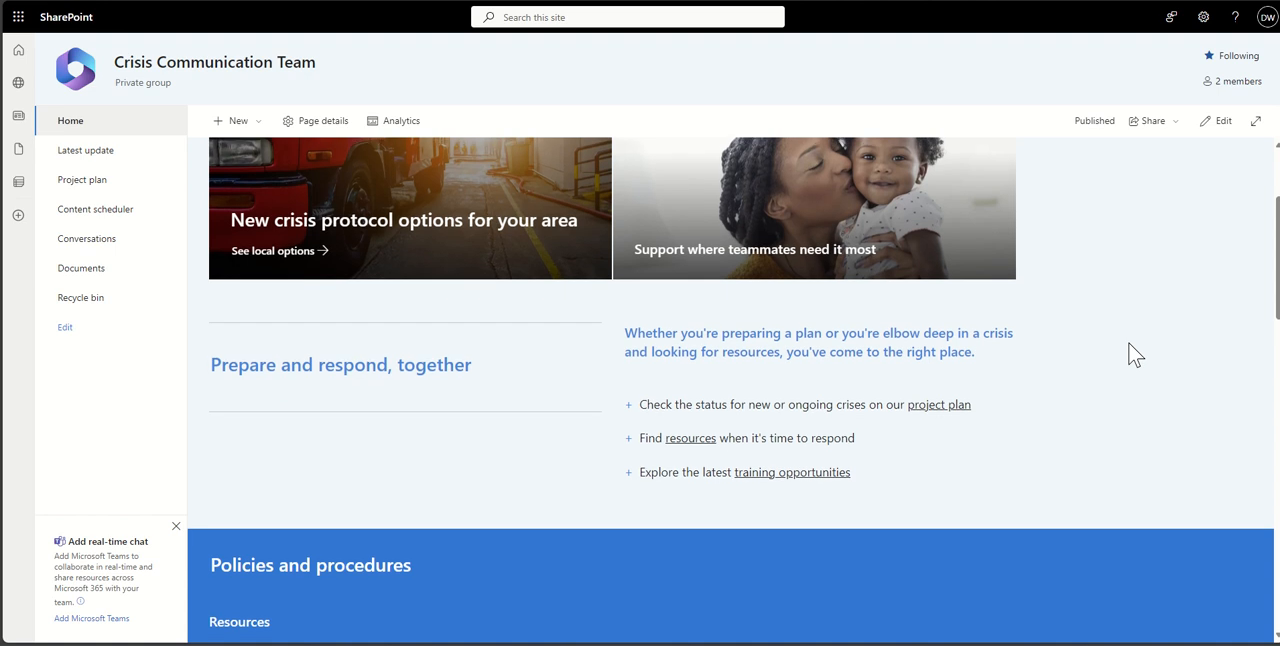
scroll(down, 3)
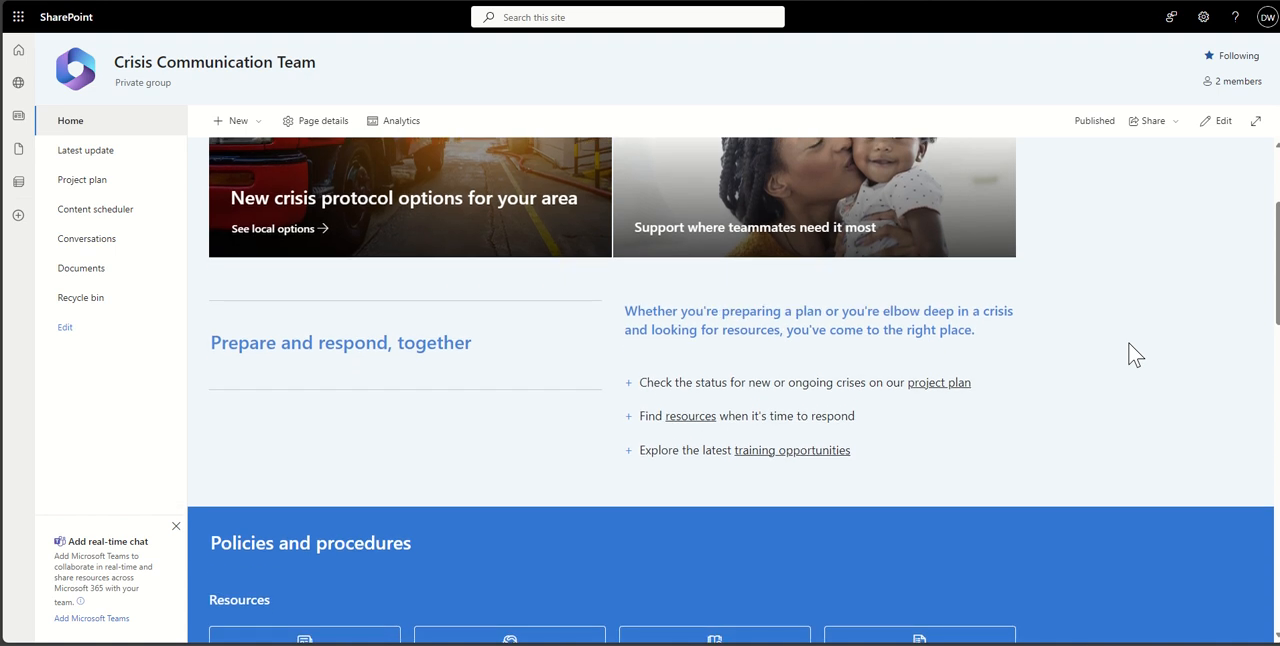
scroll(down, 3)
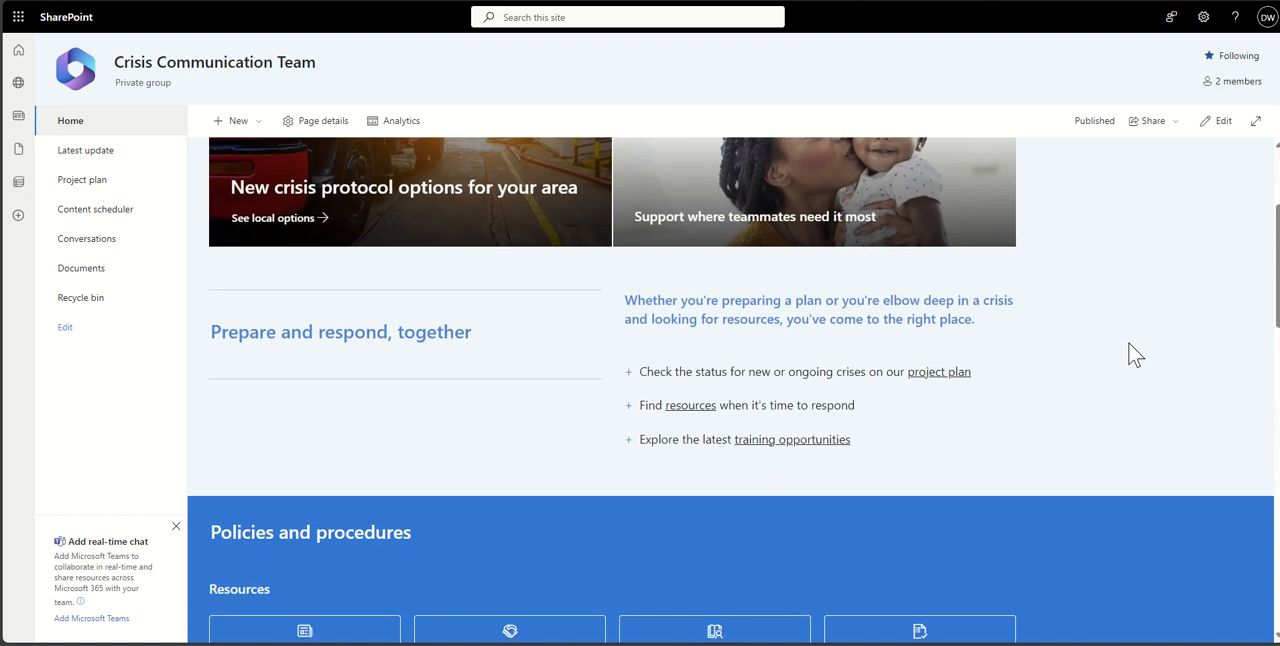
scroll(down, 3)
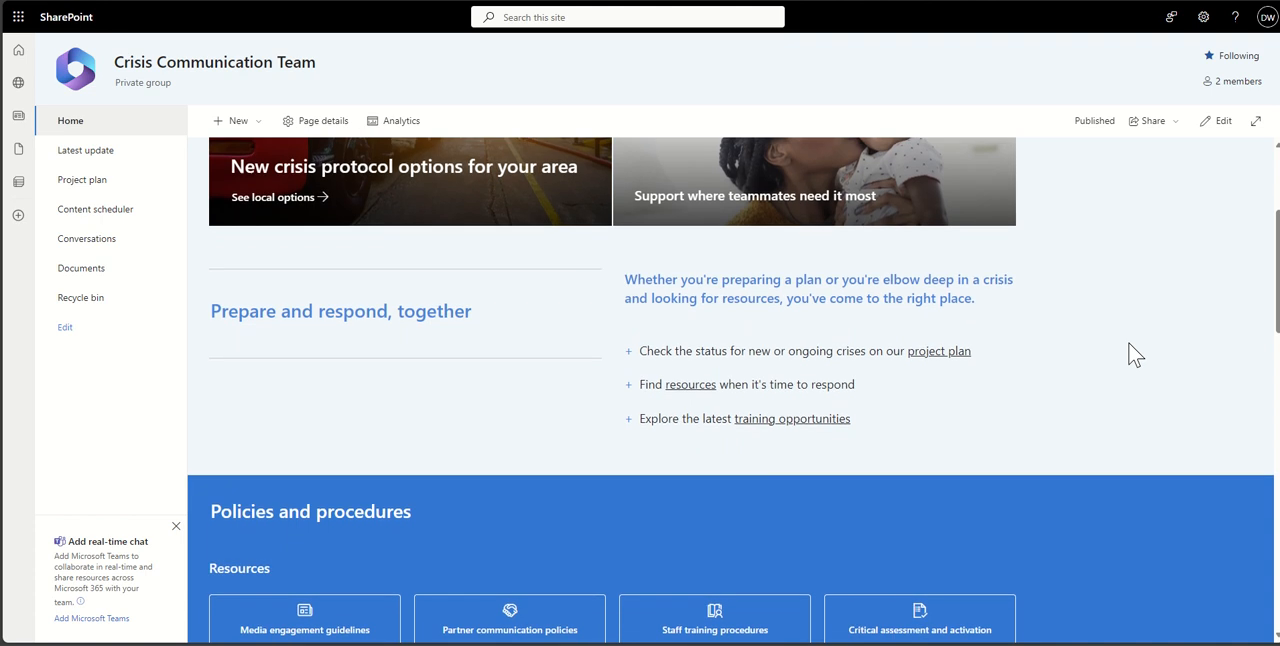
scroll(down, 3)
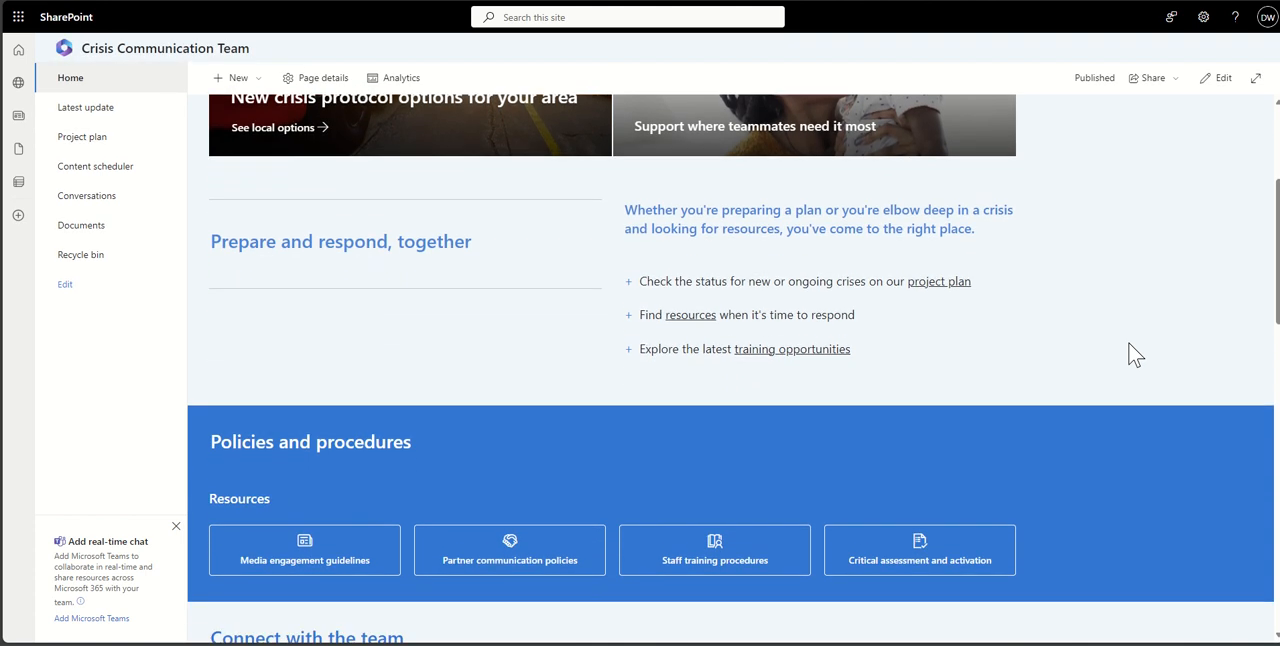
scroll(down, 3)
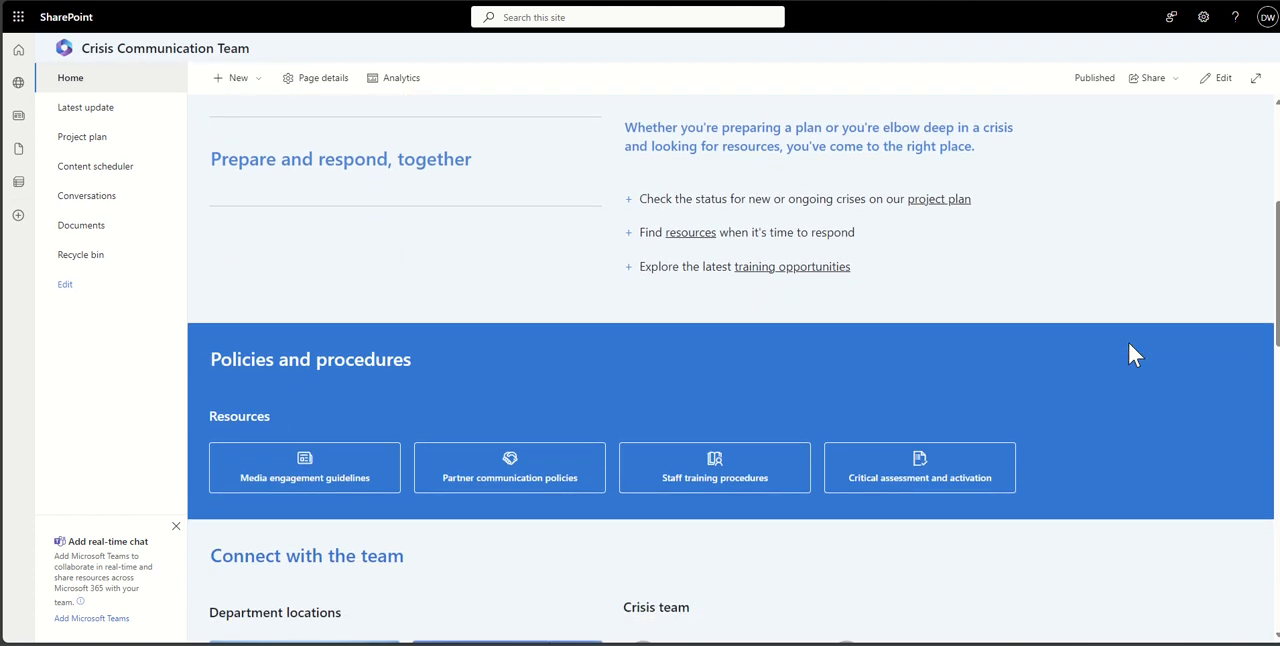
scroll(down, 3)
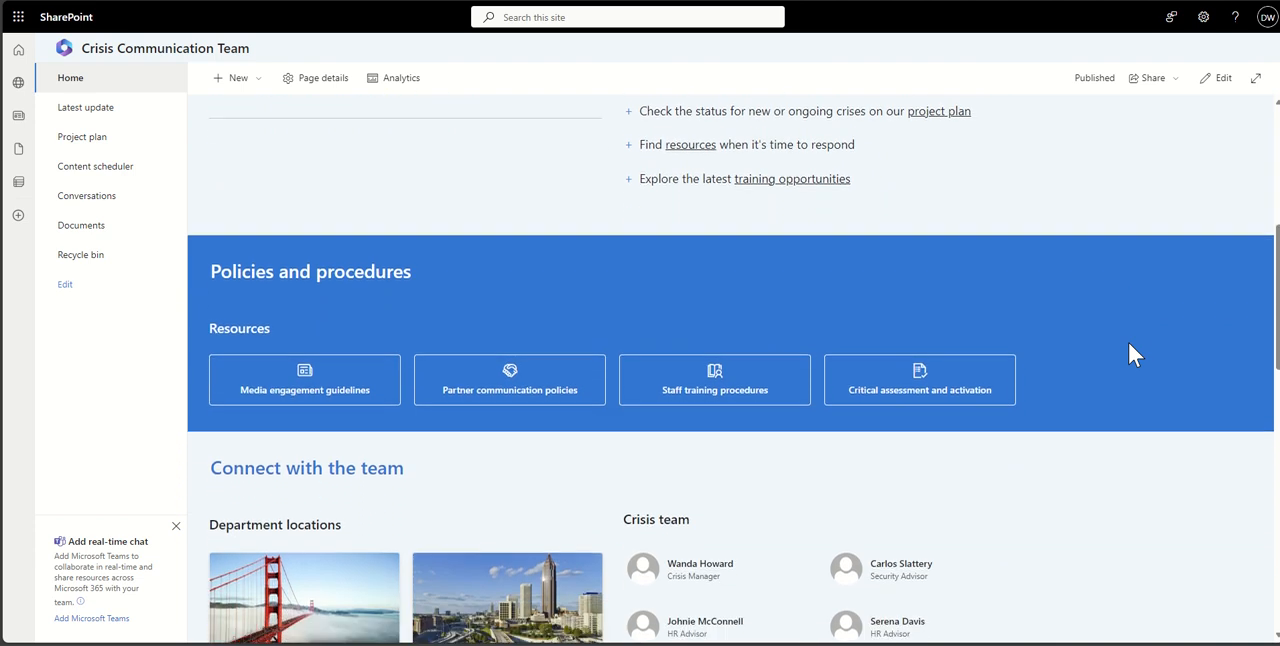
scroll(down, 3)
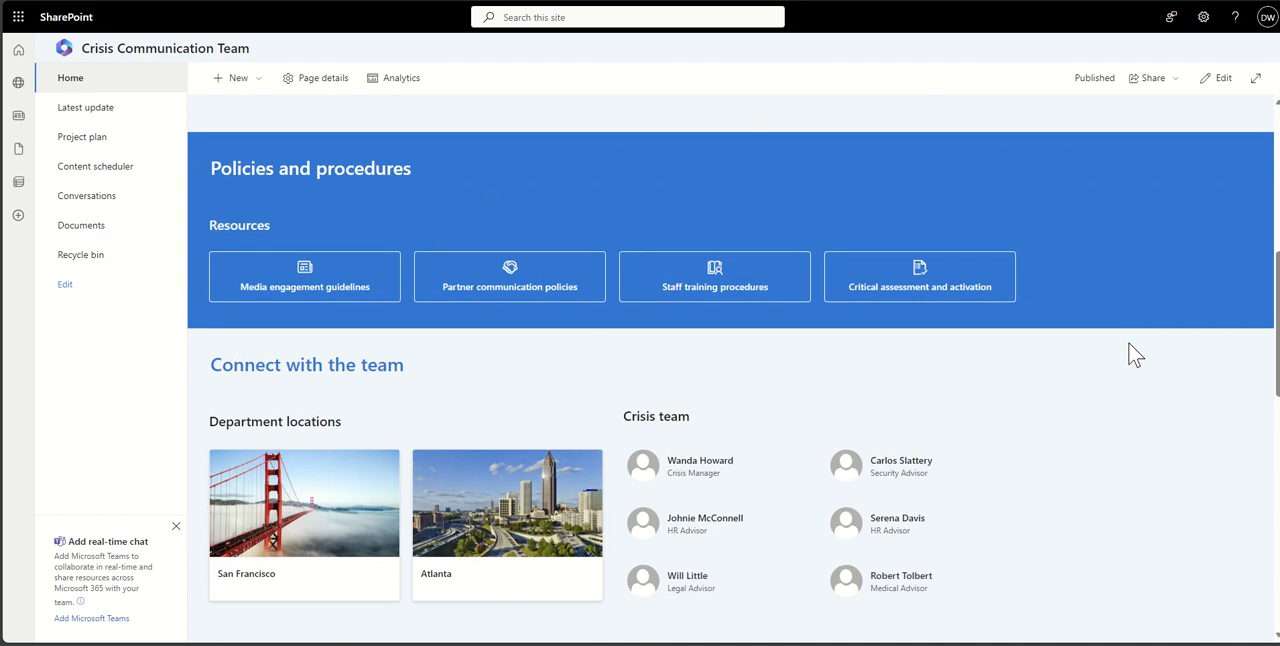
scroll(down, 3)
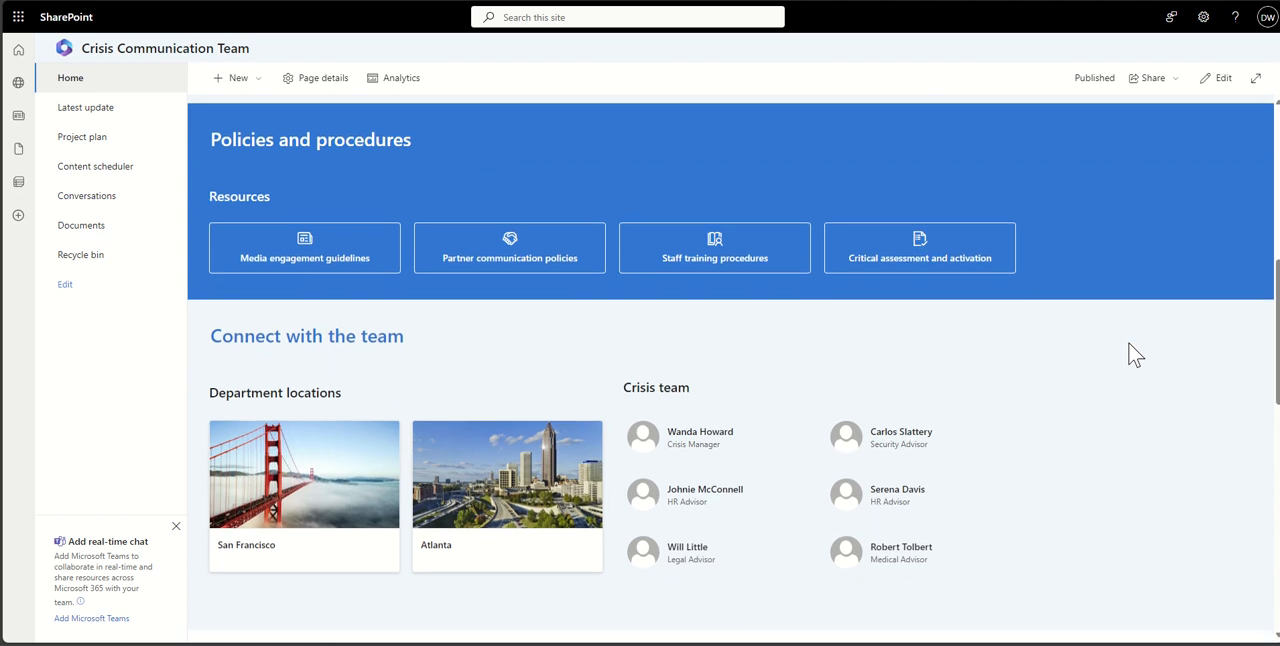
scroll(down, 3)
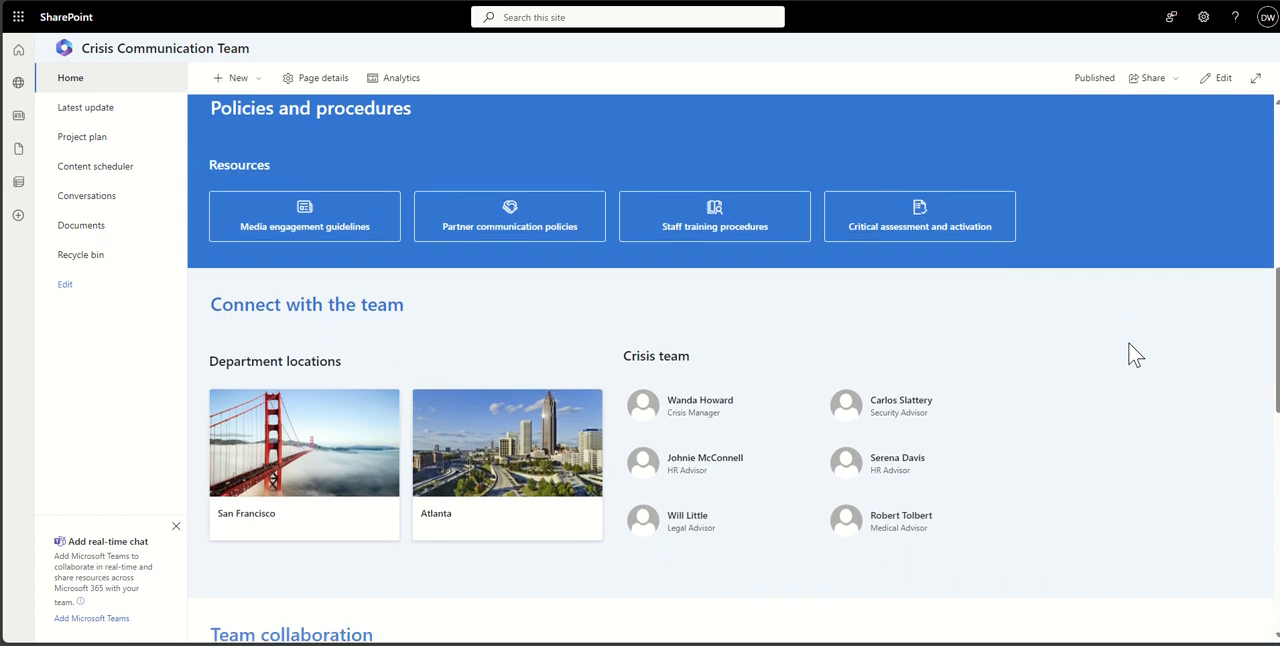
scroll(down, 3)
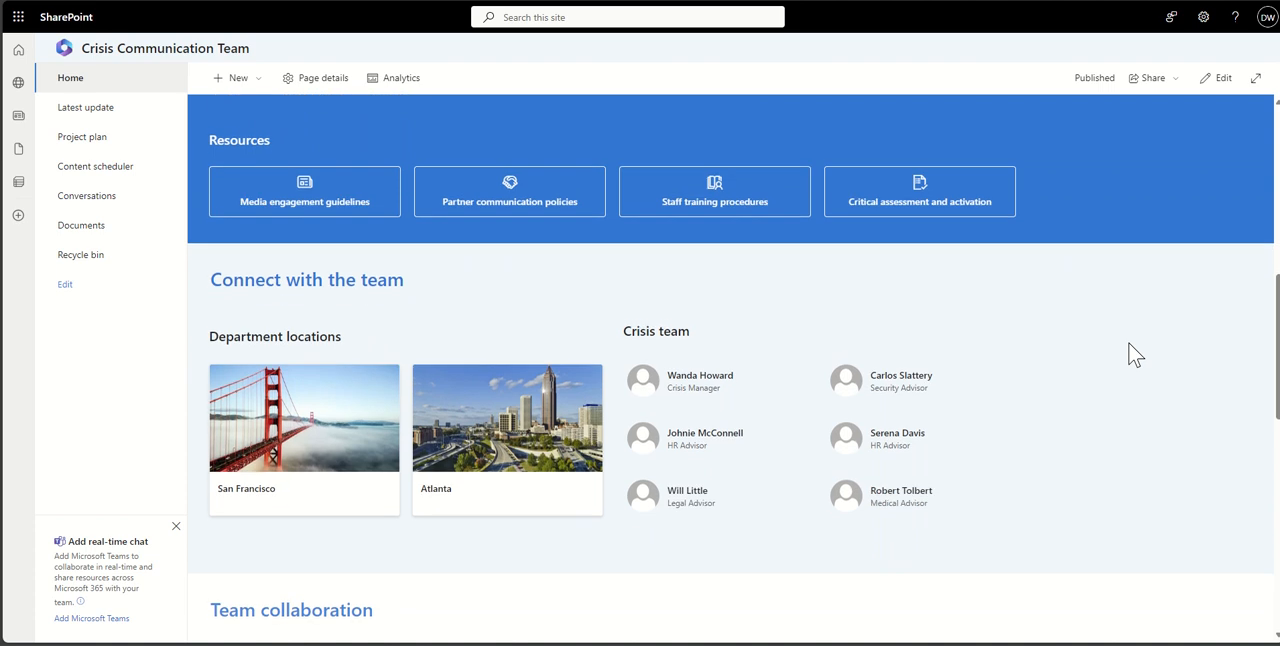
scroll(down, 3)
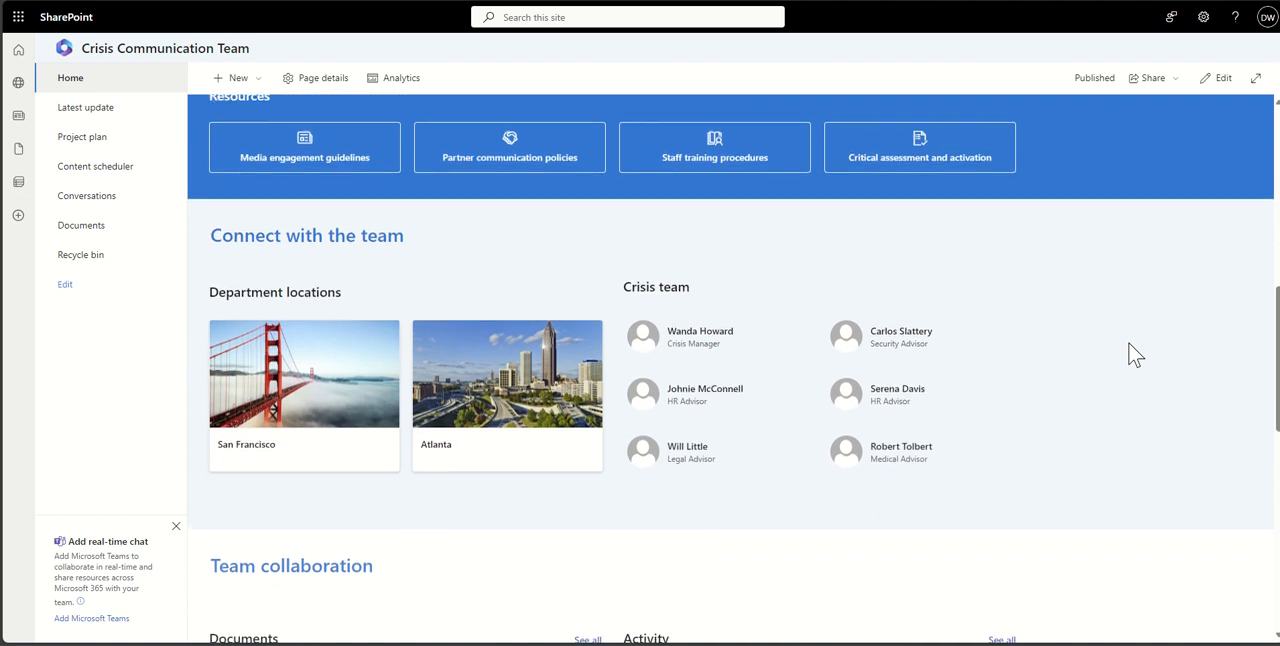
Scroll past the Documents and Activity sections down to Helpful resources.
scroll(down, 3)
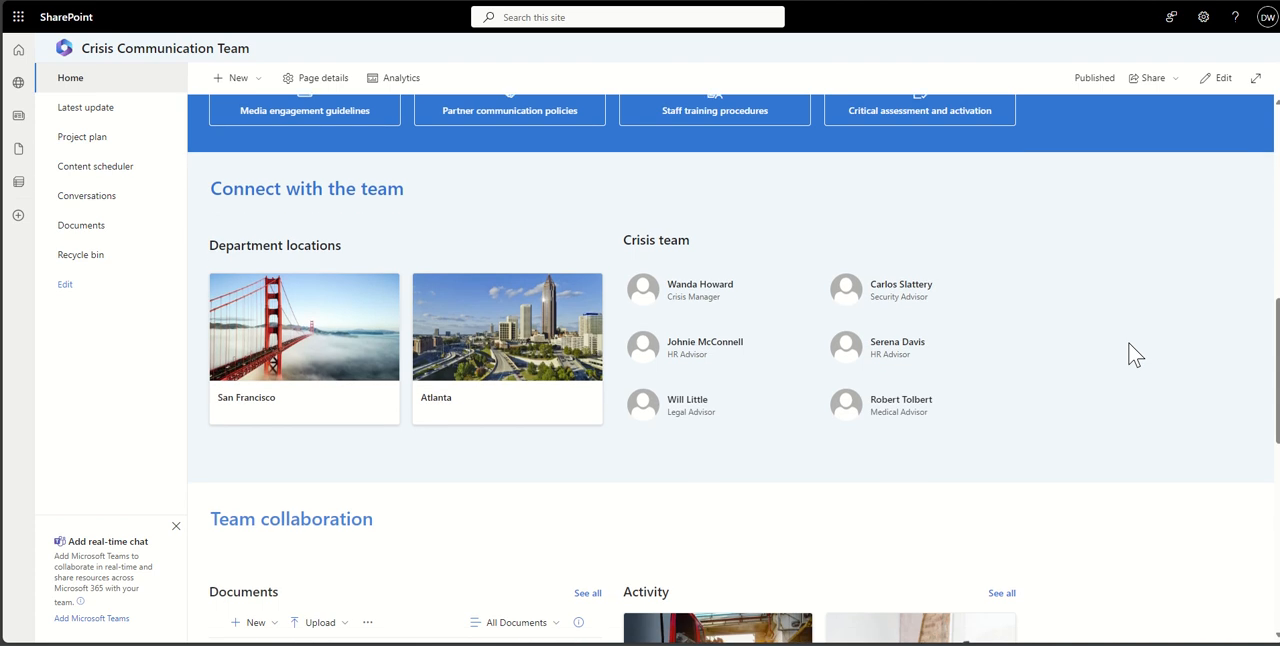
scroll(down, 3)
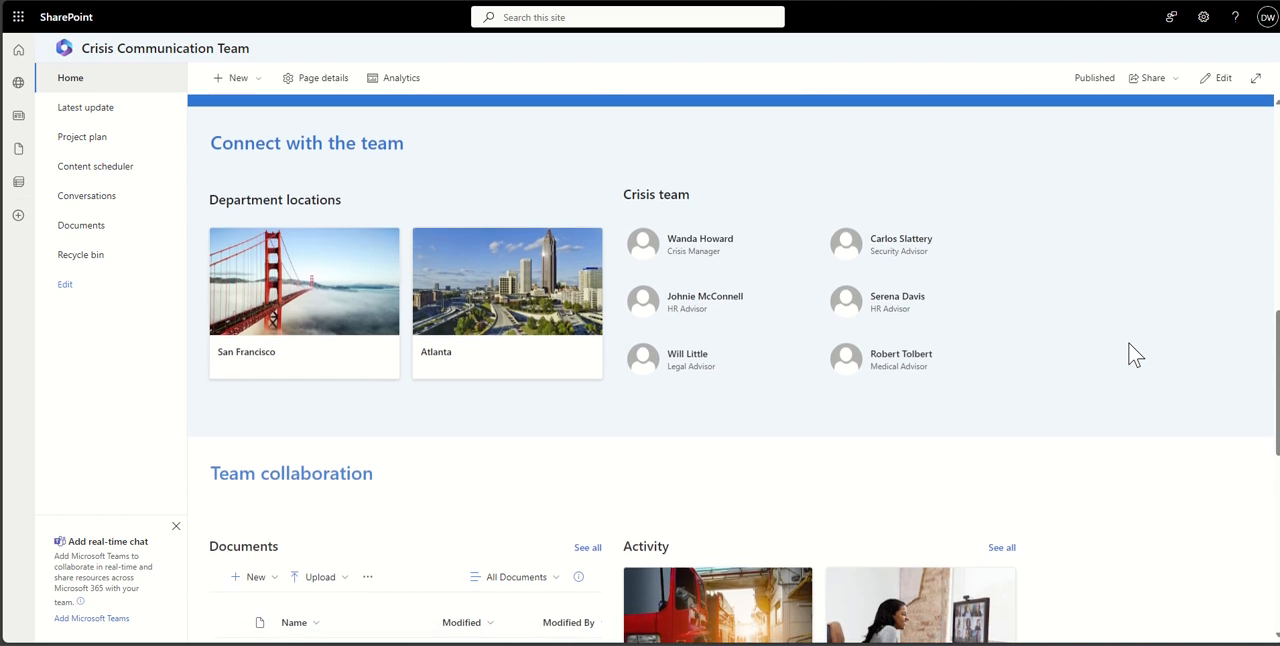
scroll(down, 3)
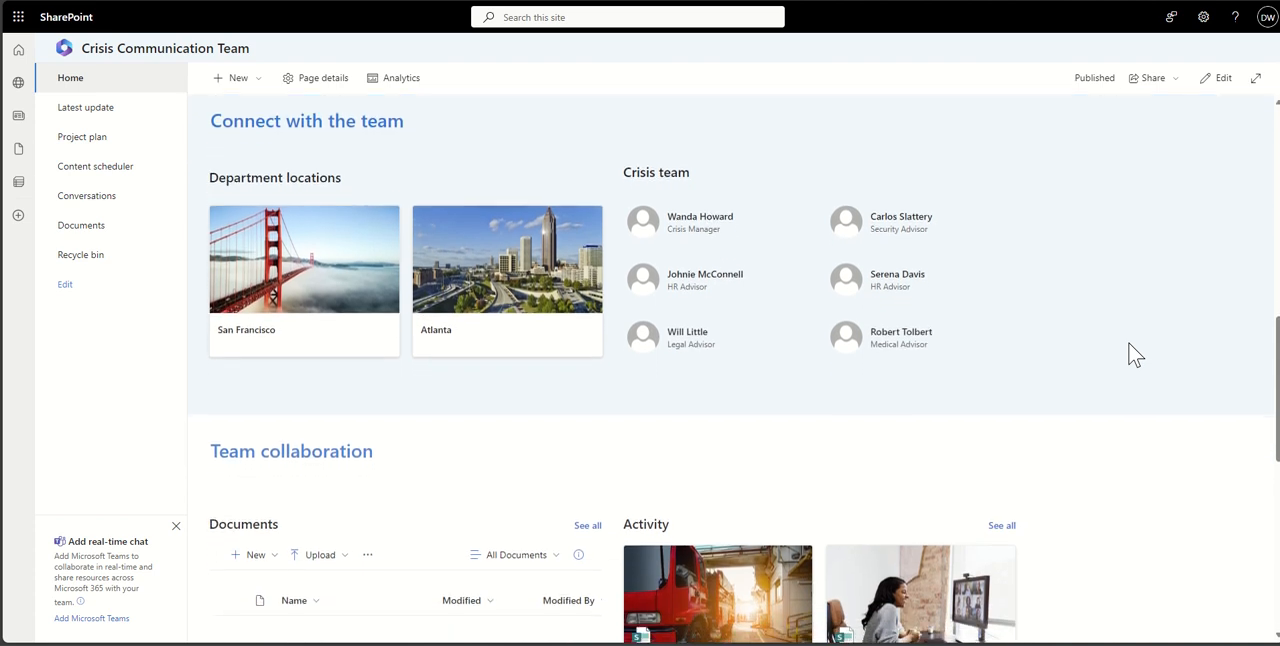
scroll(down, 3)
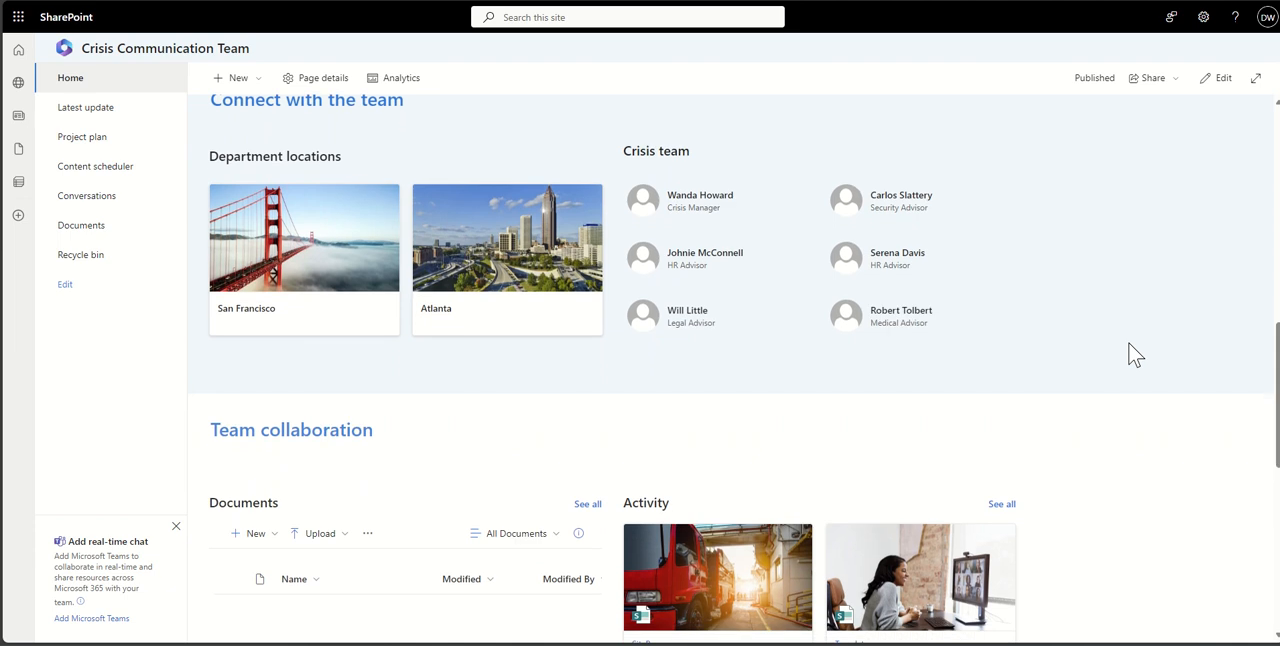
scroll(down, 3)
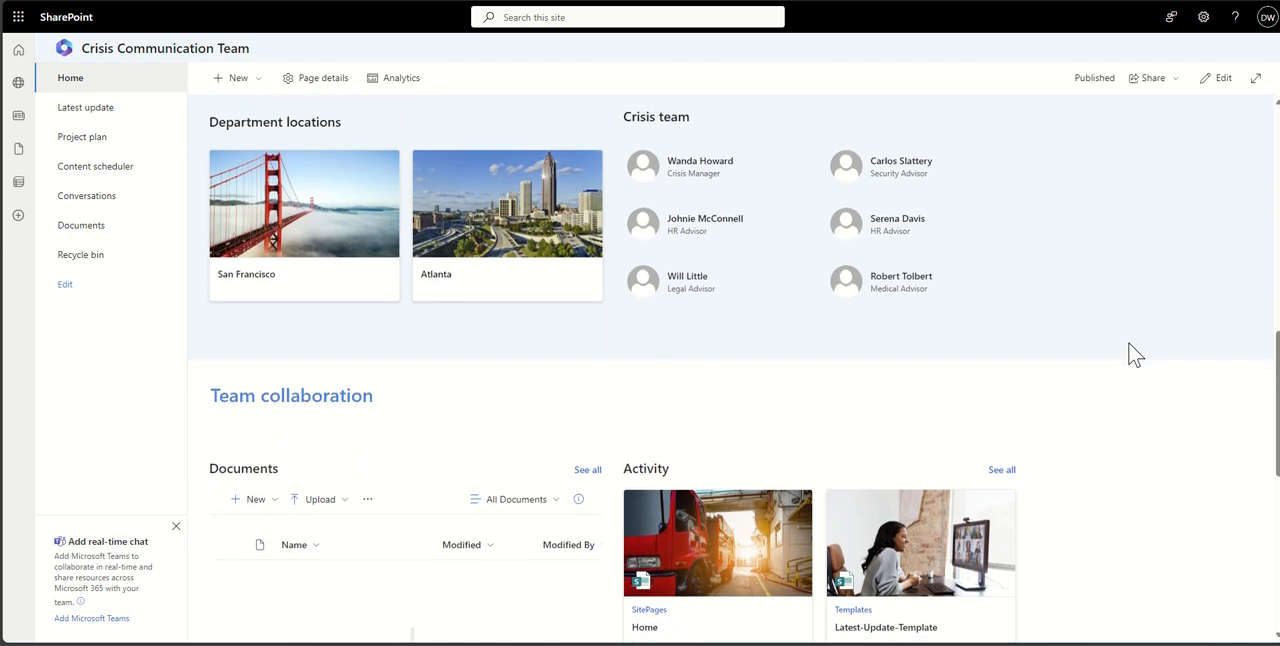
scroll(down, 3)
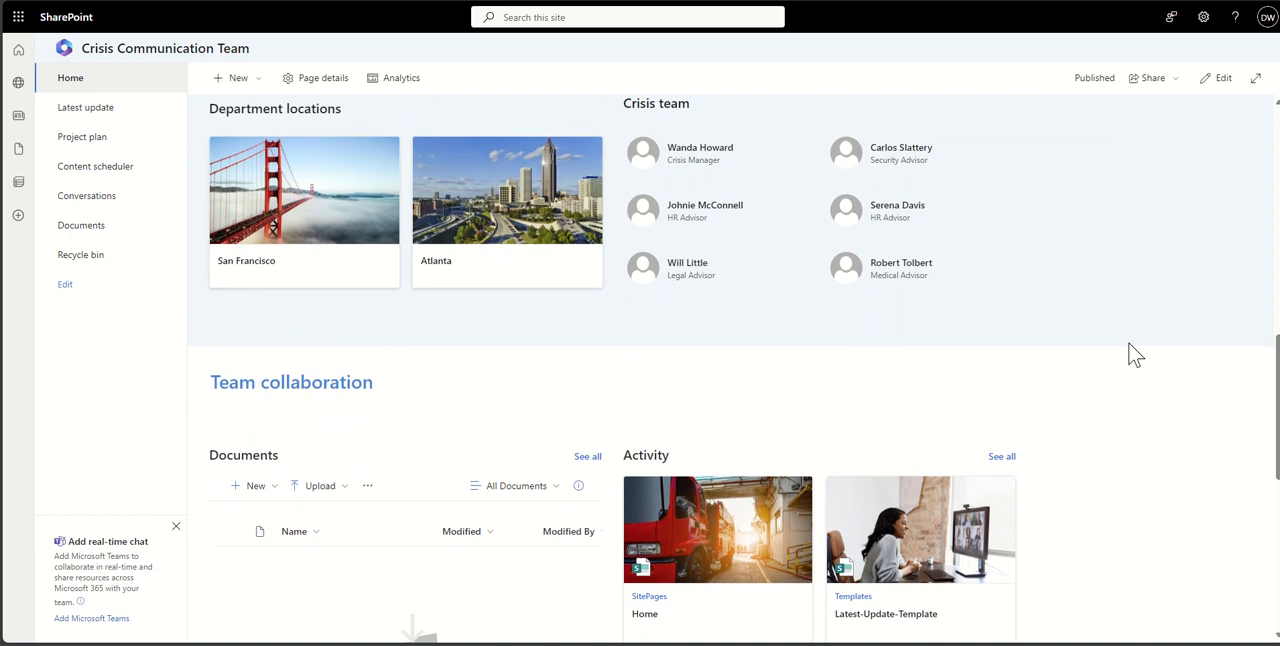
scroll(down, 3)
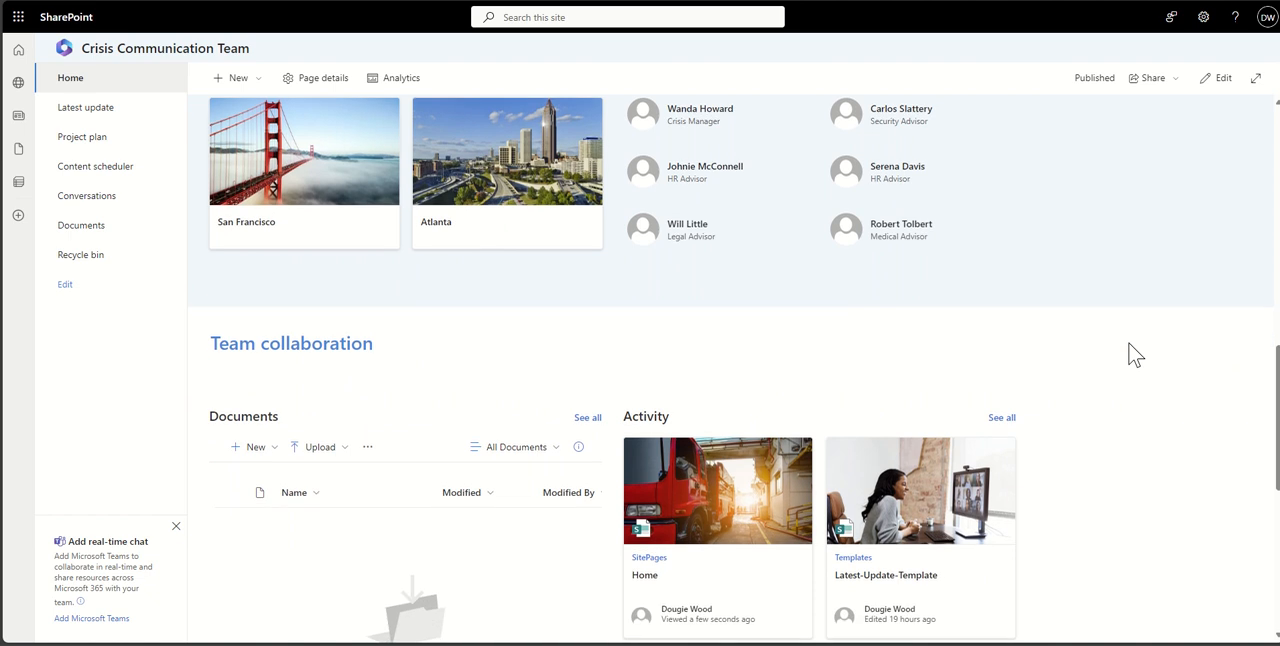
scroll(down, 3)
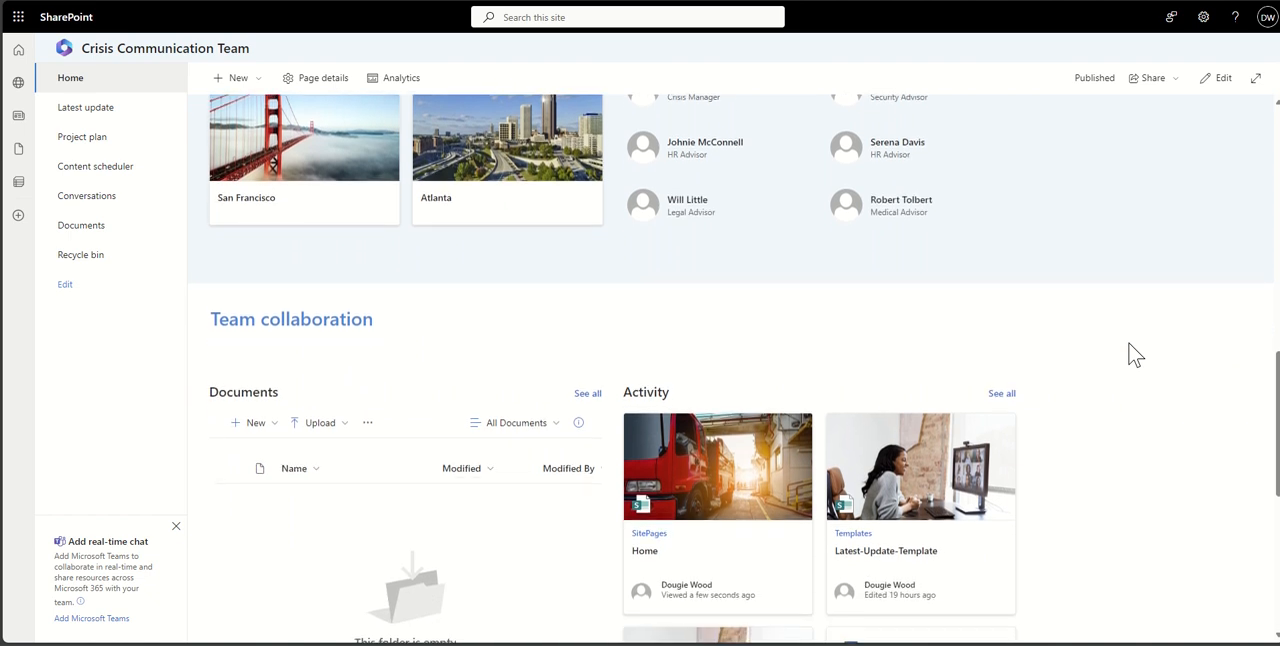
scroll(down, 3)
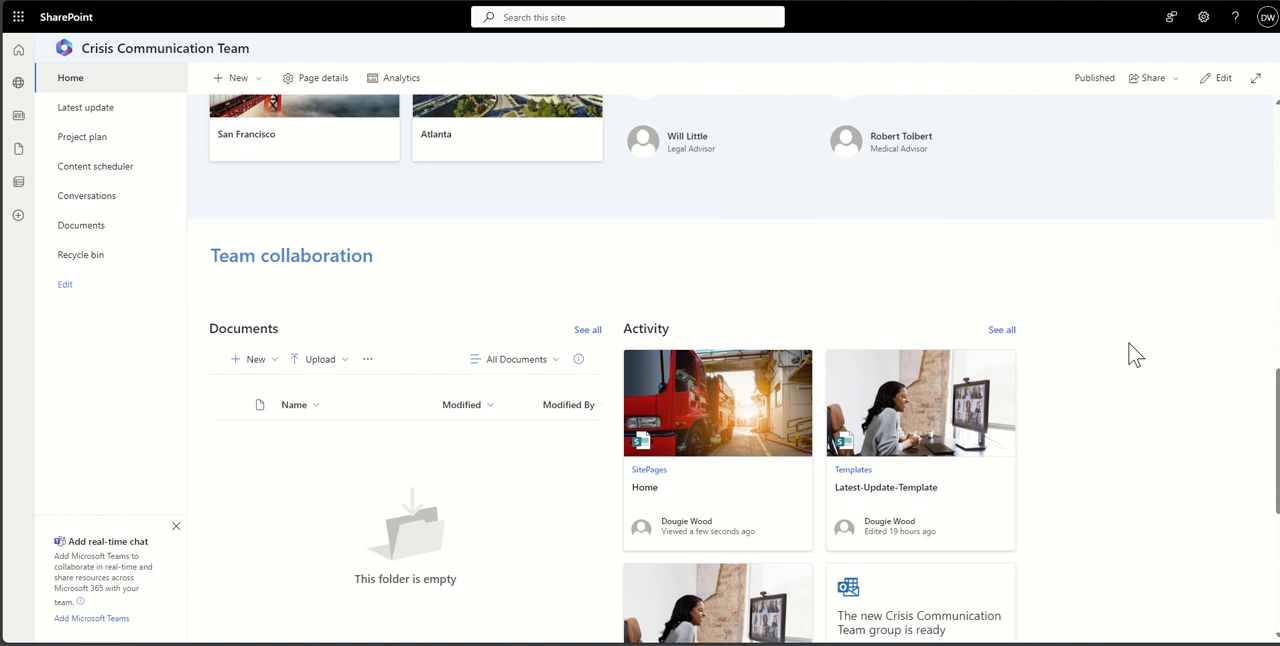
scroll(down, 3)
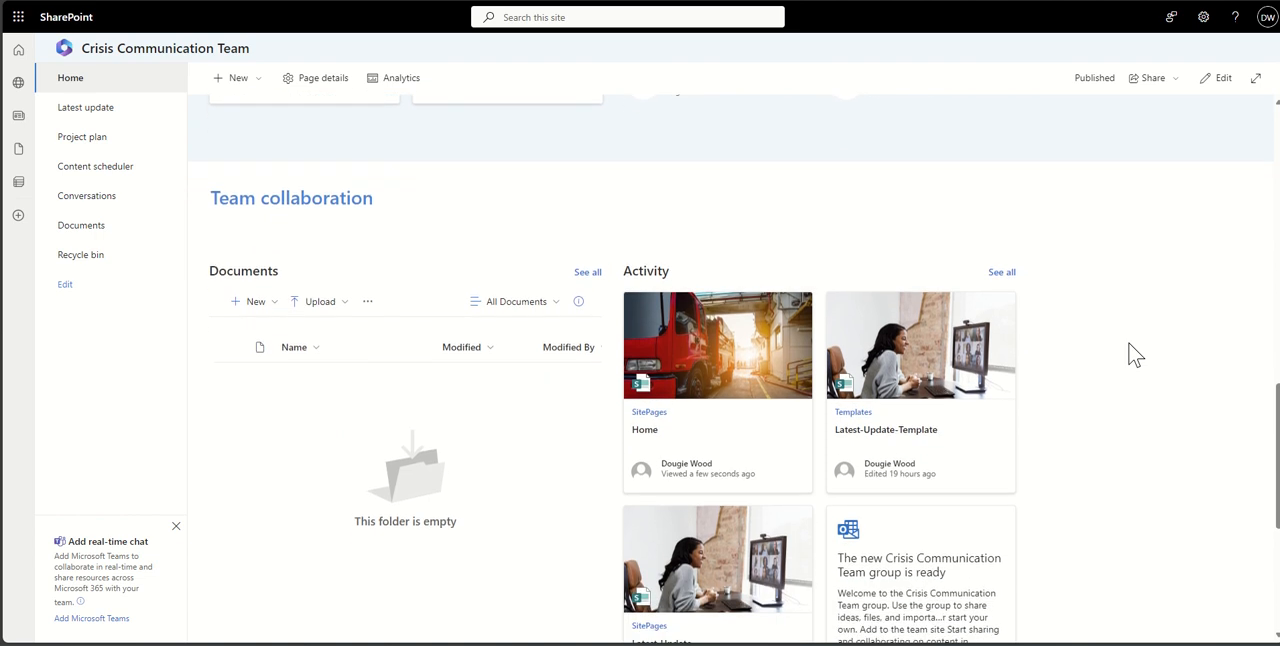
scroll(down, 3)
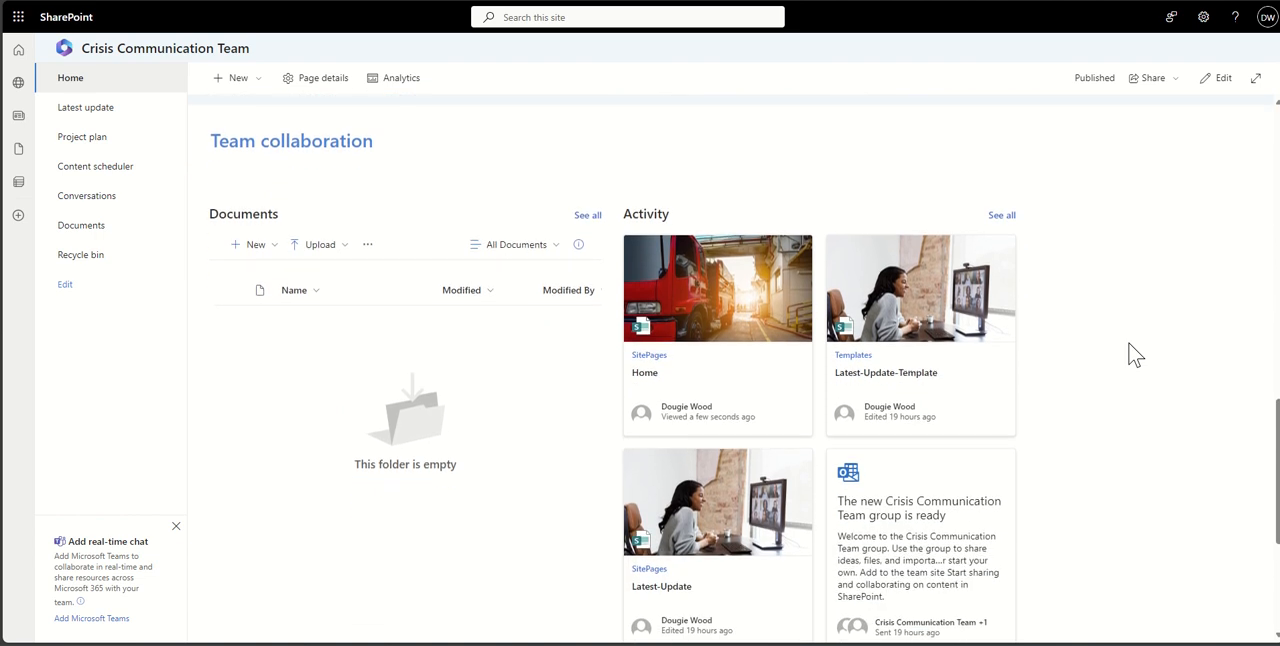
scroll(down, 3)
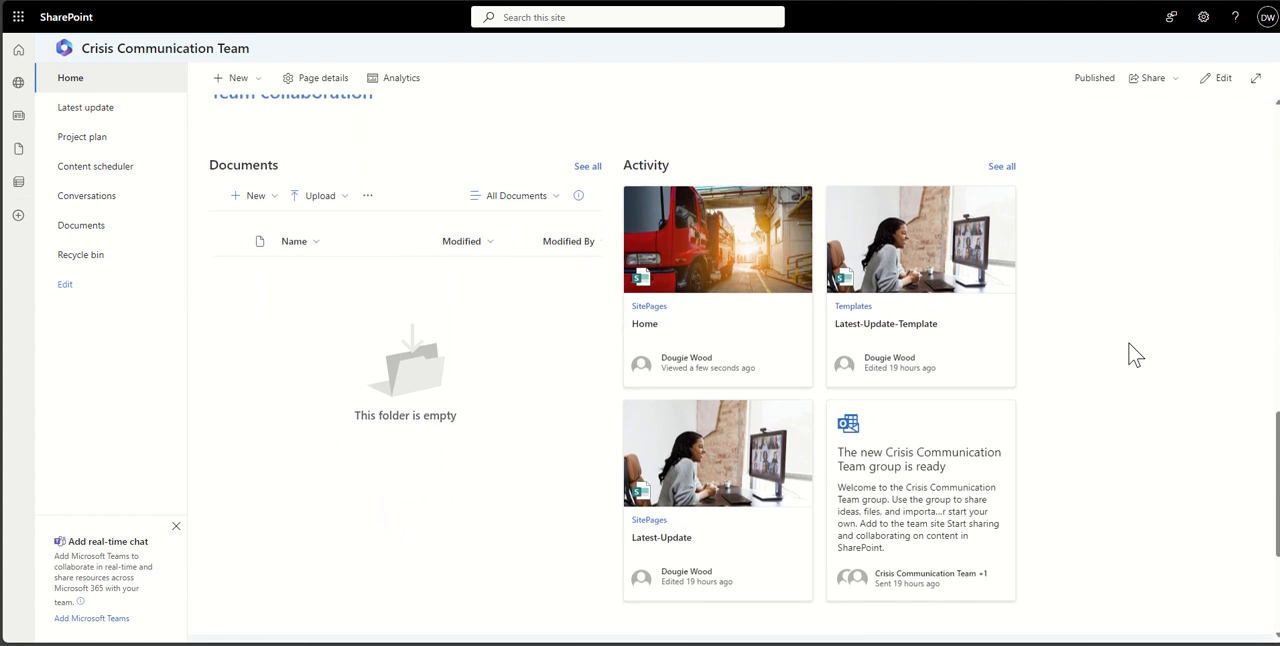
scroll(down, 3)
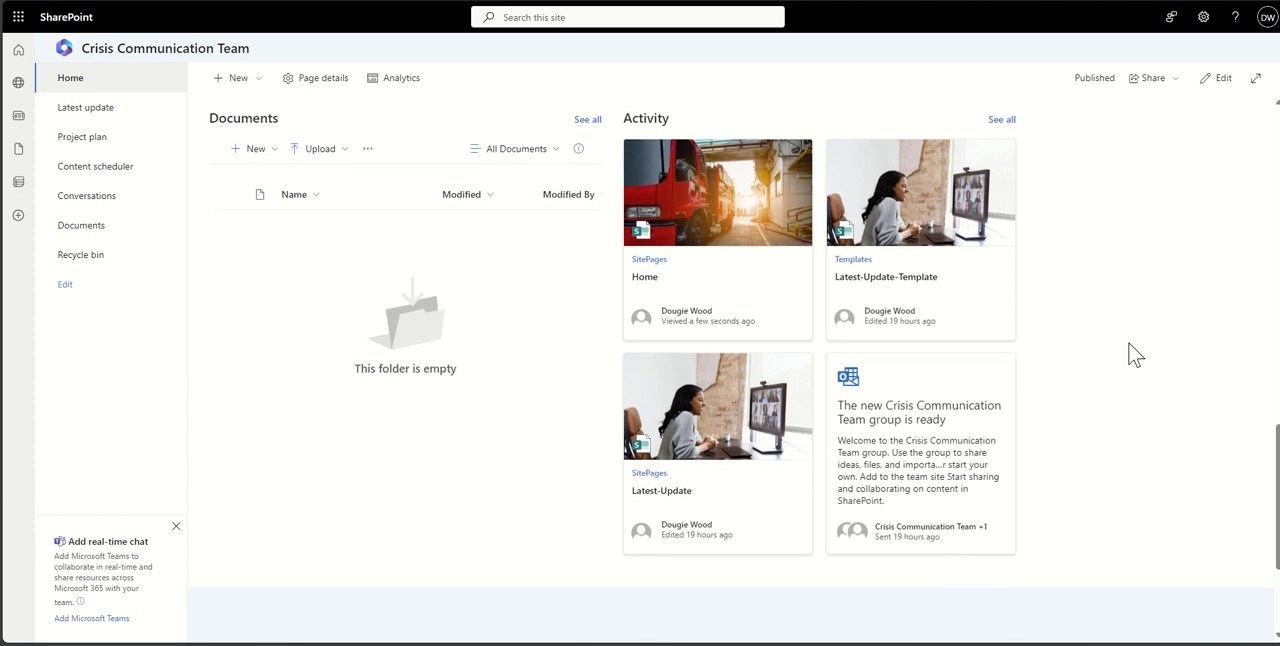
scroll(down, 3)
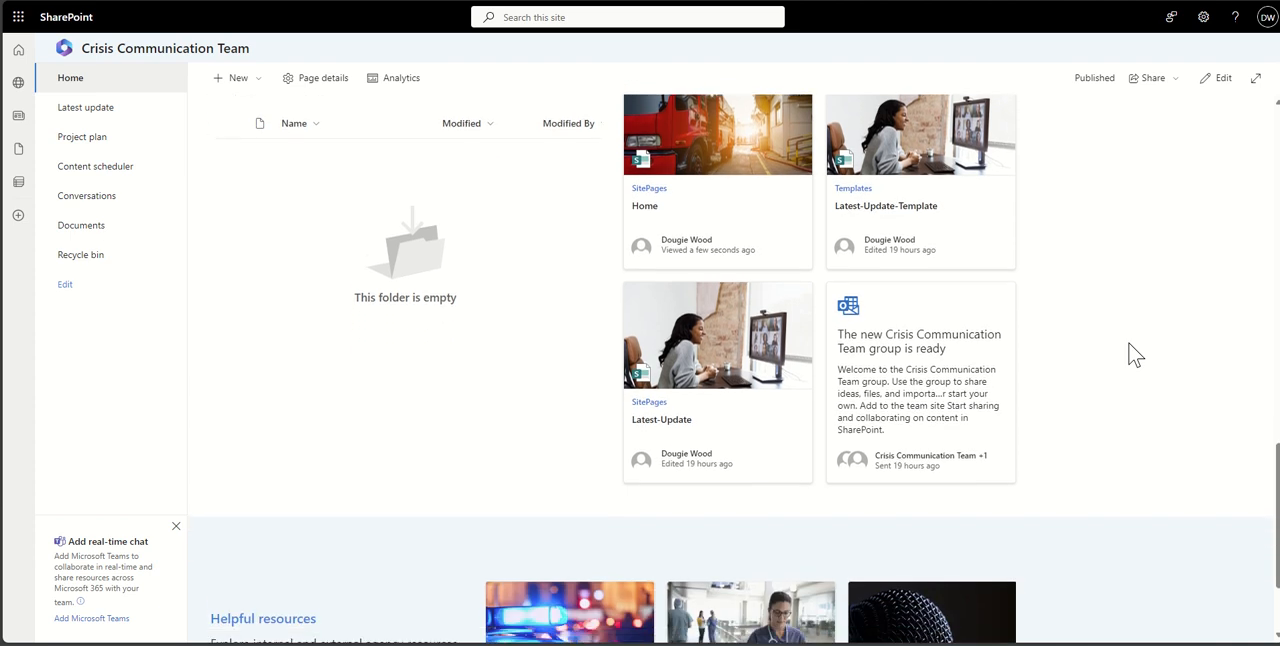
scroll(down, 3)
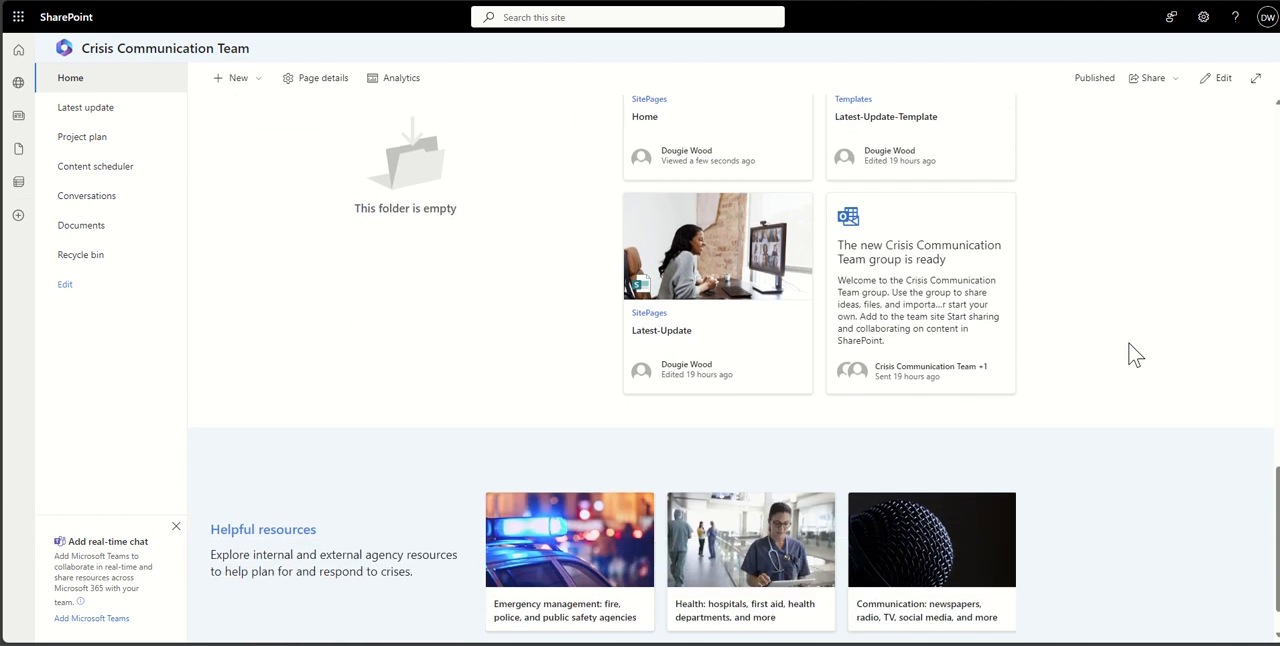
scroll(down, 3)
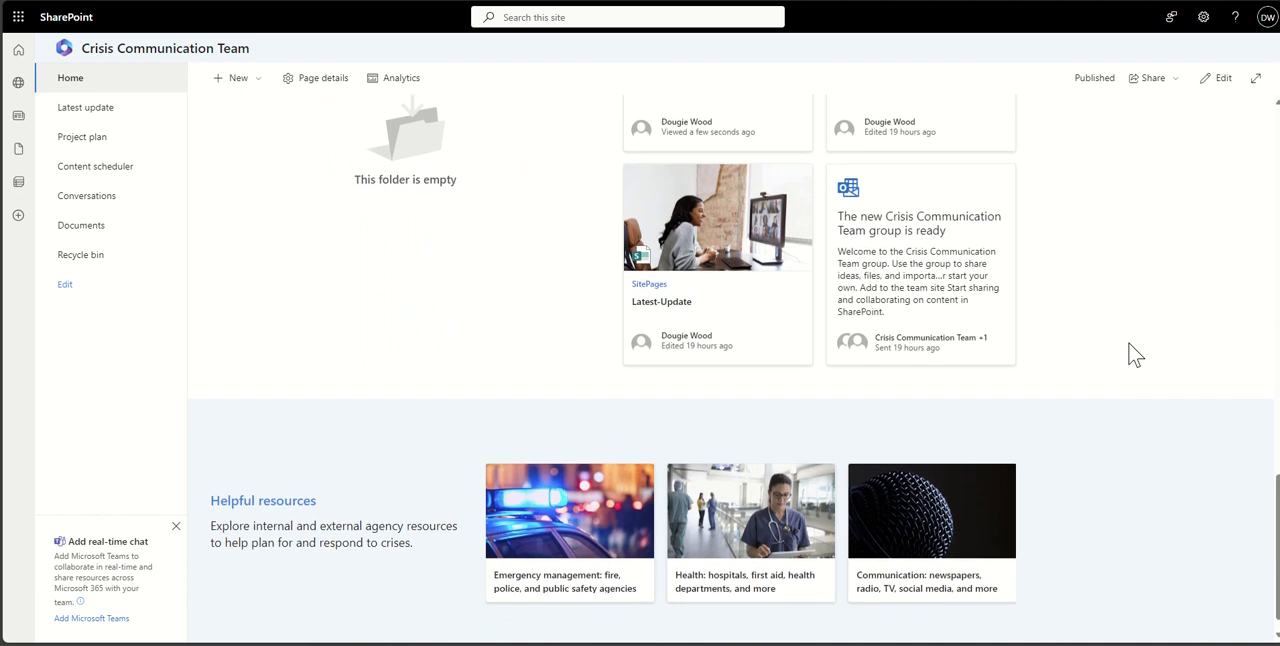
scroll(down, 3)
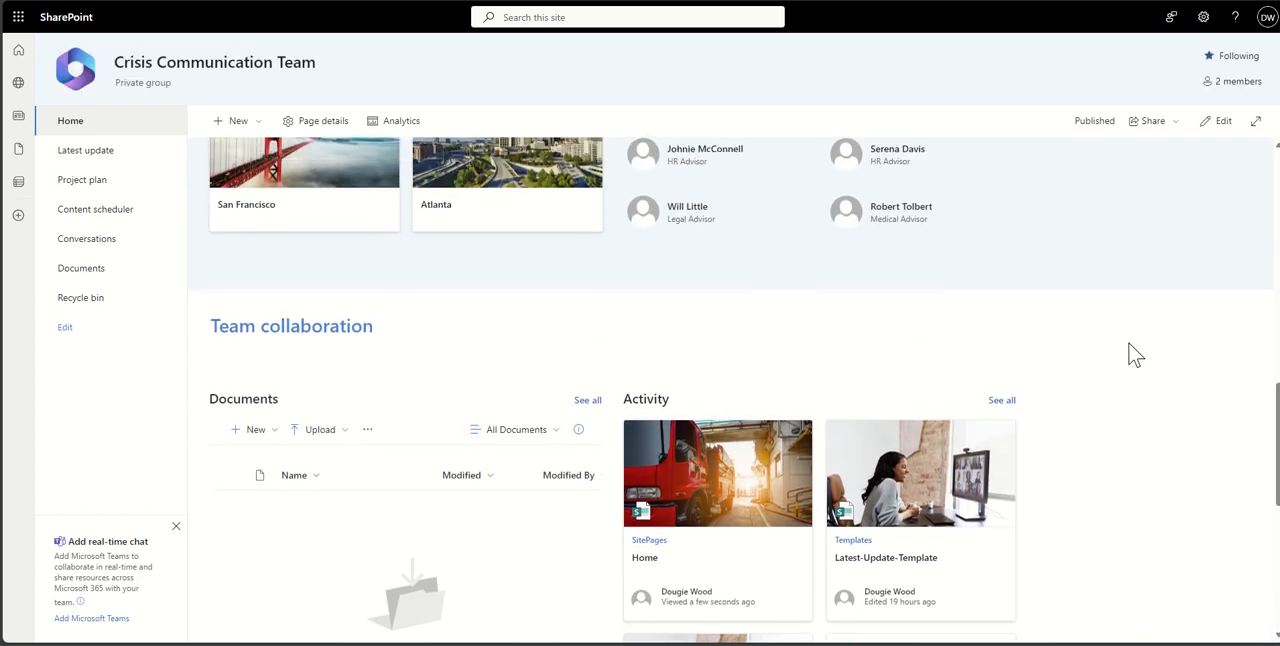
Scroll back up to the hero news banner and Prepare and respond section.
scroll(up, 3)
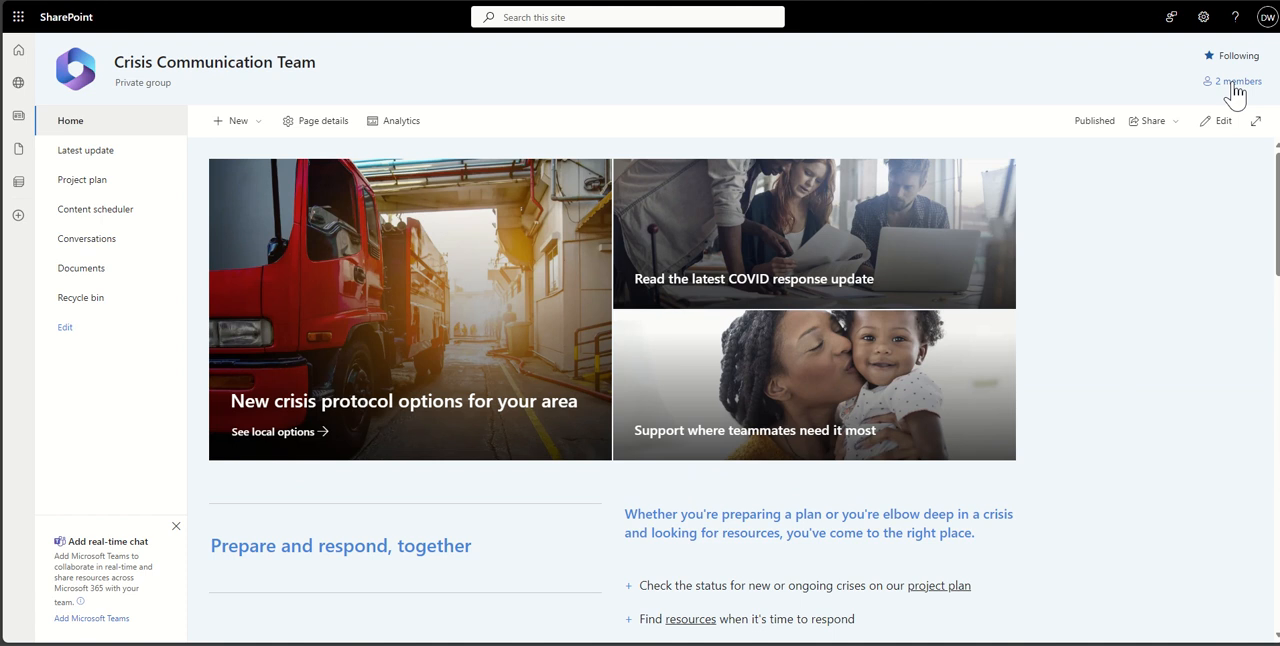
mouse_move(1118, 84)
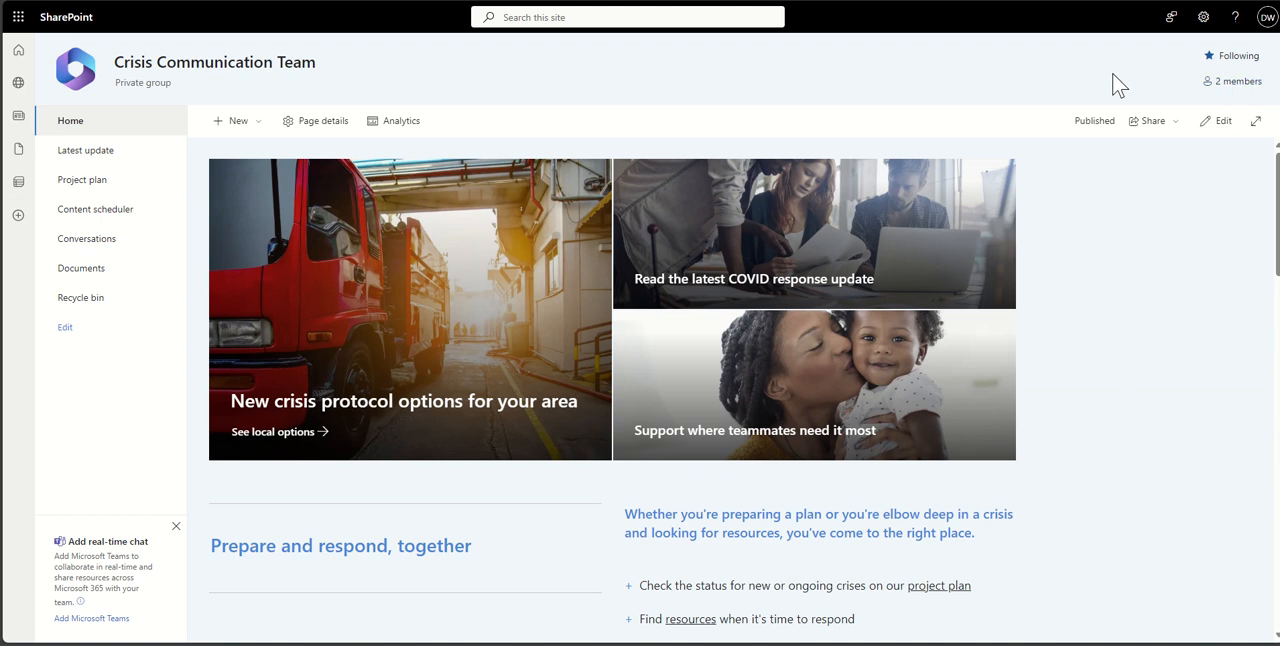
mouse_move(1116, 86)
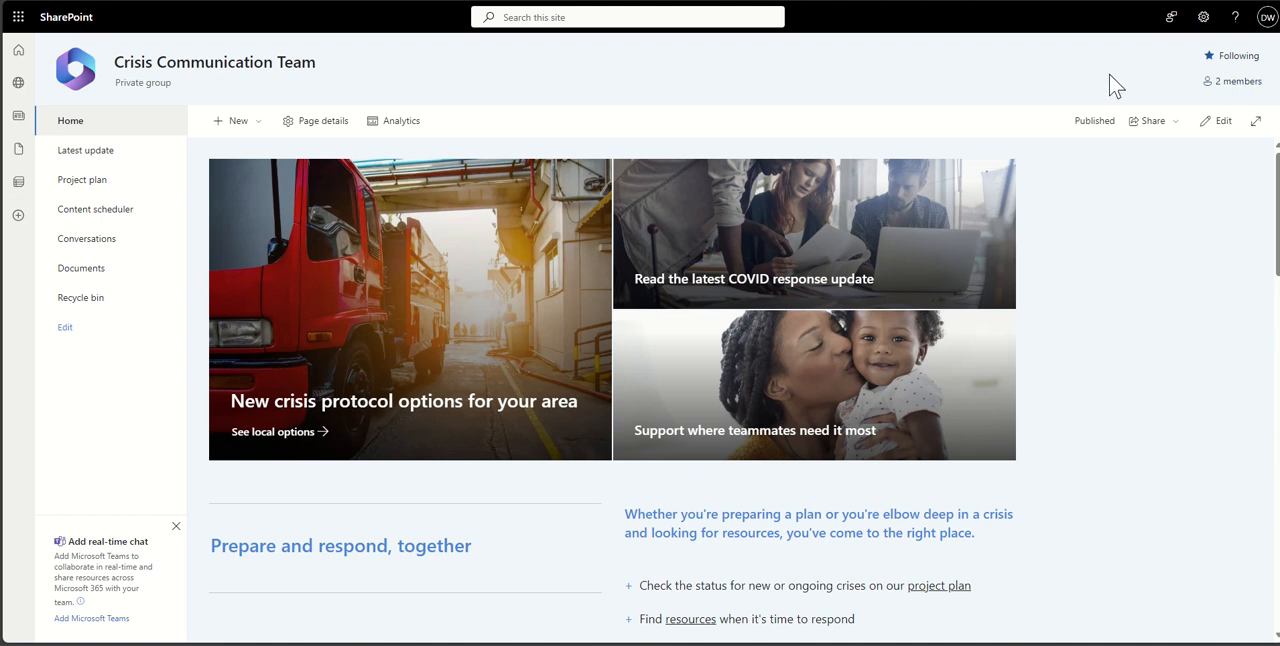
mouse_move(651, 112)
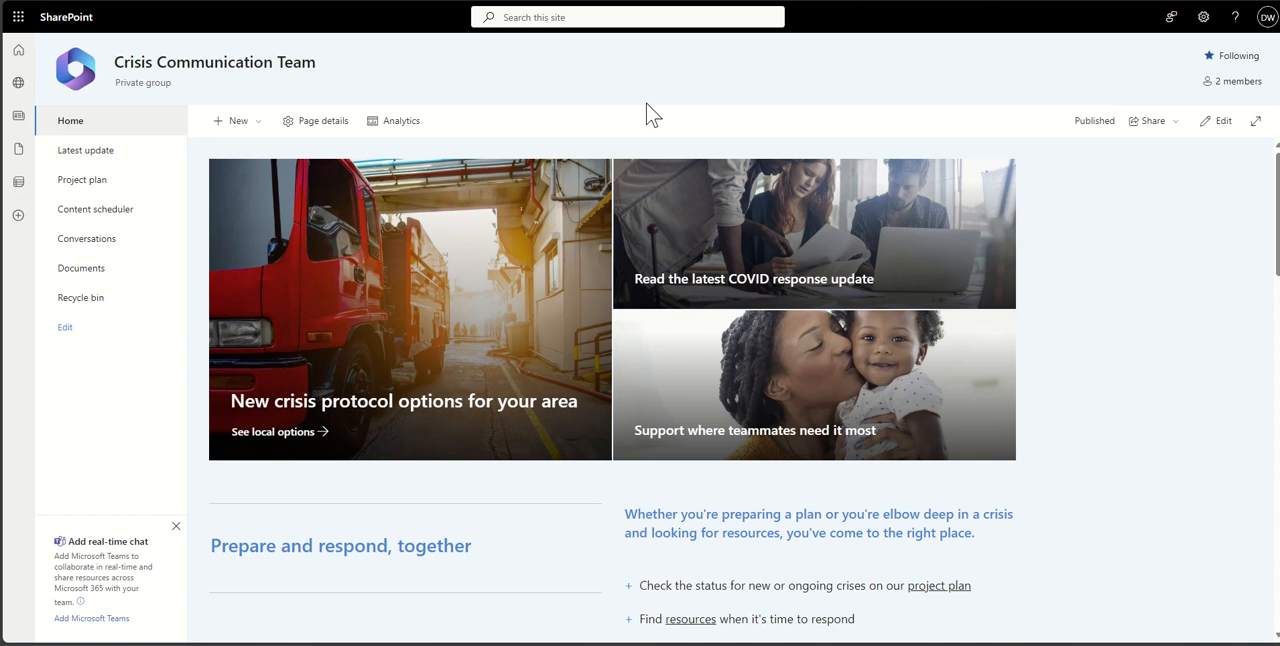
mouse_move(265, 95)
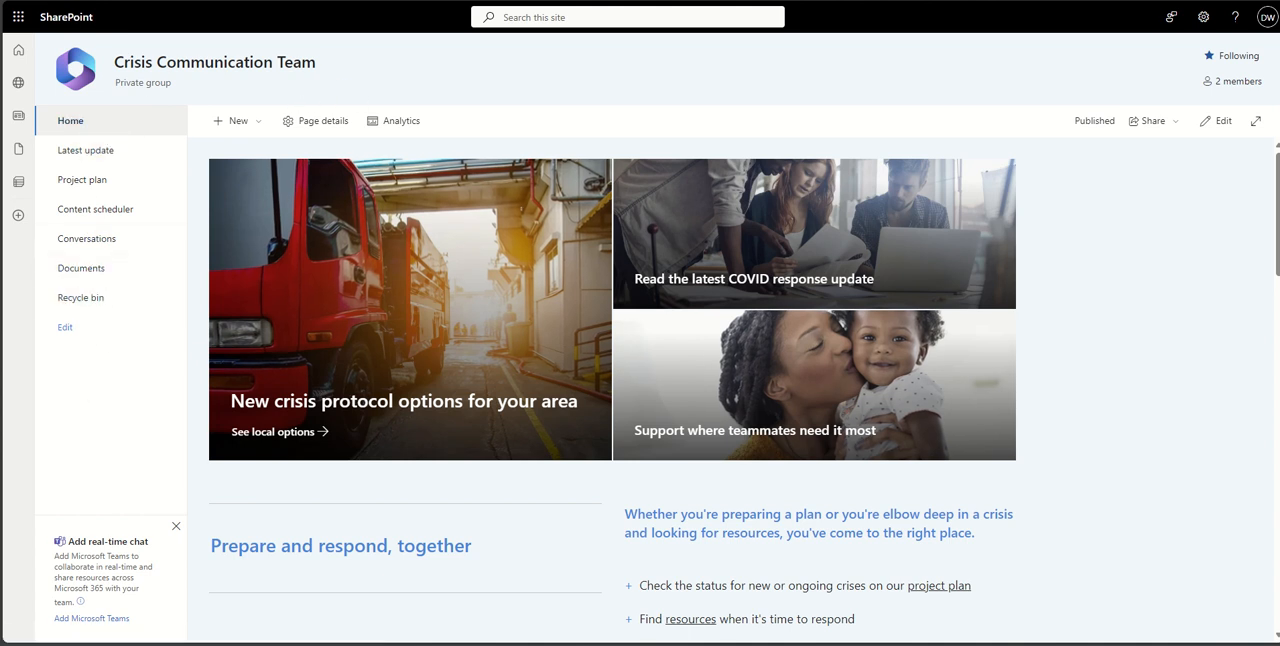
mouse_move(790, 375)
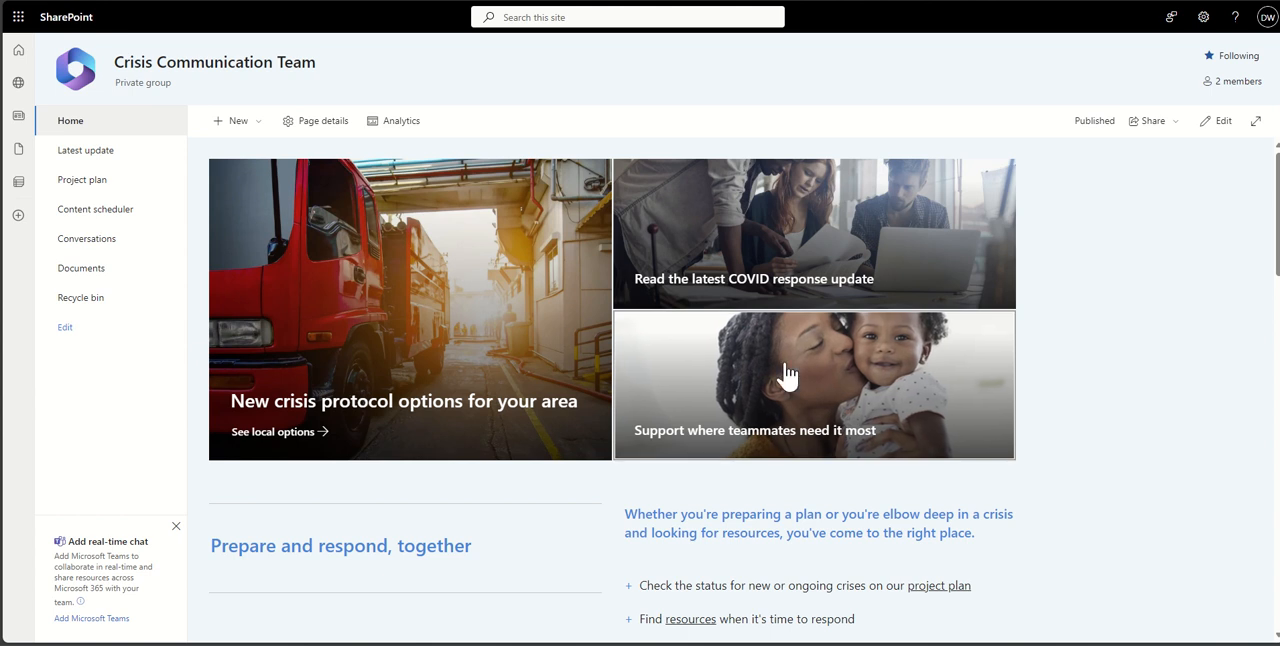
mouse_move(195, 258)
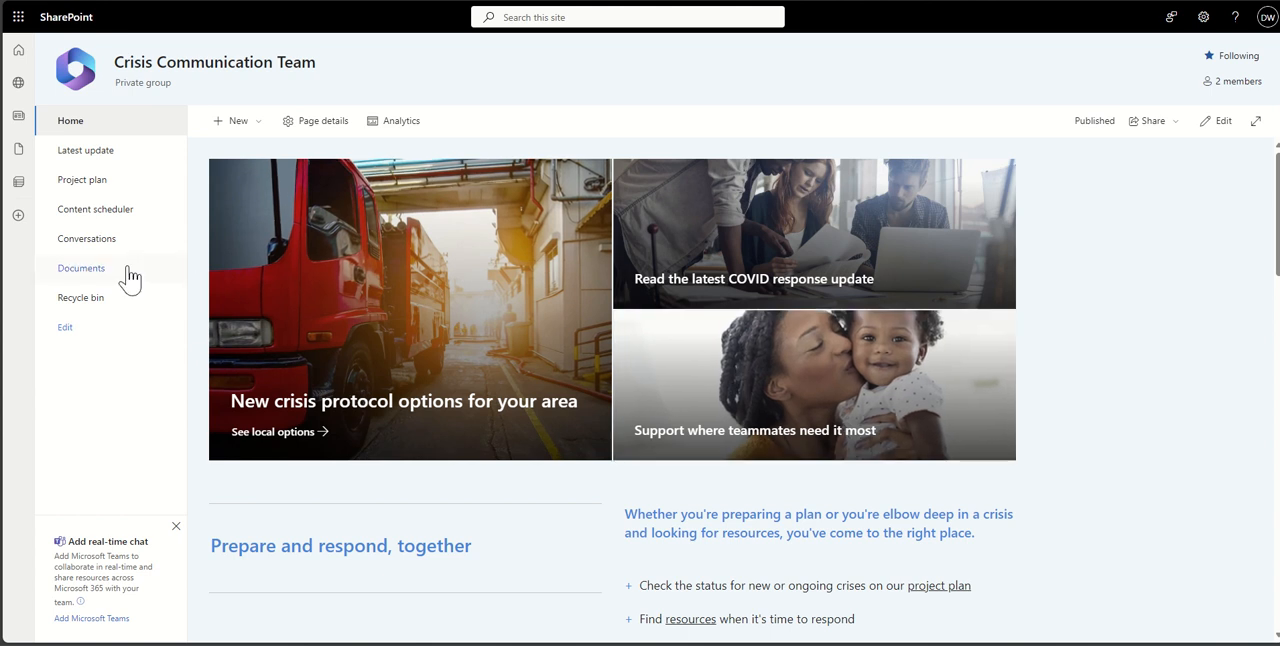
Open the empty Documents library from the site's left navigation.
click(81, 268)
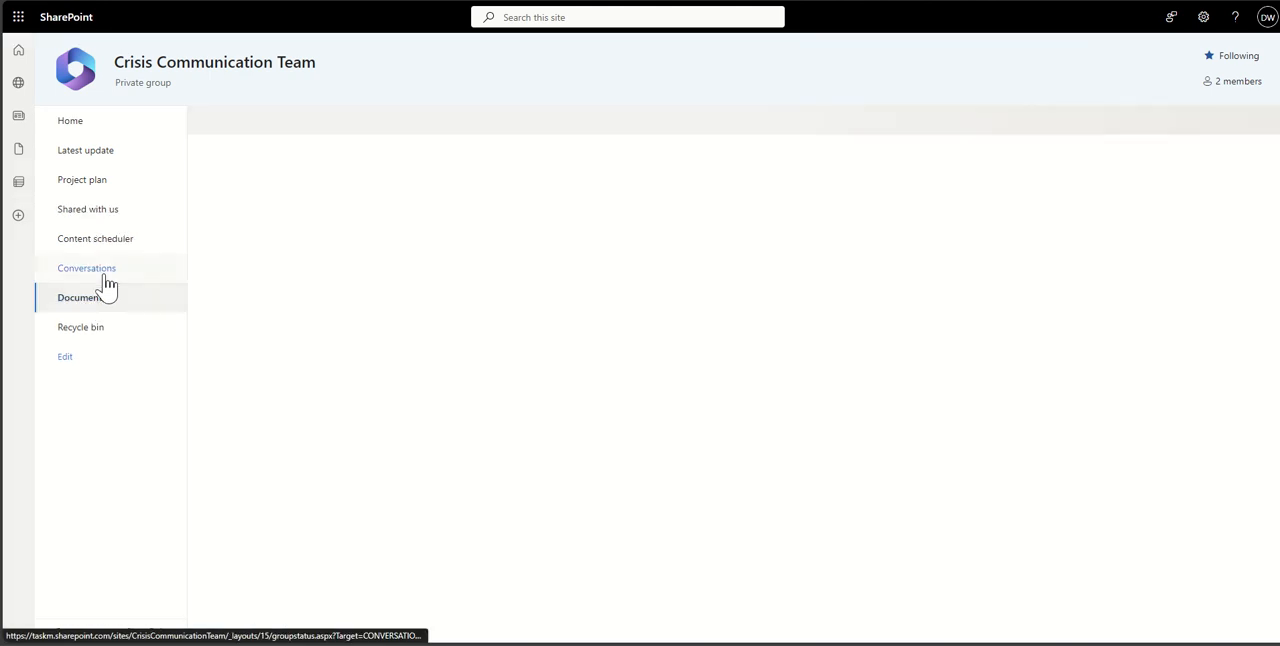
click(80, 297)
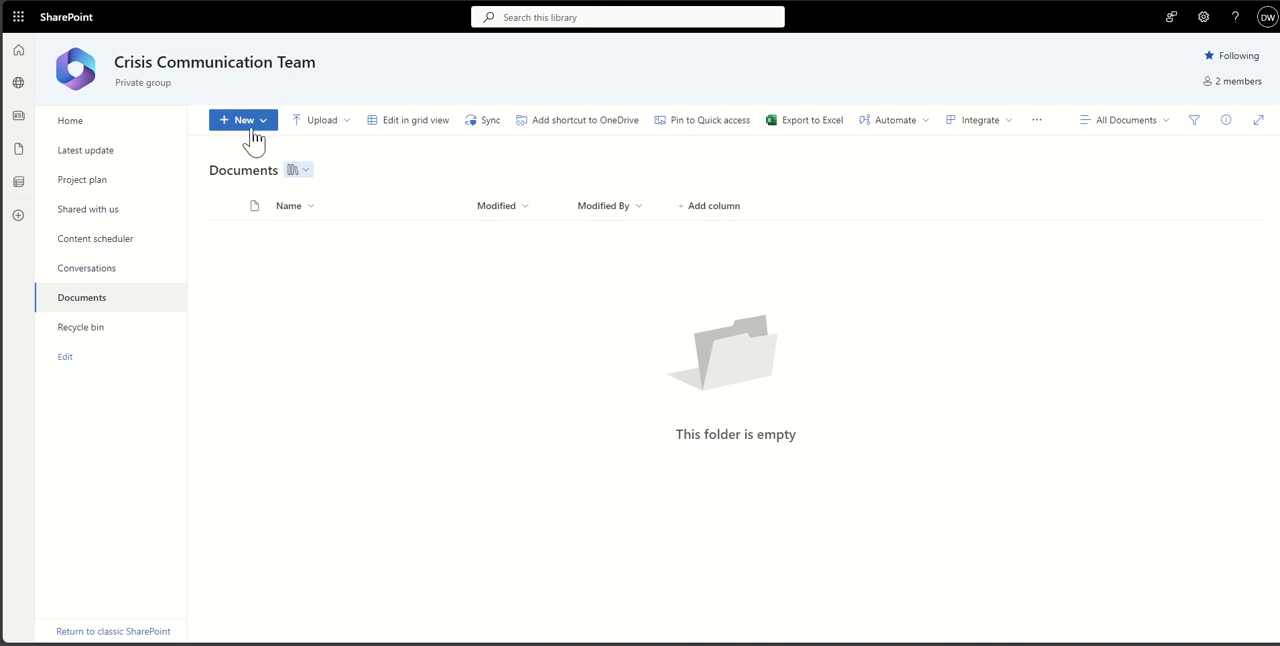
mouse_move(245, 282)
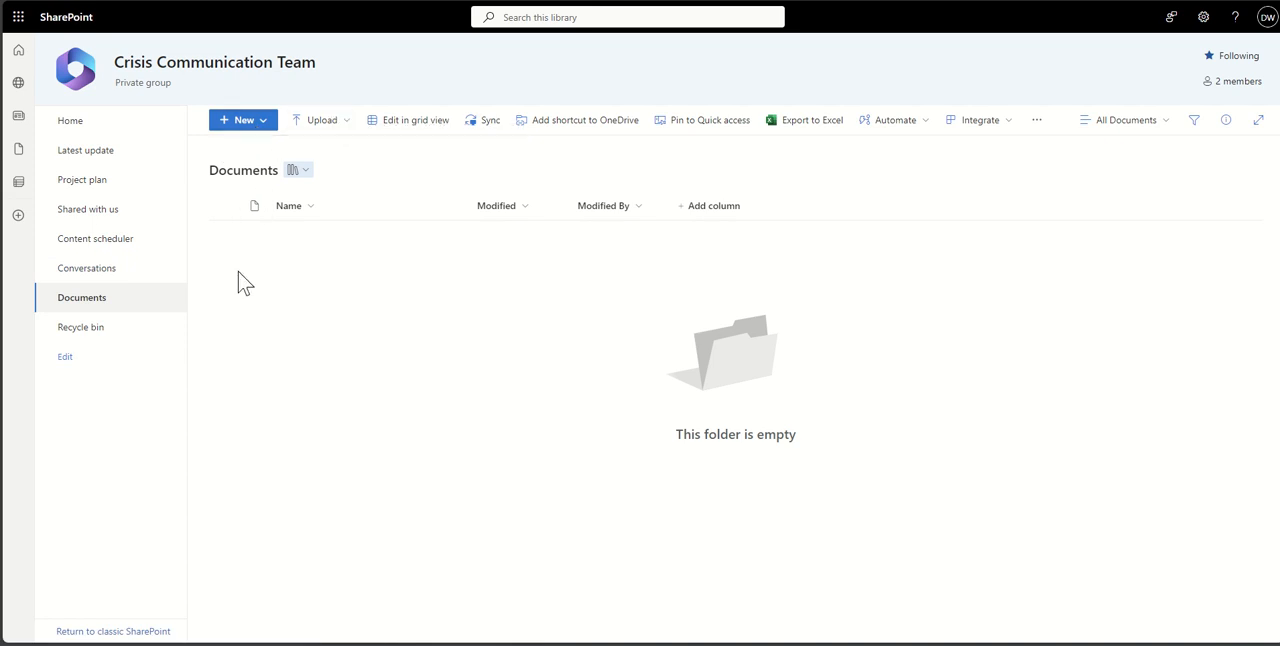
mouse_move(334, 268)
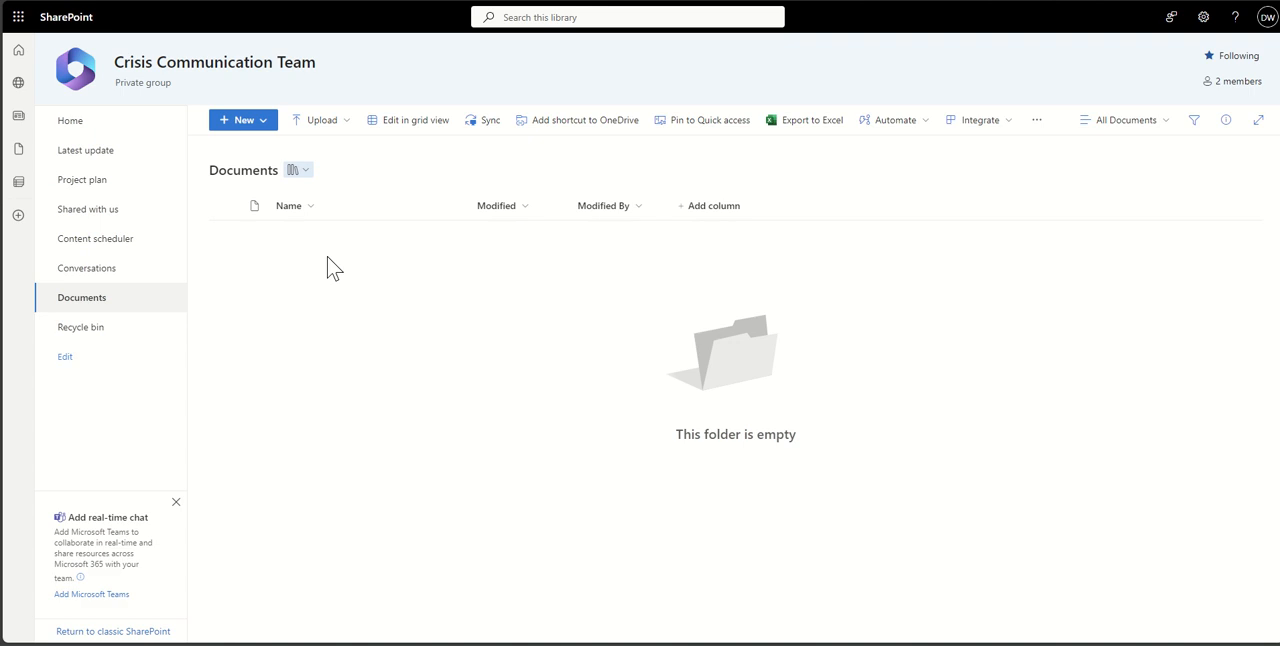
mouse_move(120, 160)
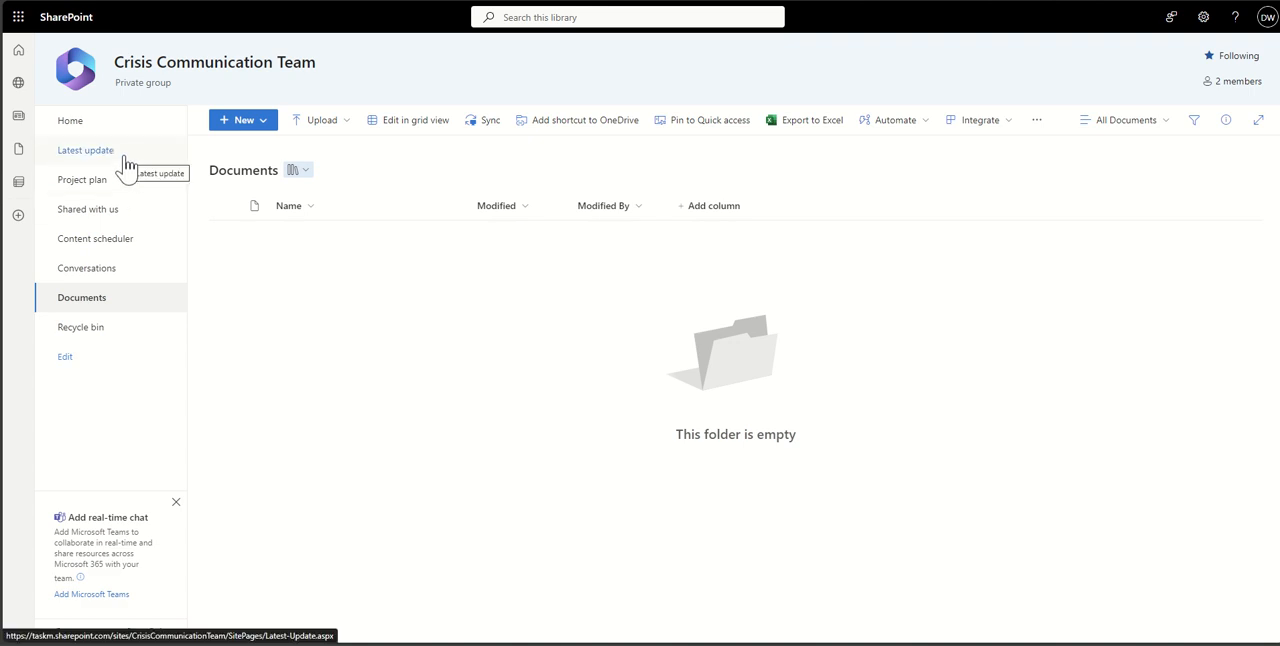
View the Latest update news post, then open the empty Project plan list.
click(86, 150)
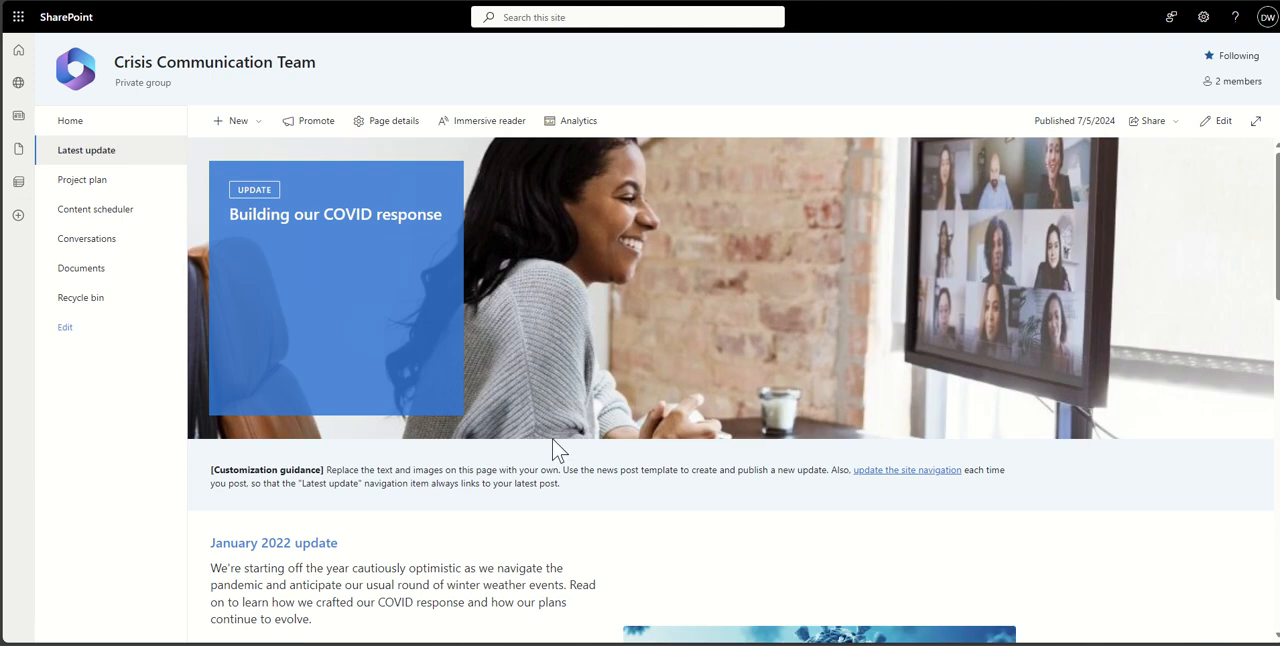
mouse_move(855, 270)
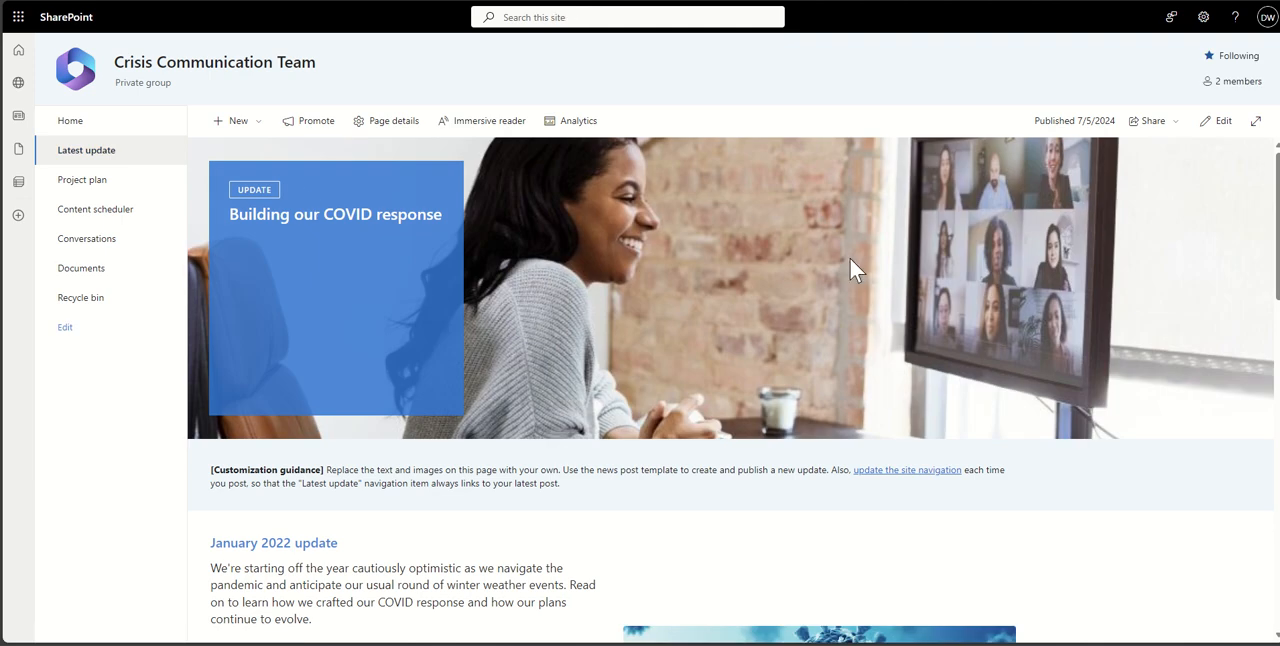
click(82, 180)
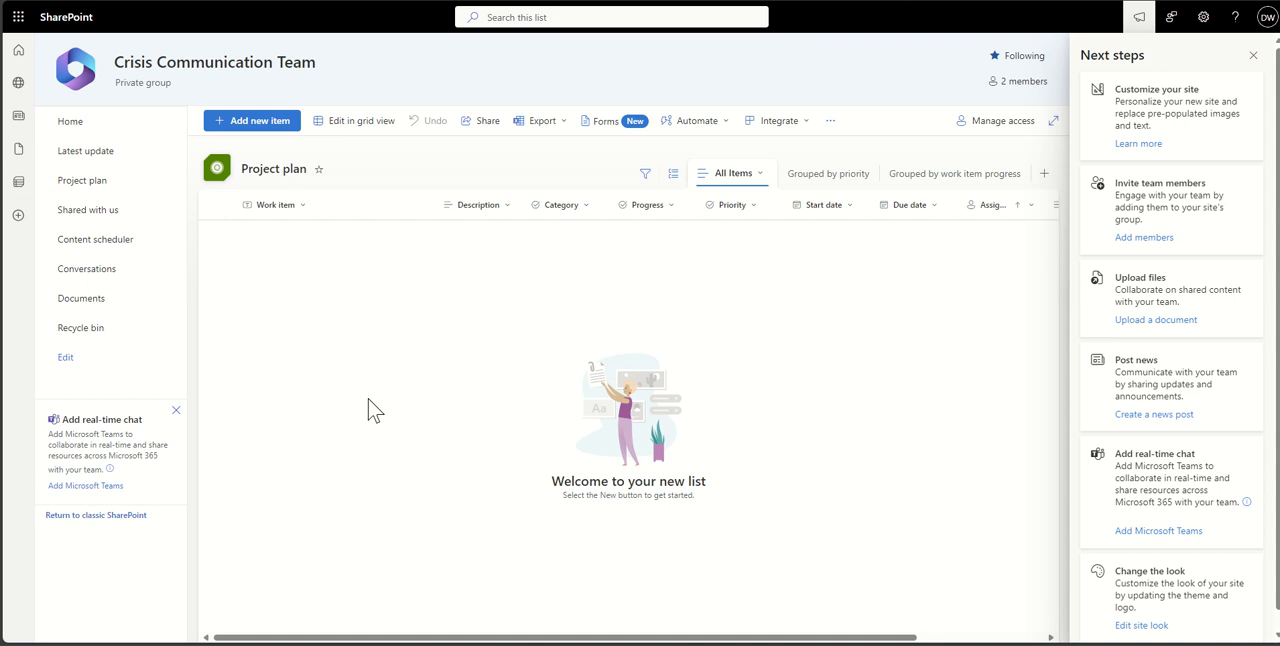
mouse_move(822, 204)
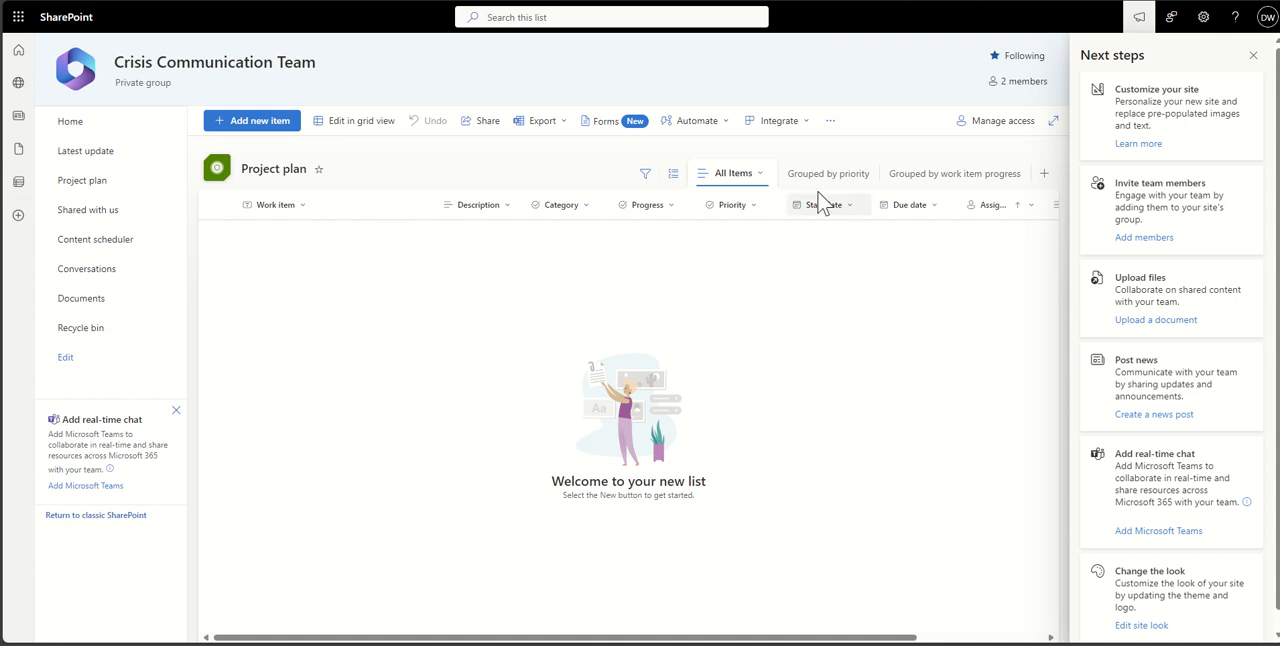
mouse_move(920, 205)
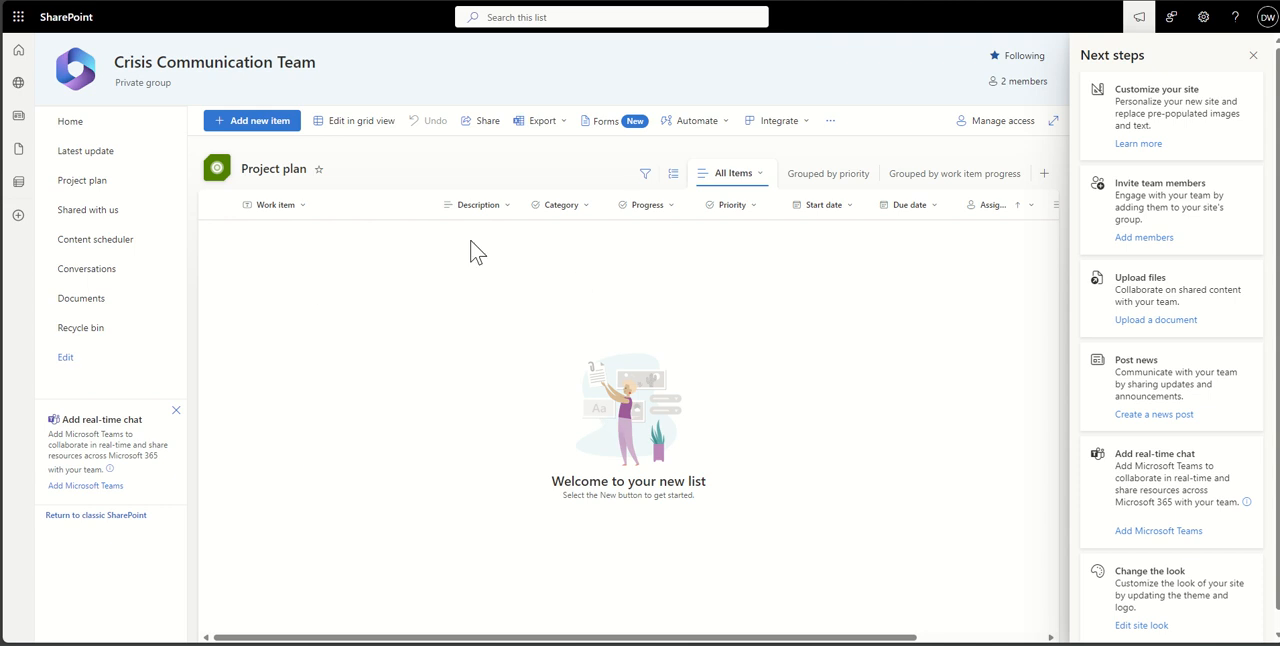
mouse_move(468, 250)
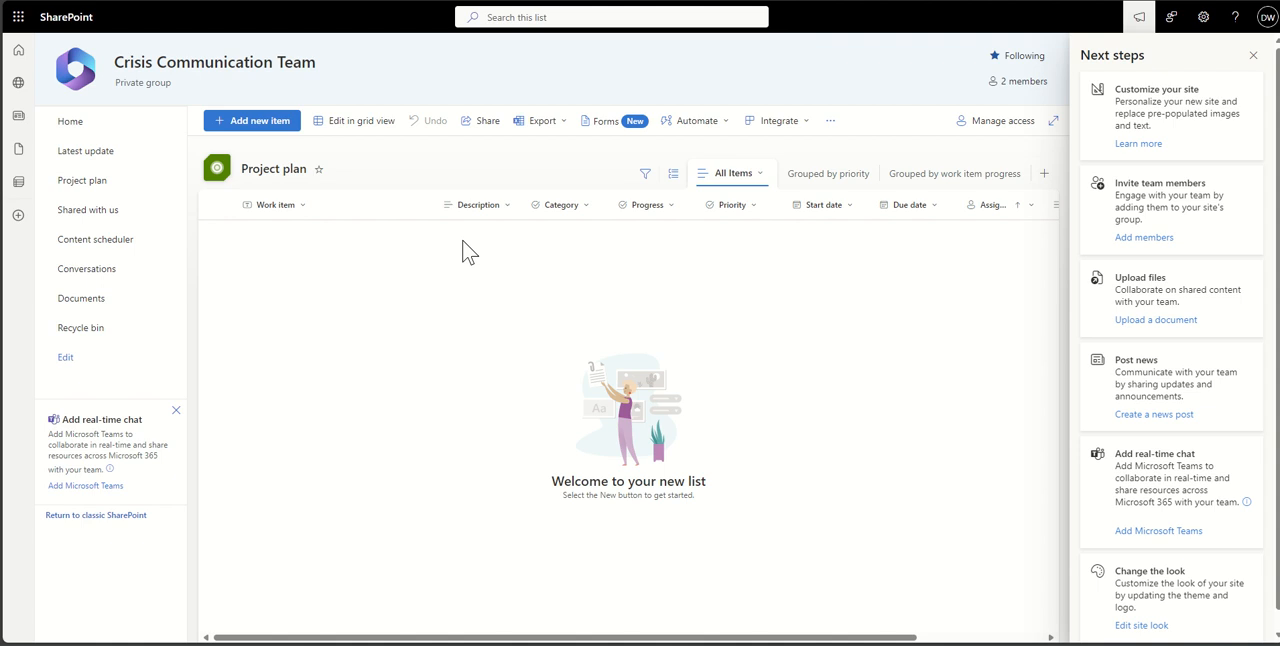
mouse_move(82, 180)
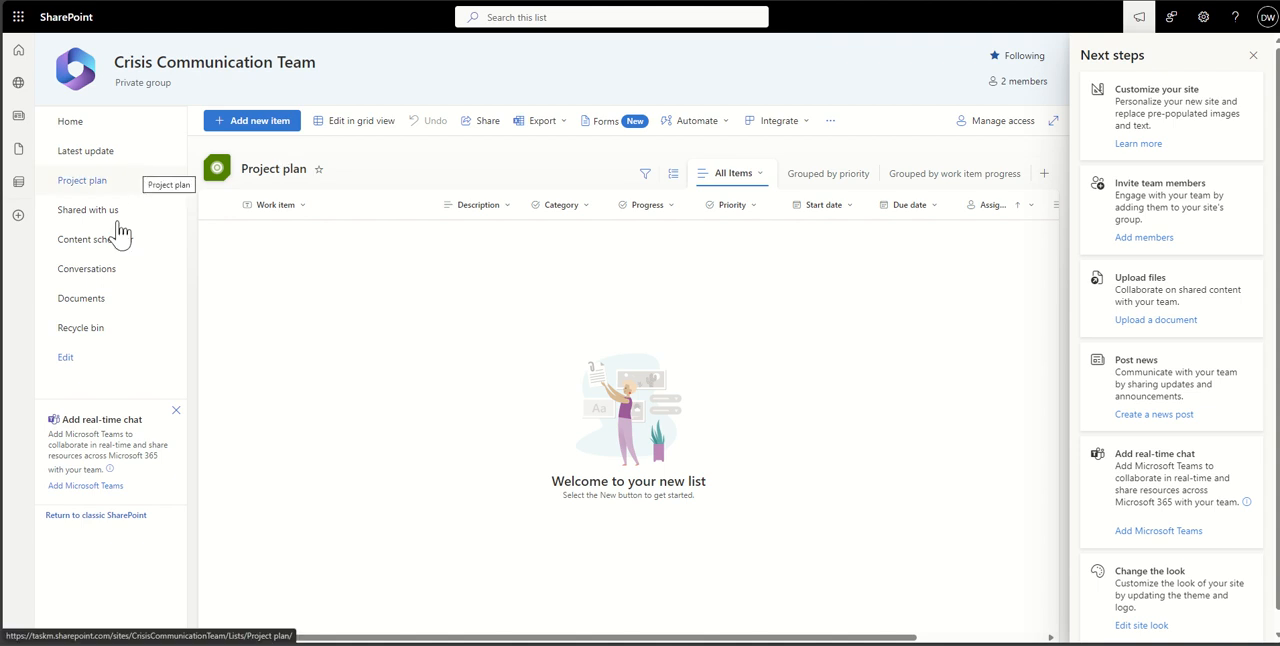
mouse_move(165, 190)
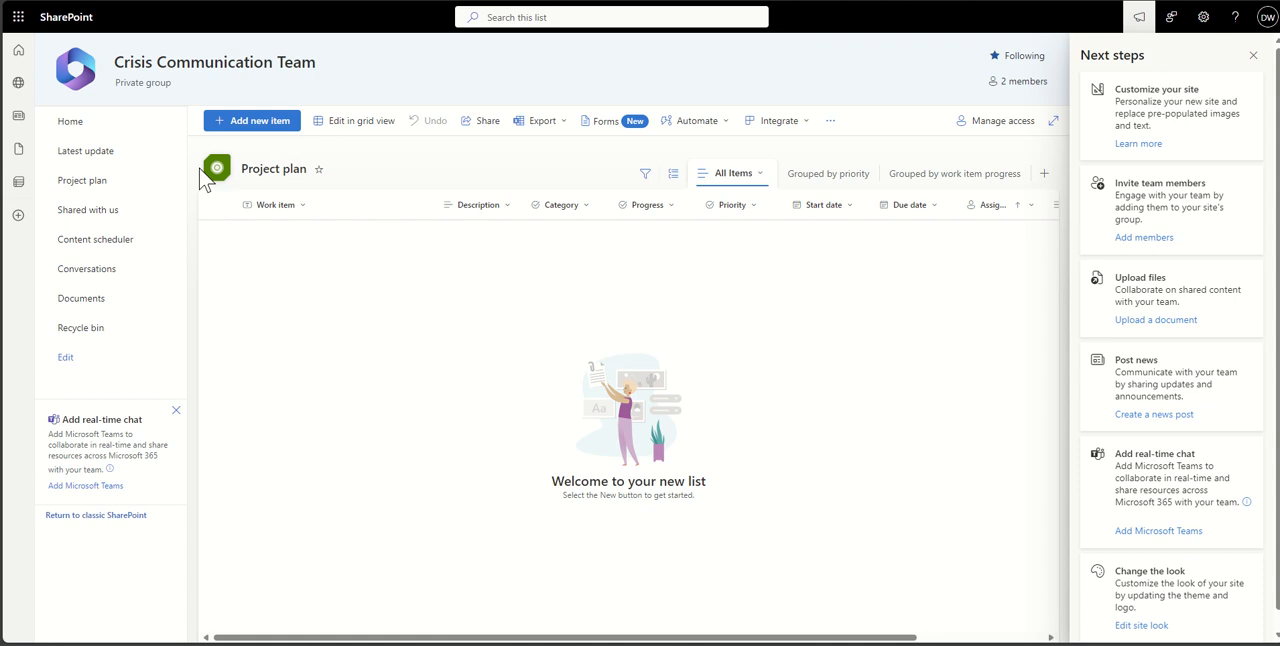
mouse_move(205, 180)
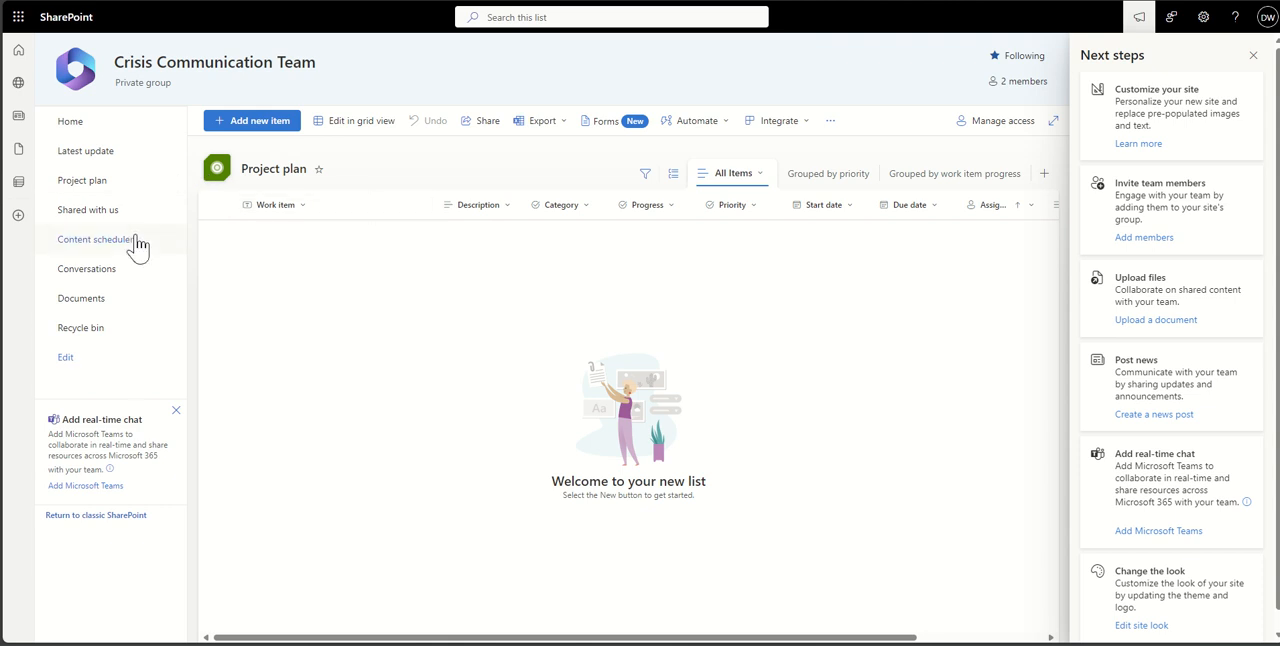
Open the Content scheduler list with title, author, status and publish date columns.
click(94, 239)
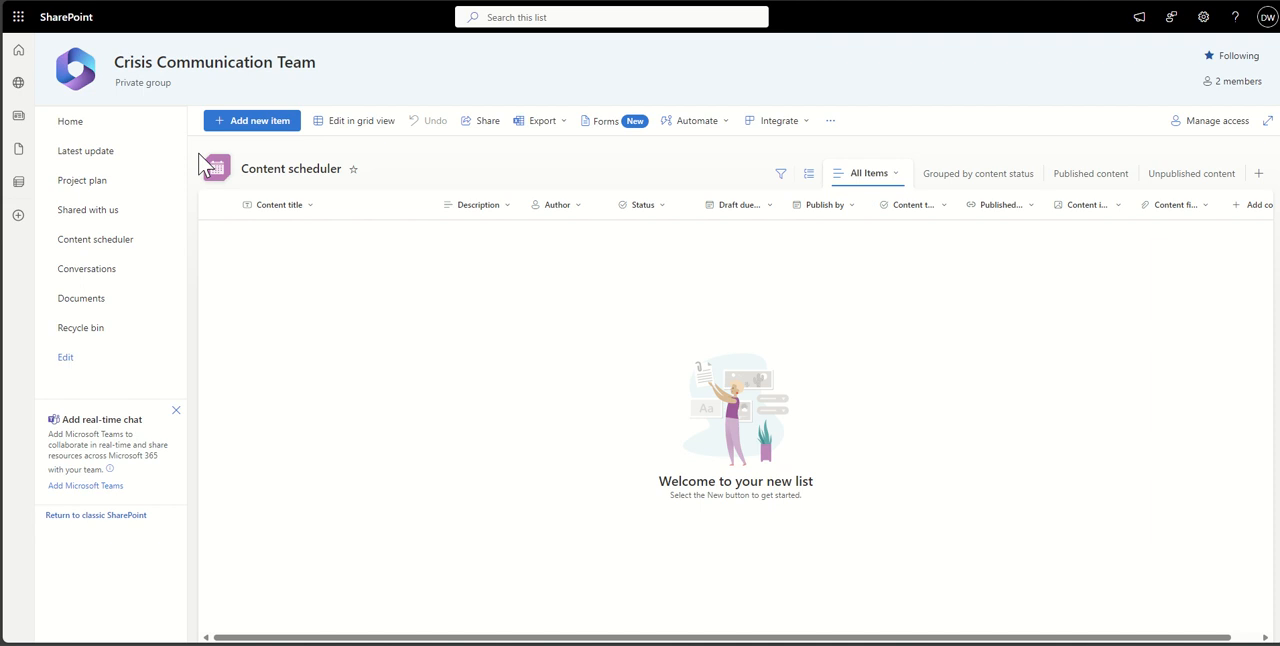
mouse_move(203, 168)
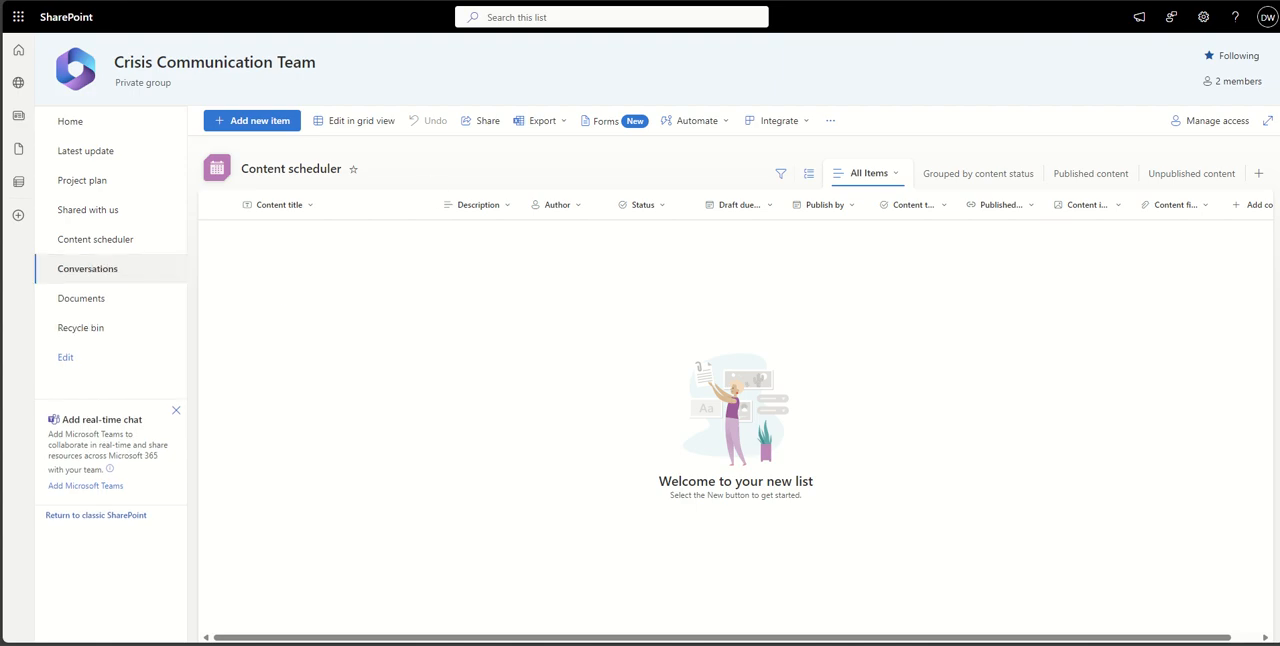
mouse_move(505, 360)
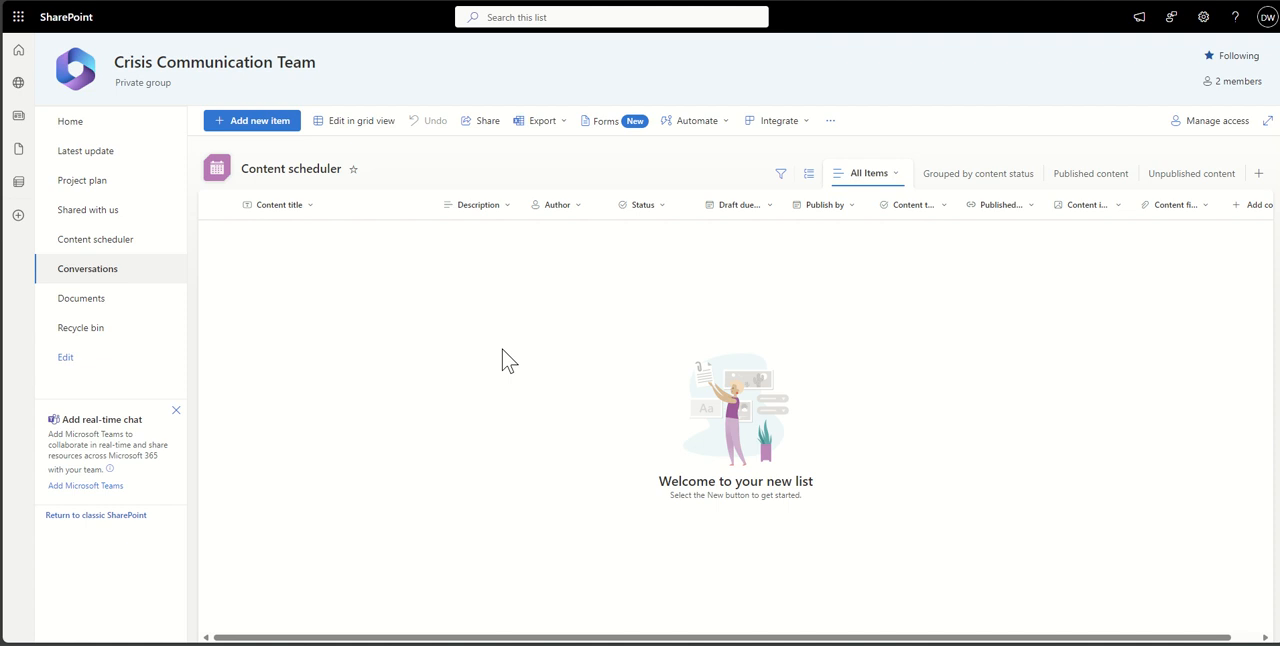
mouse_move(610, 210)
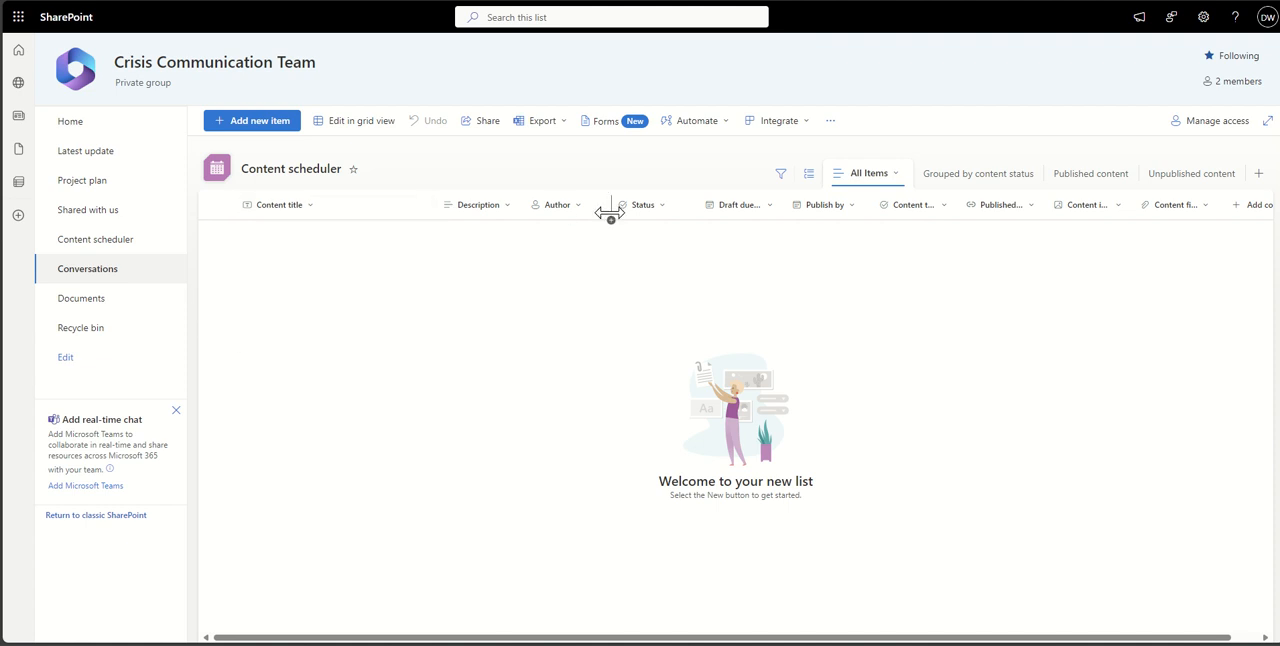
mouse_move(179, 248)
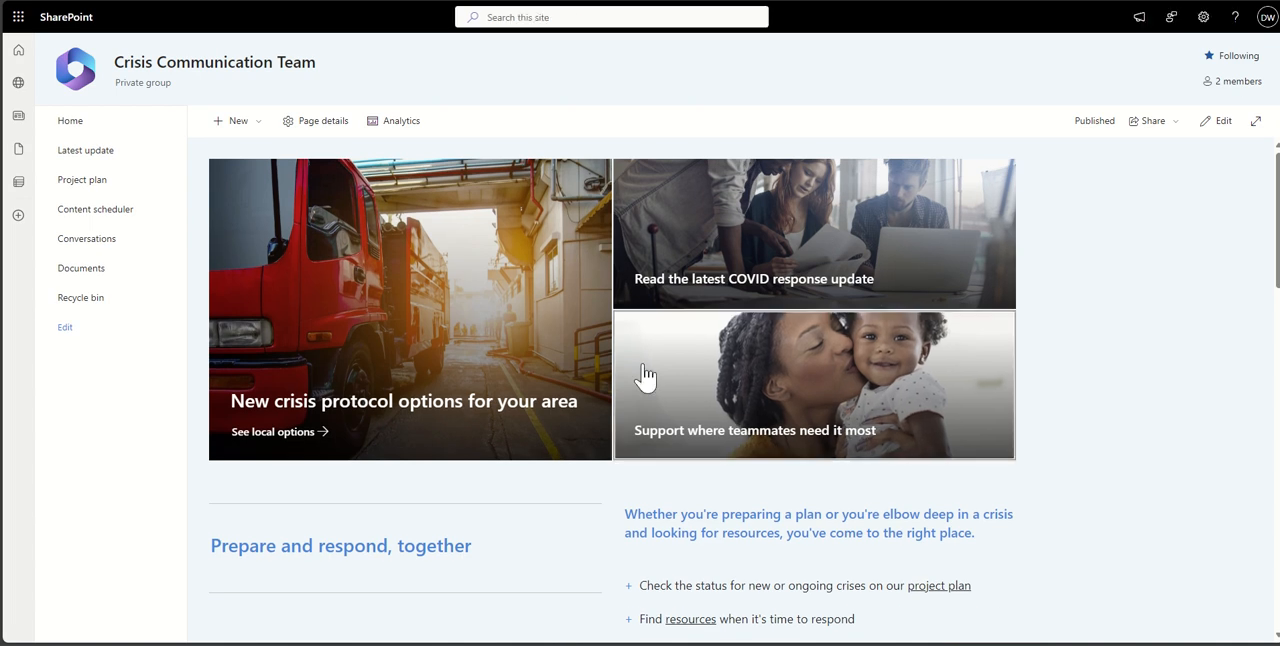
mouse_move(205, 305)
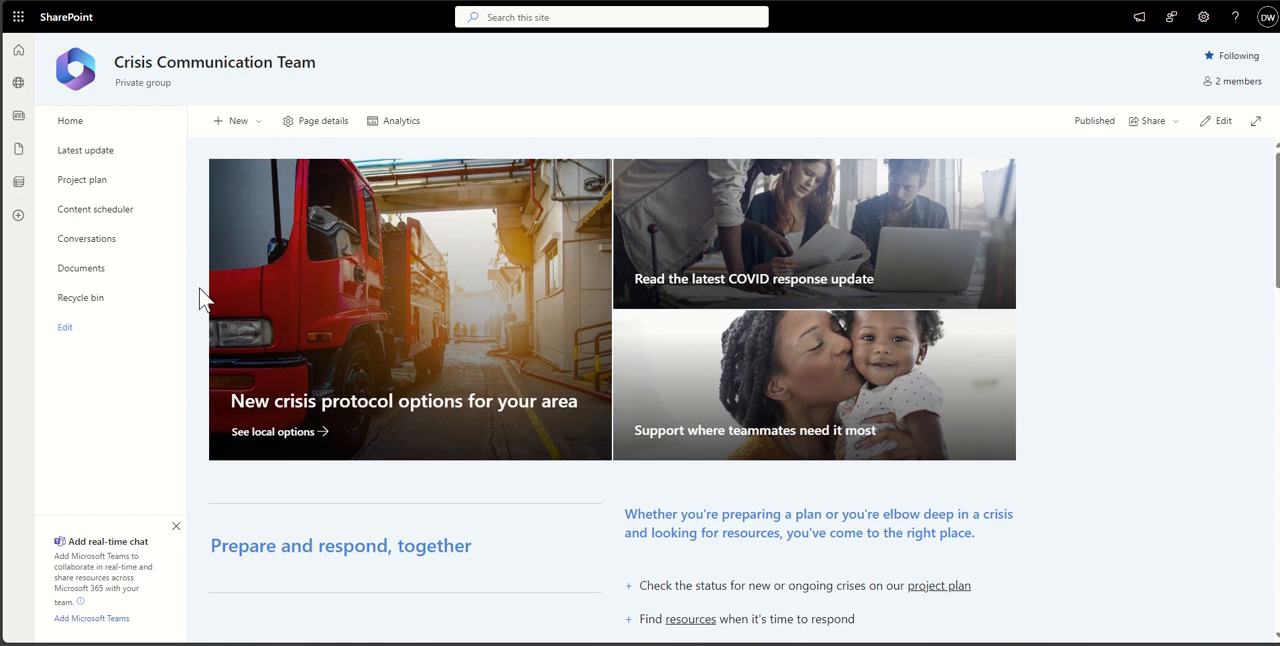
Scroll past Policies and procedures and team contacts to Documents and Activity.
scroll(down, 3)
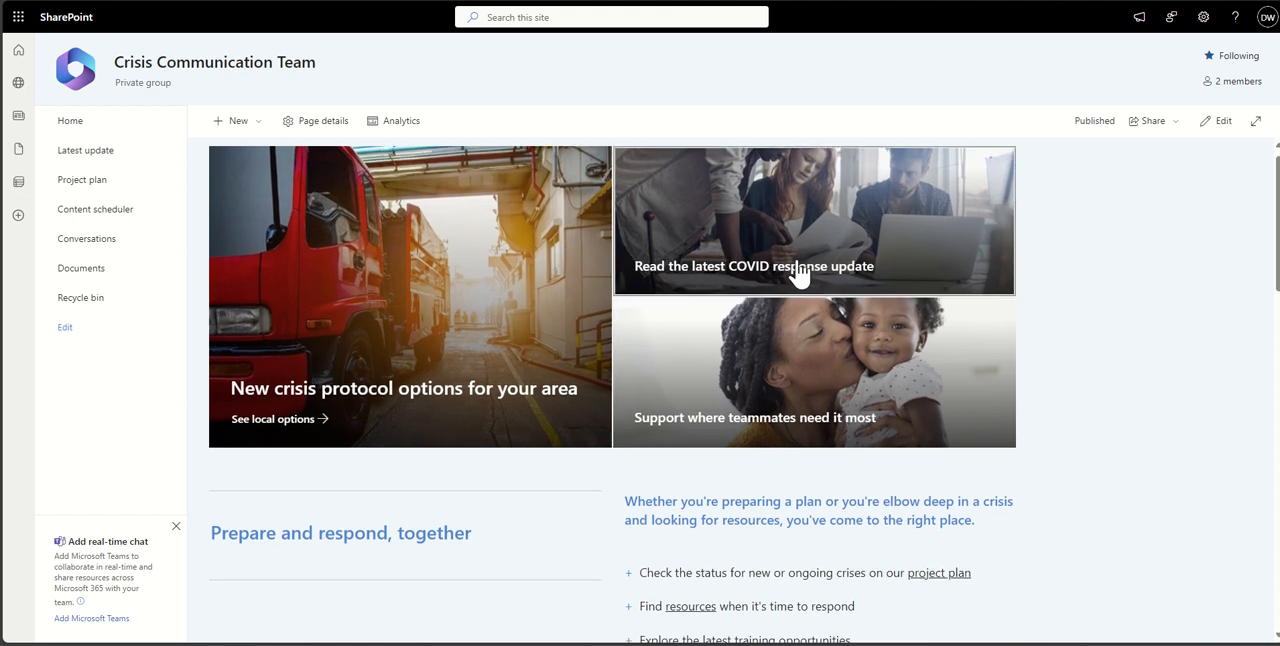
scroll(down, 3)
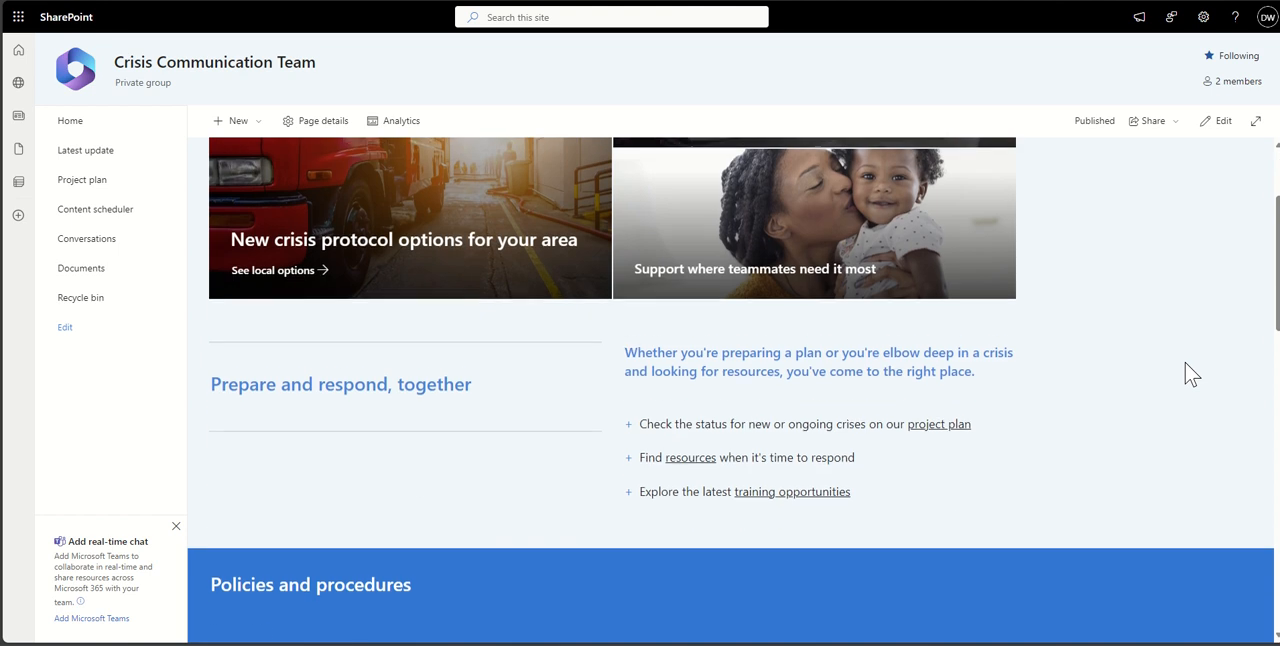
scroll(down, 3)
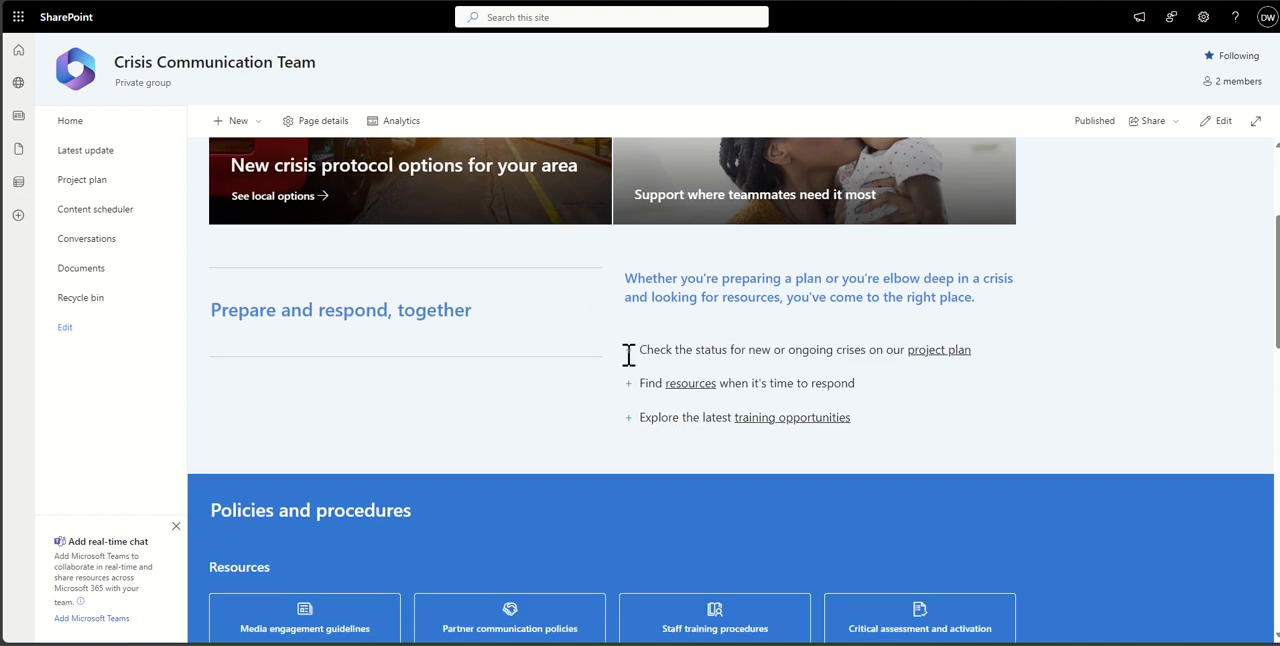
mouse_move(1061, 446)
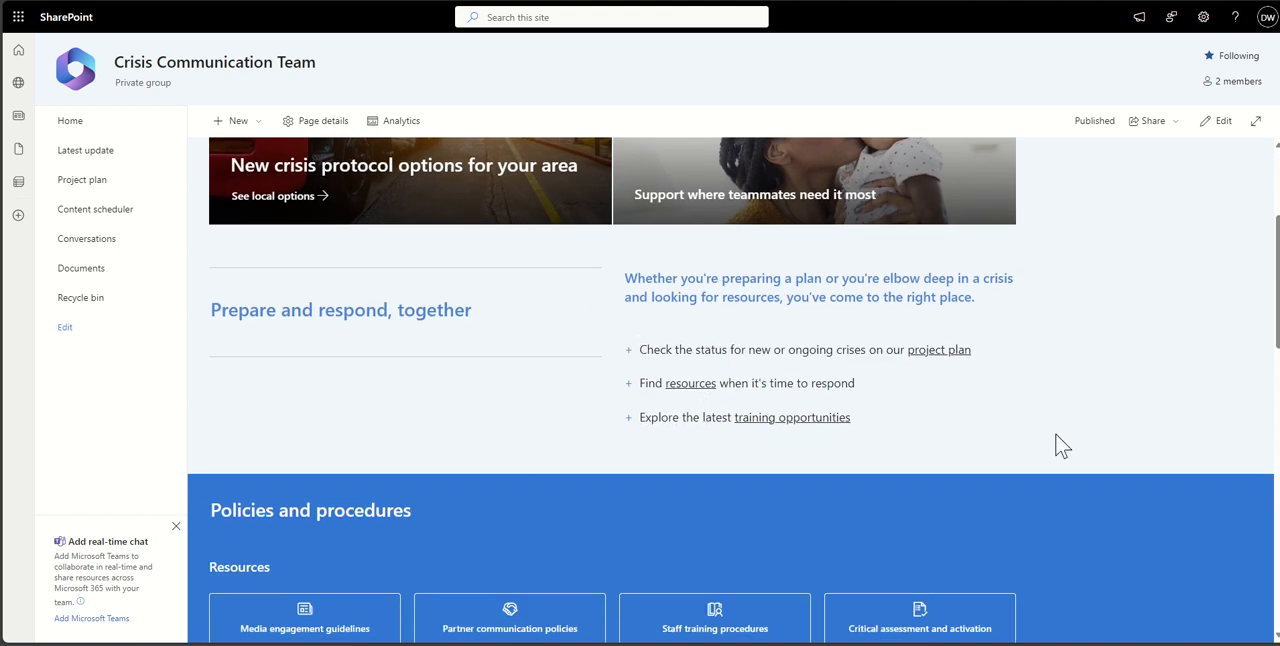
scroll(down, 3)
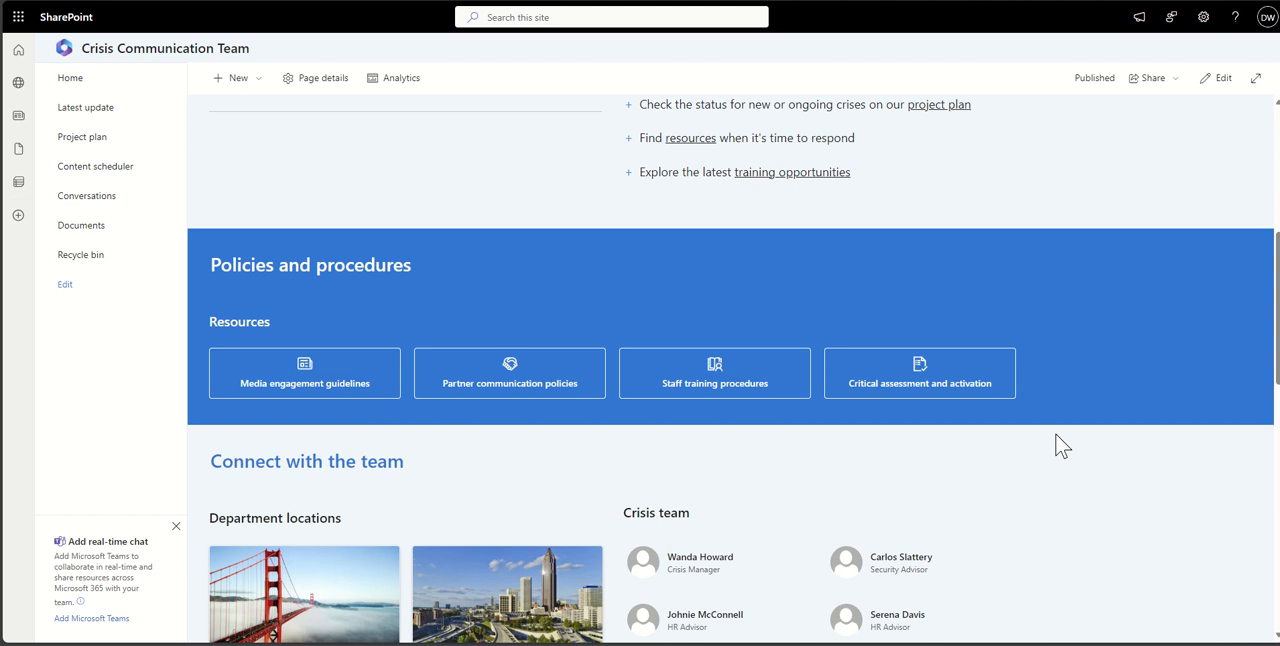
scroll(down, 3)
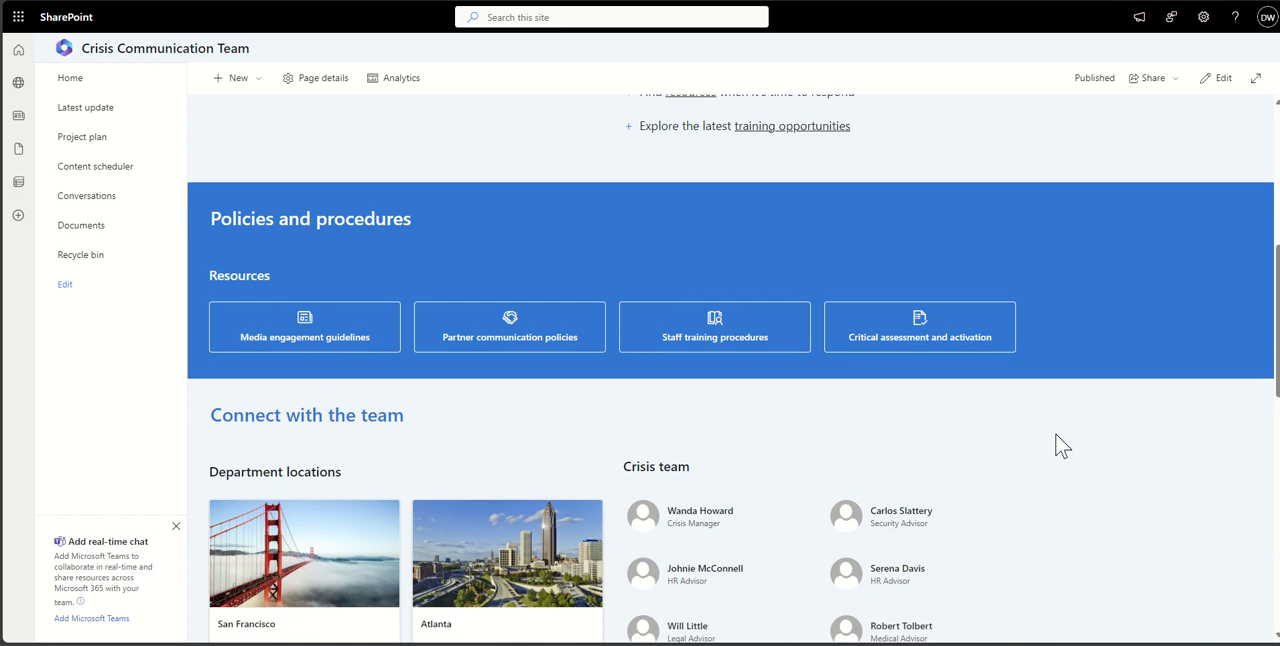
scroll(down, 3)
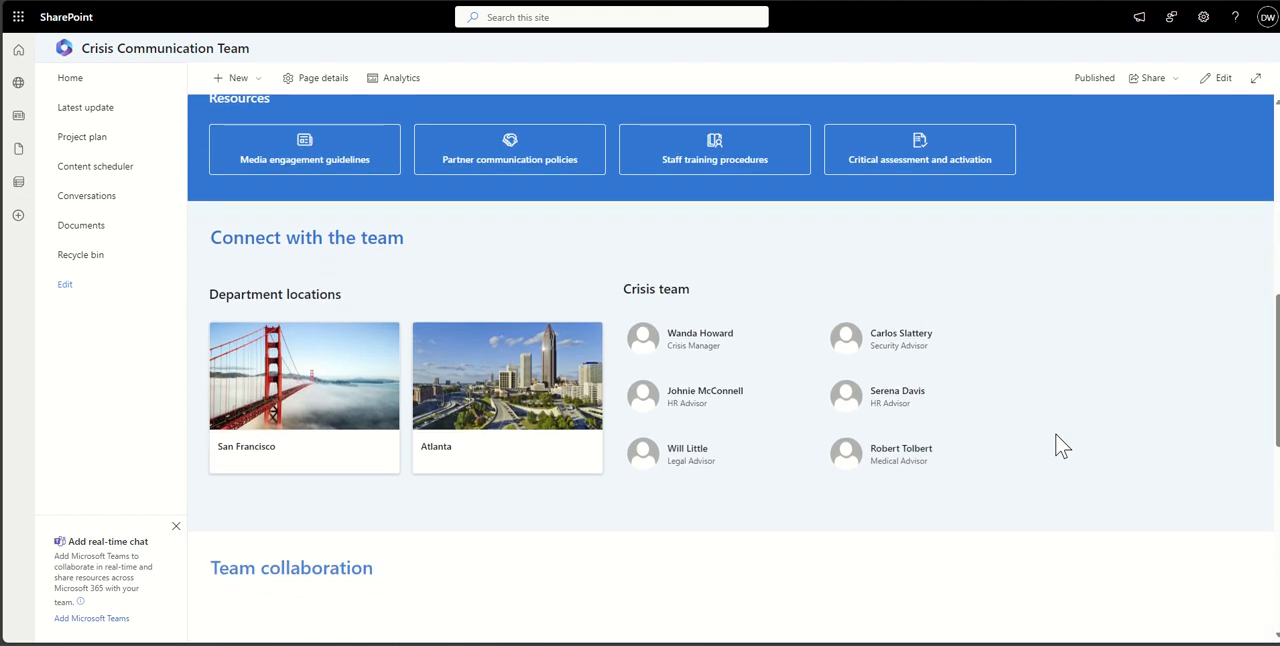
scroll(down, 3)
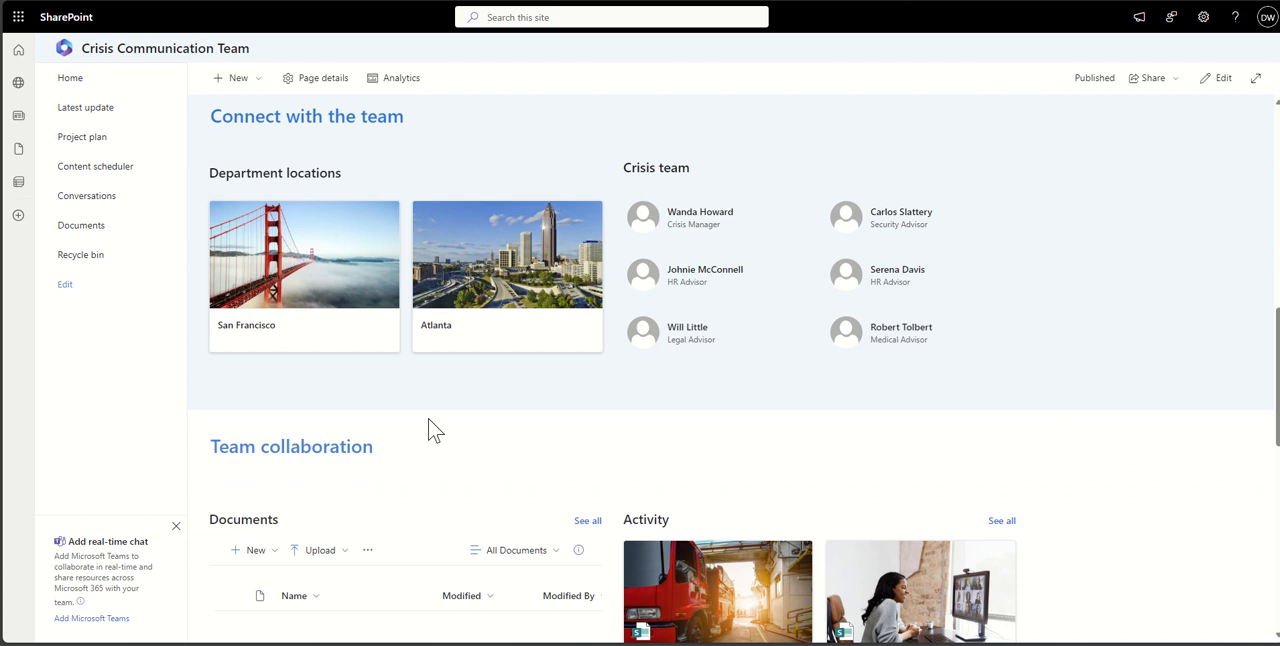
mouse_move(745, 218)
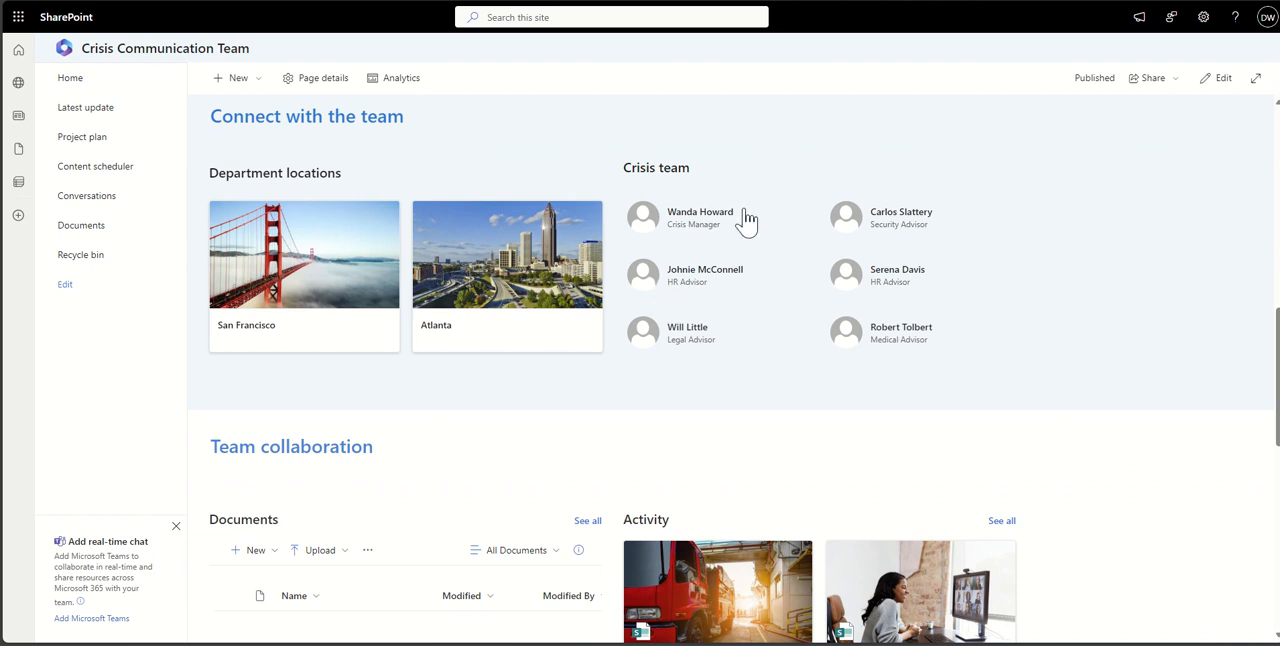
mouse_move(1053, 315)
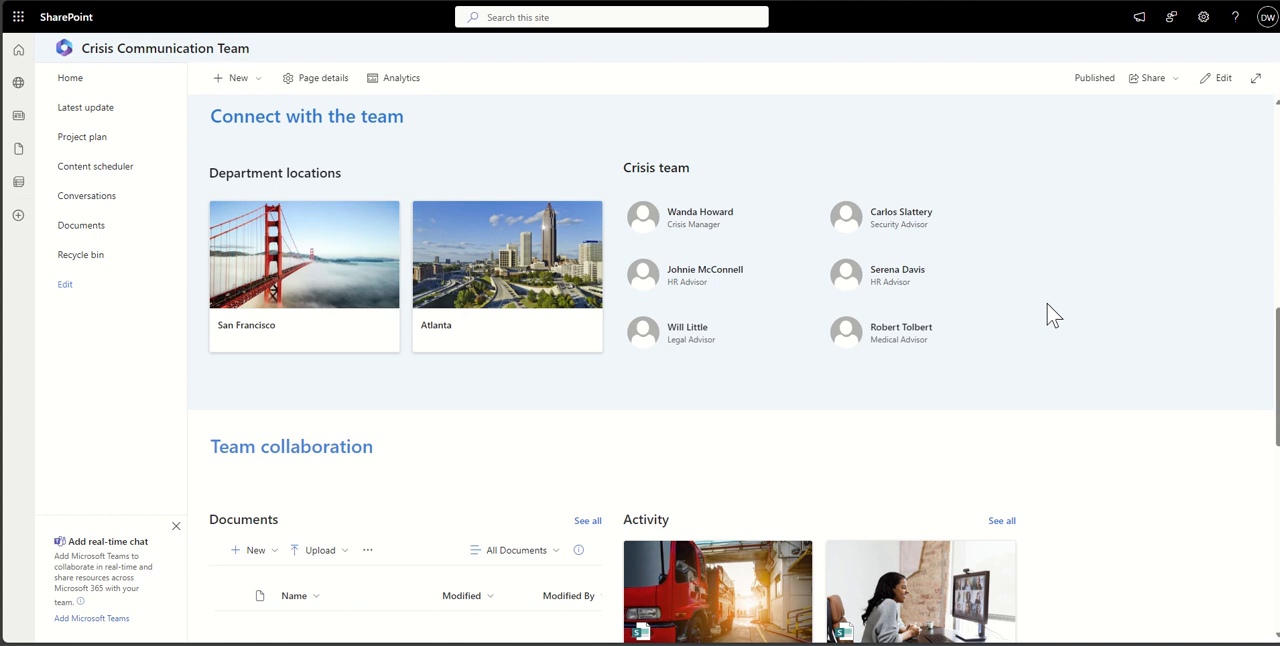
Scroll down through the Team collaboration documents and activity area.
scroll(down, 3)
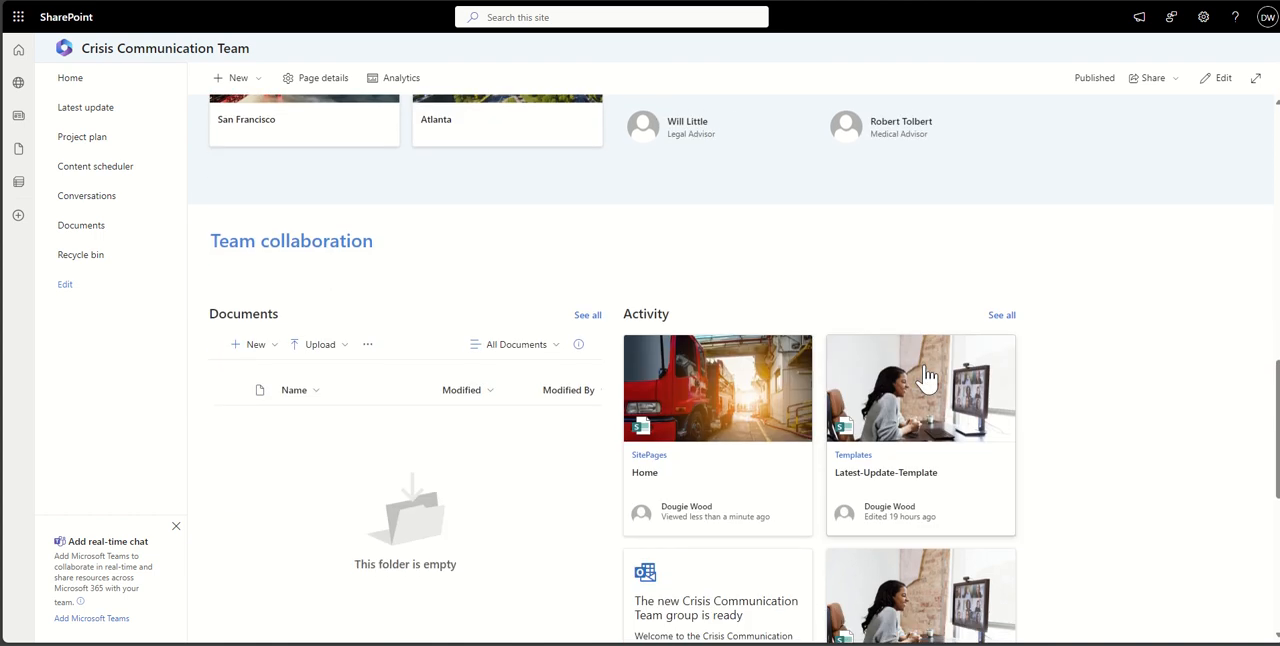
scroll(down, 3)
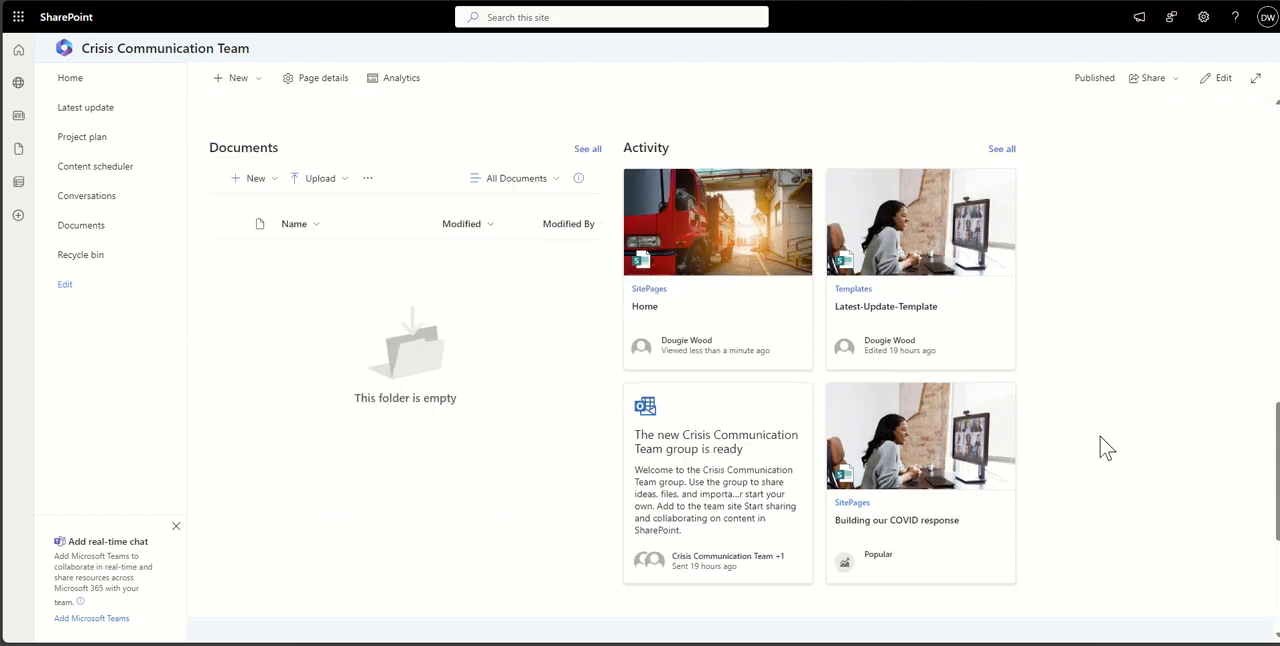
scroll(down, 3)
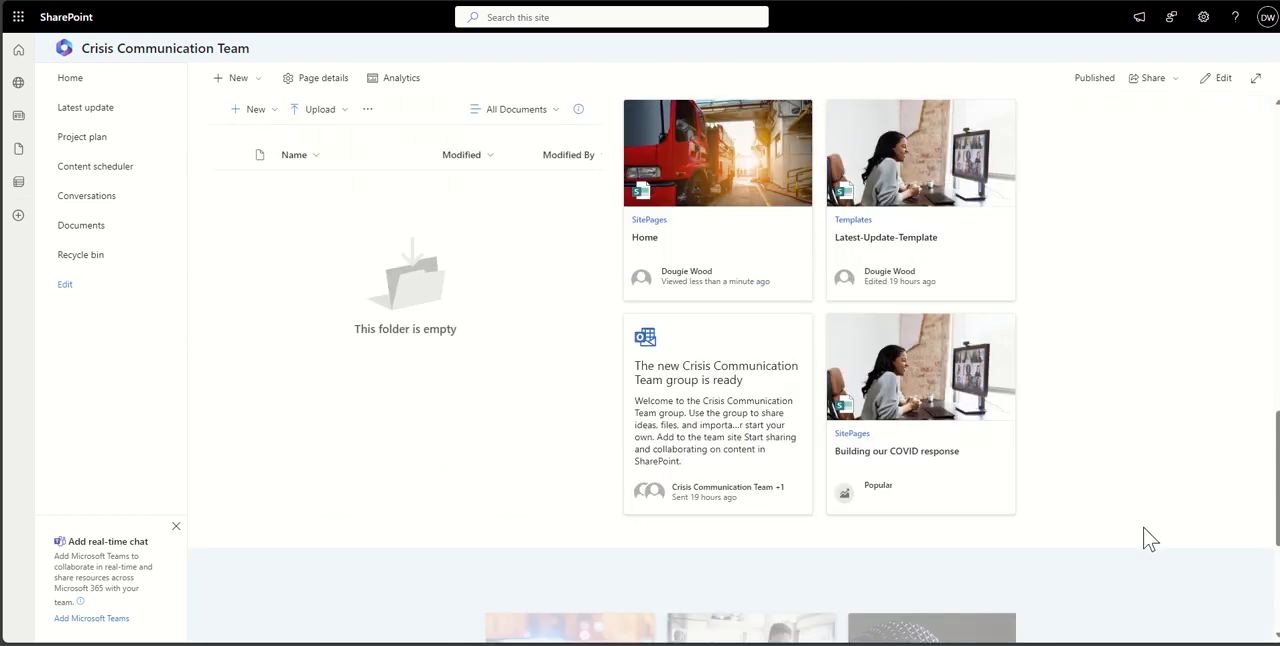
scroll(down, 3)
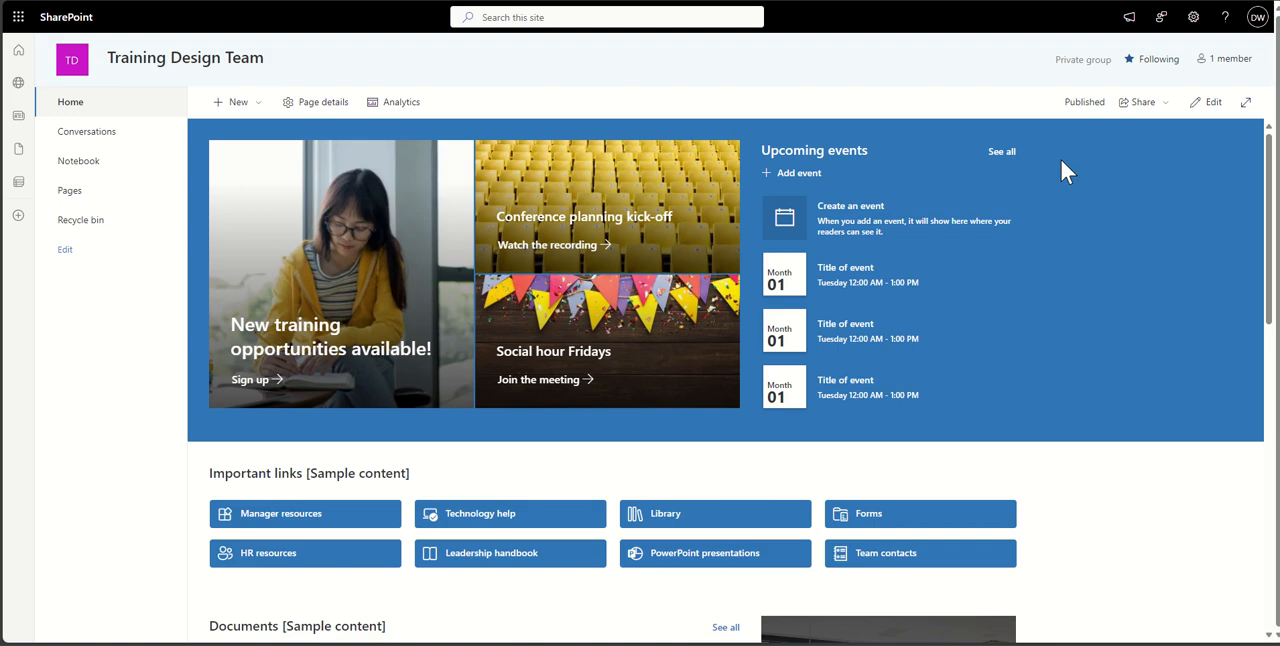
mouse_move(140, 292)
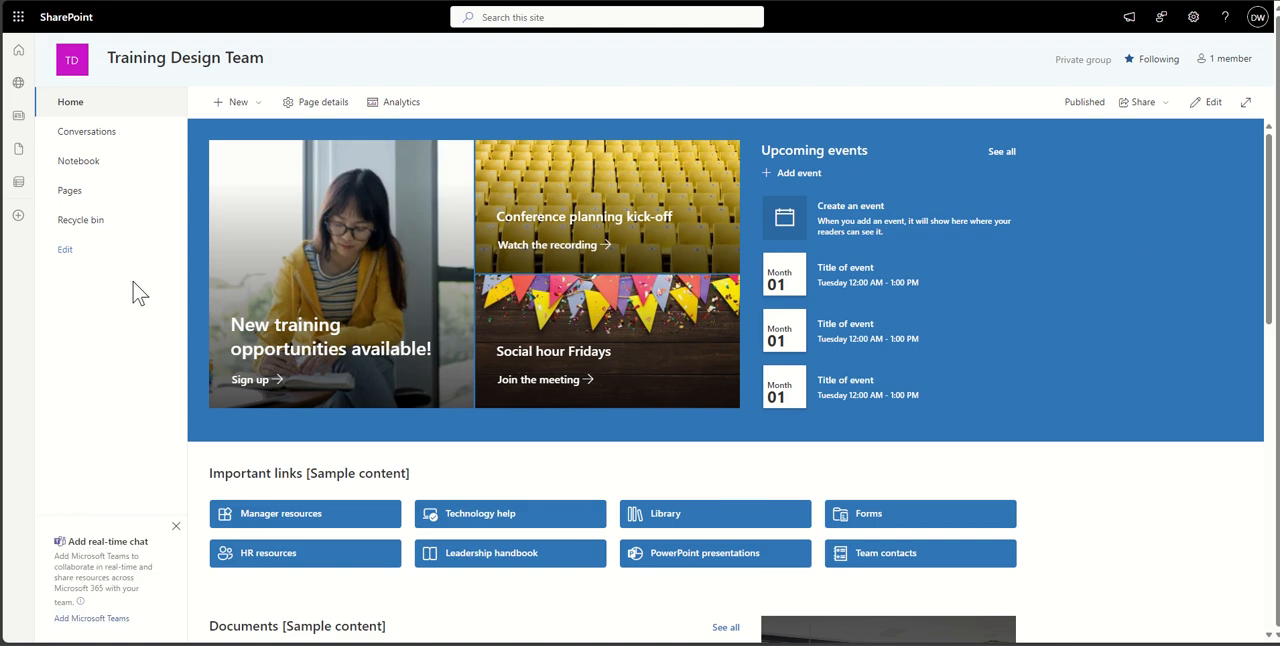
mouse_move(668, 294)
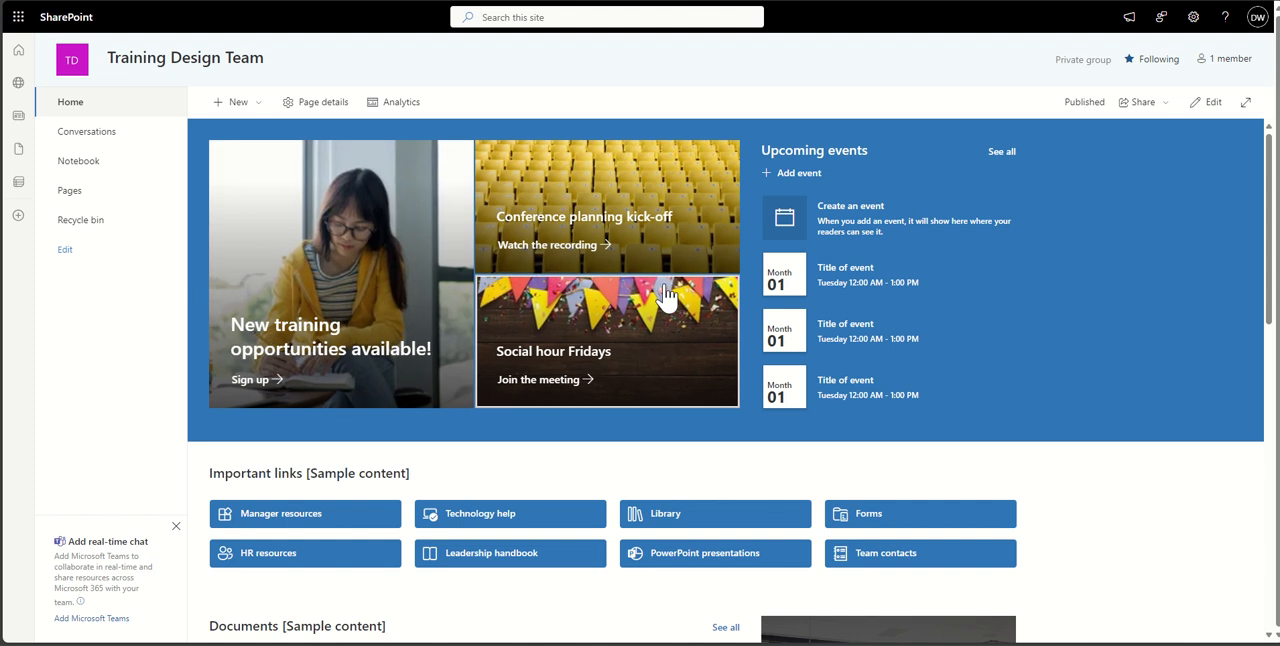
mouse_move(1130, 383)
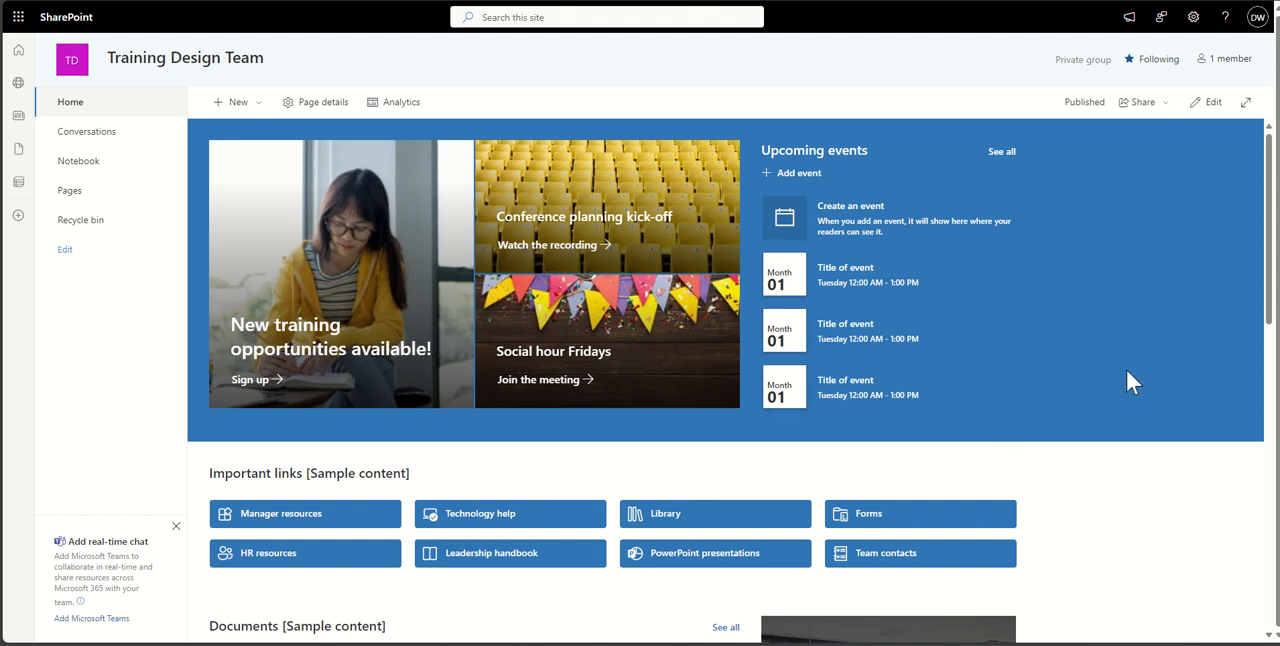
scroll(down, 3)
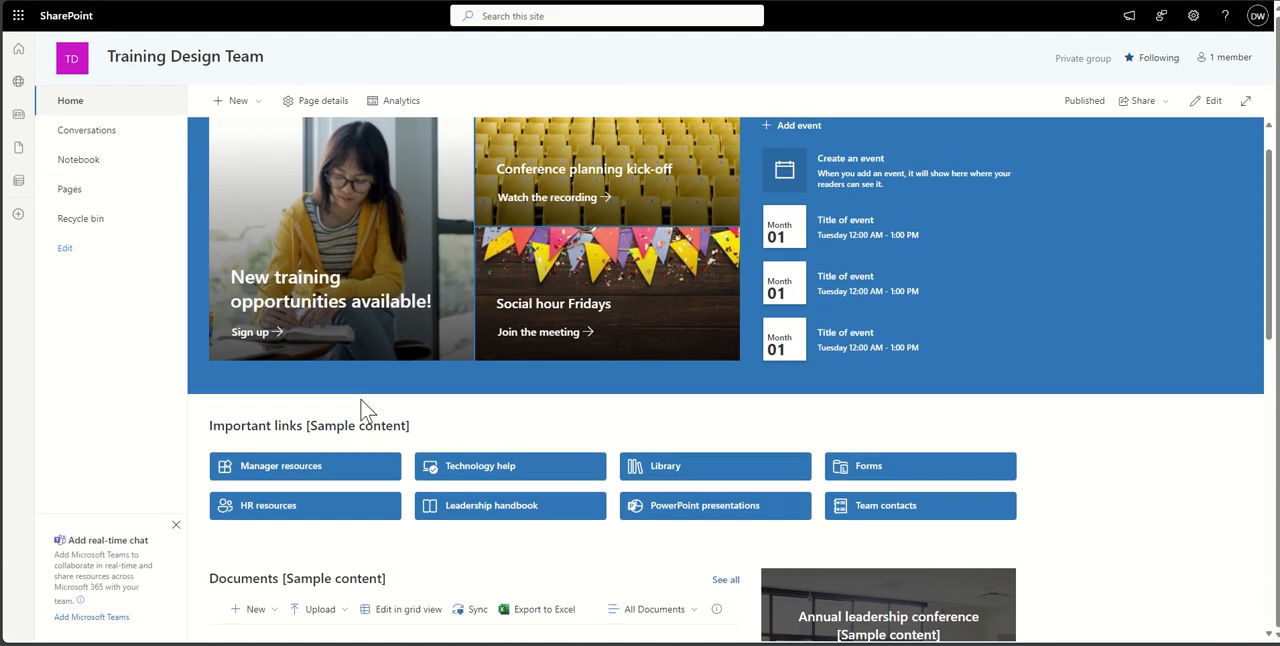
scroll(down, 3)
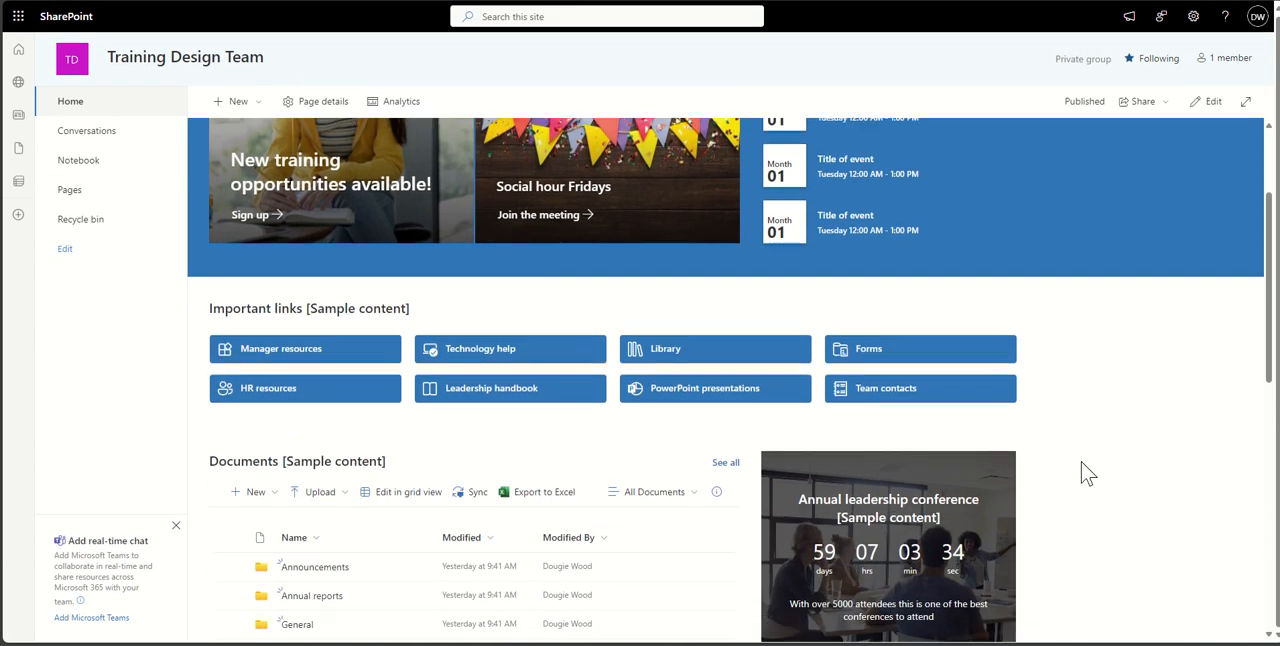
scroll(down, 3)
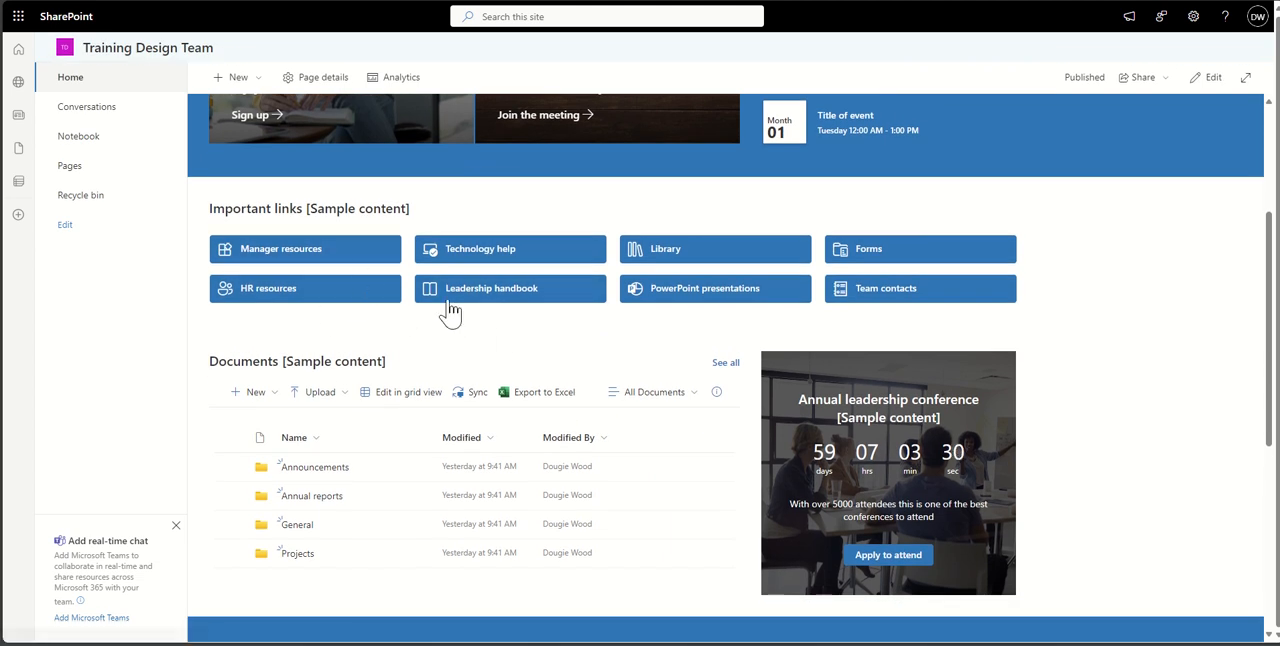
scroll(down, 3)
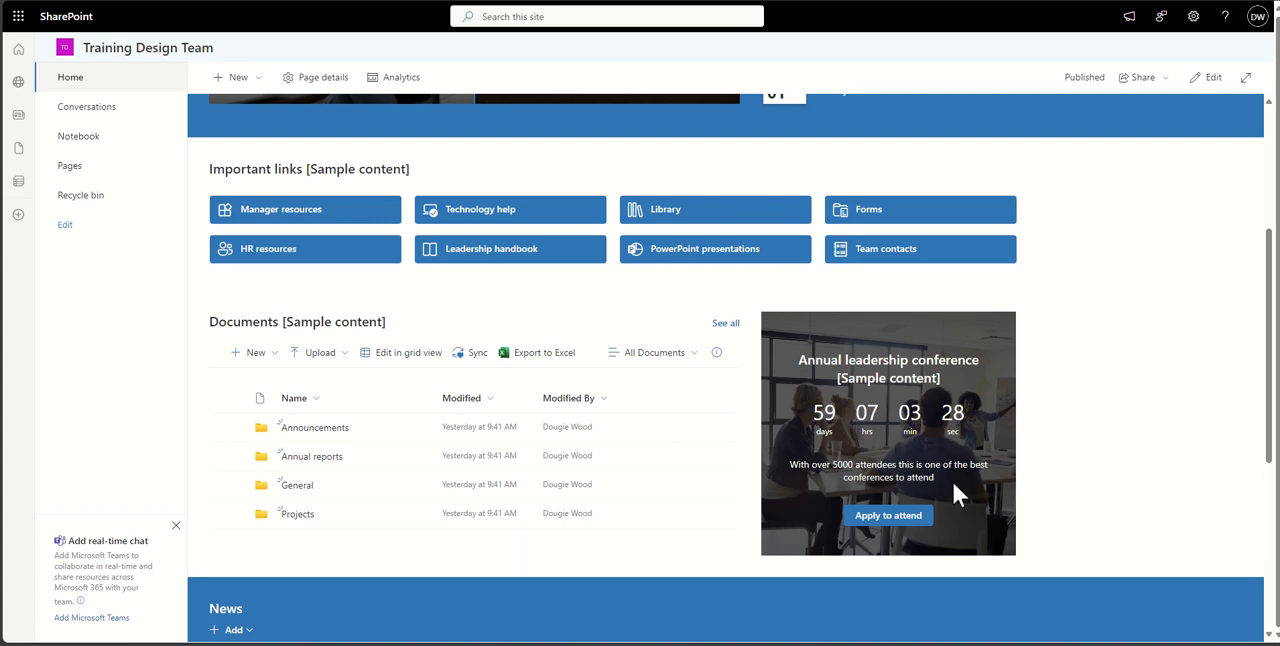
mouse_move(1143, 476)
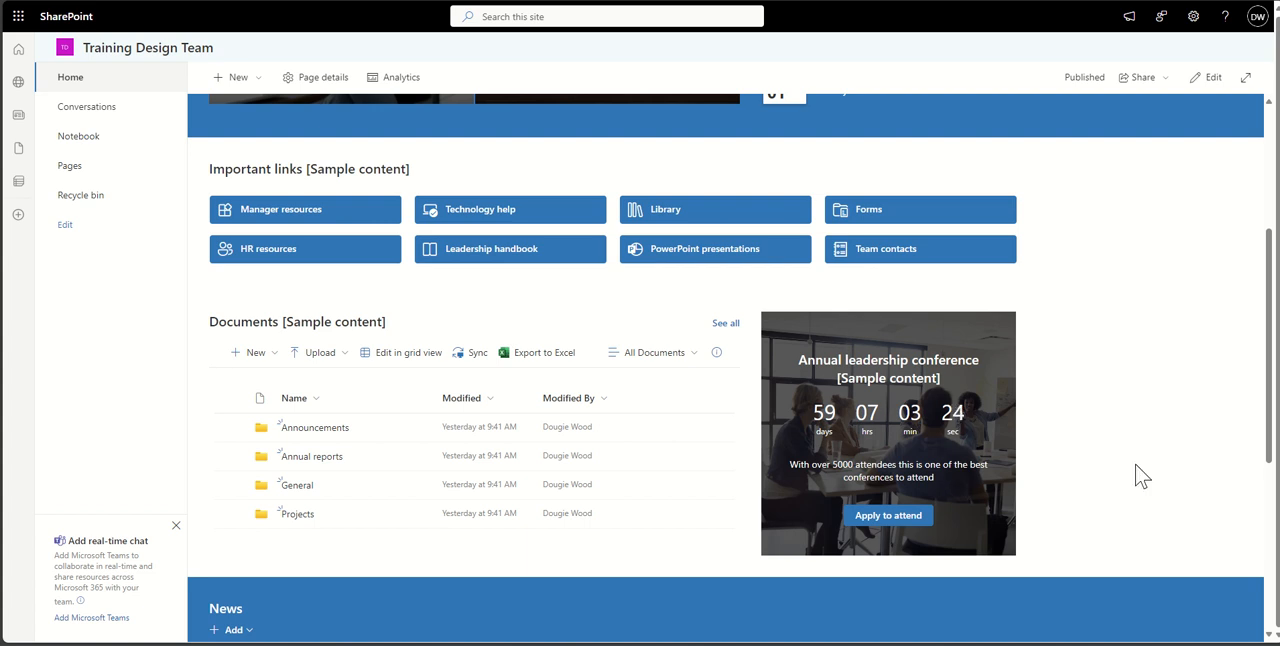
scroll(down, 3)
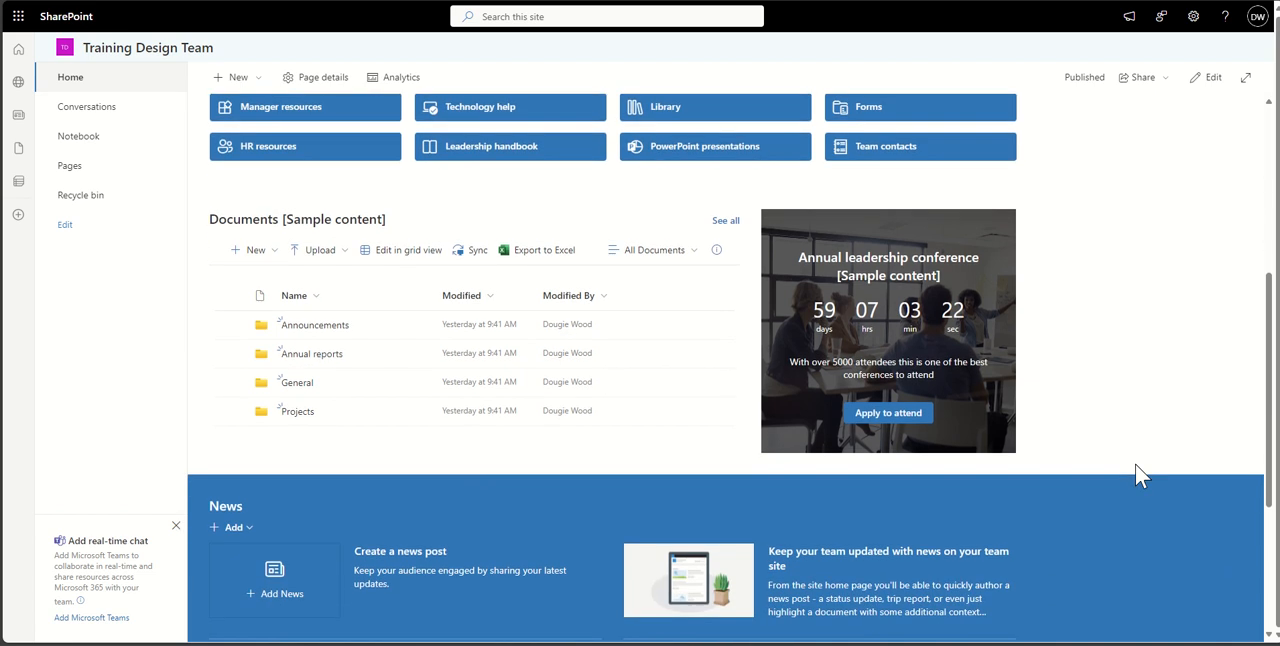
scroll(down, 3)
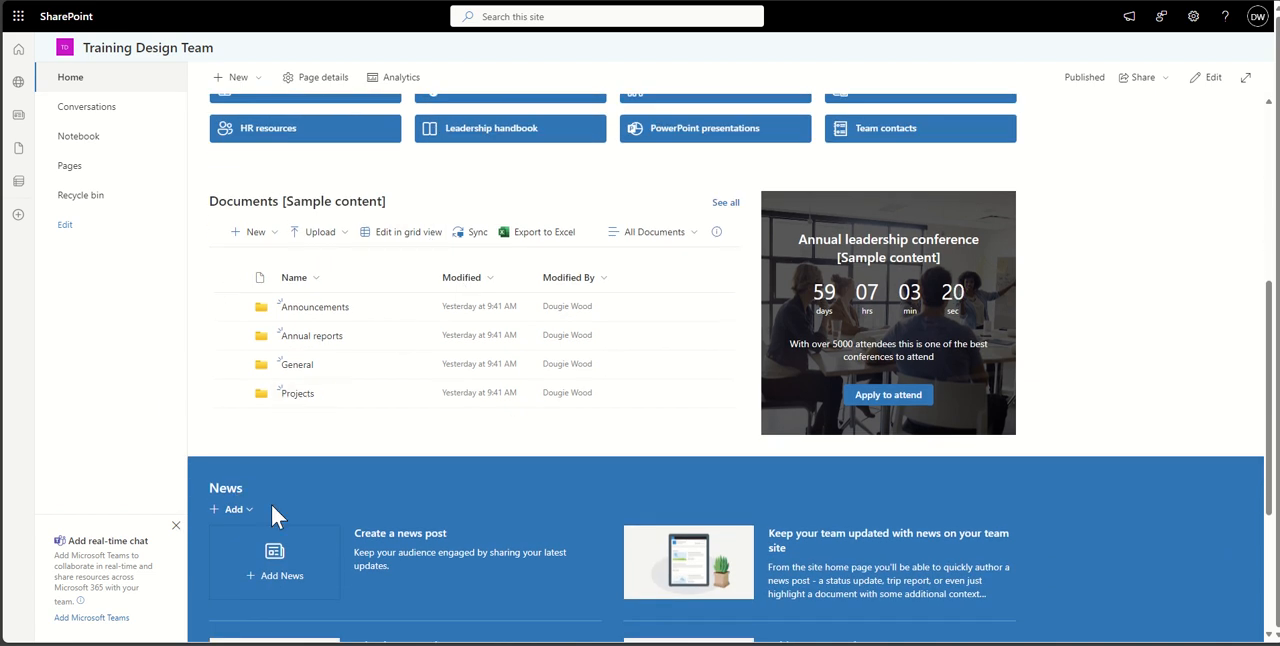
scroll(down, 3)
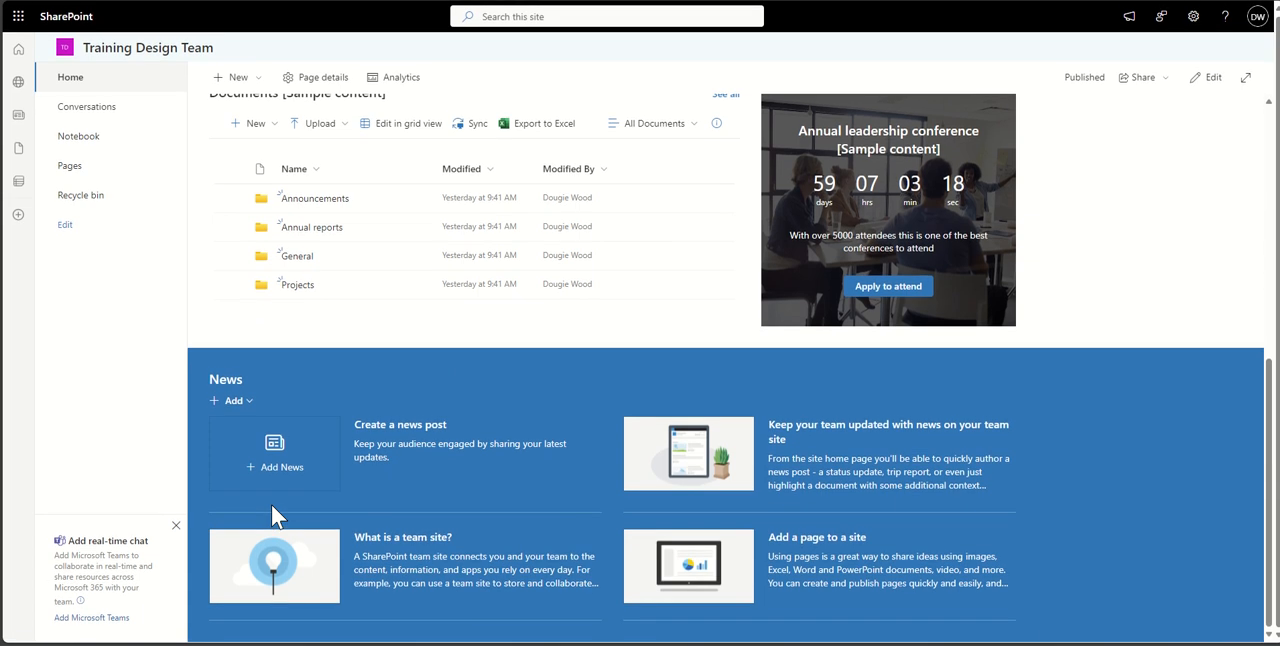
mouse_move(1136, 273)
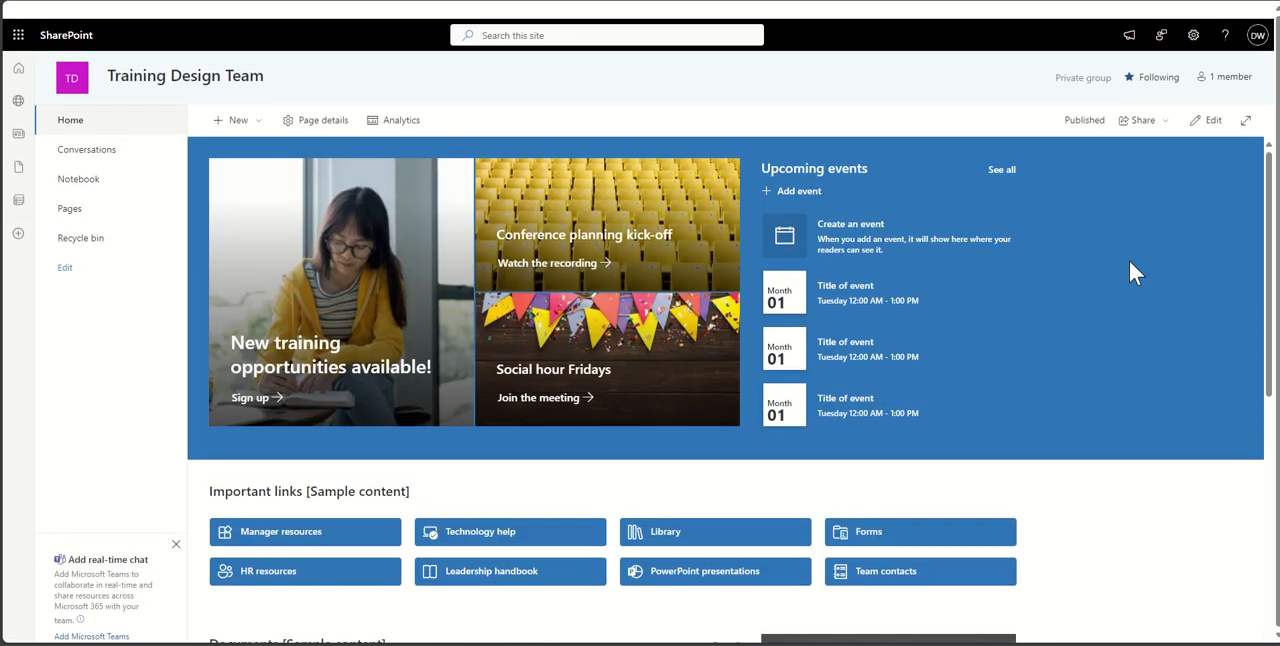
scroll(down, 3)
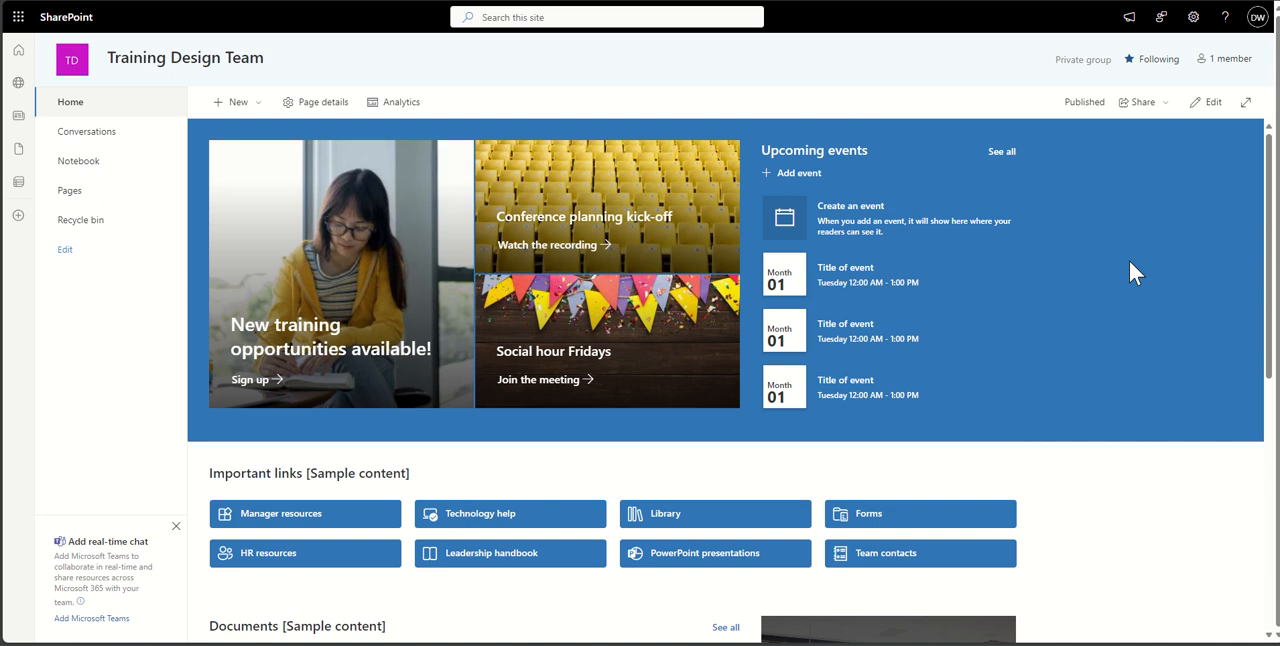
mouse_move(1134, 276)
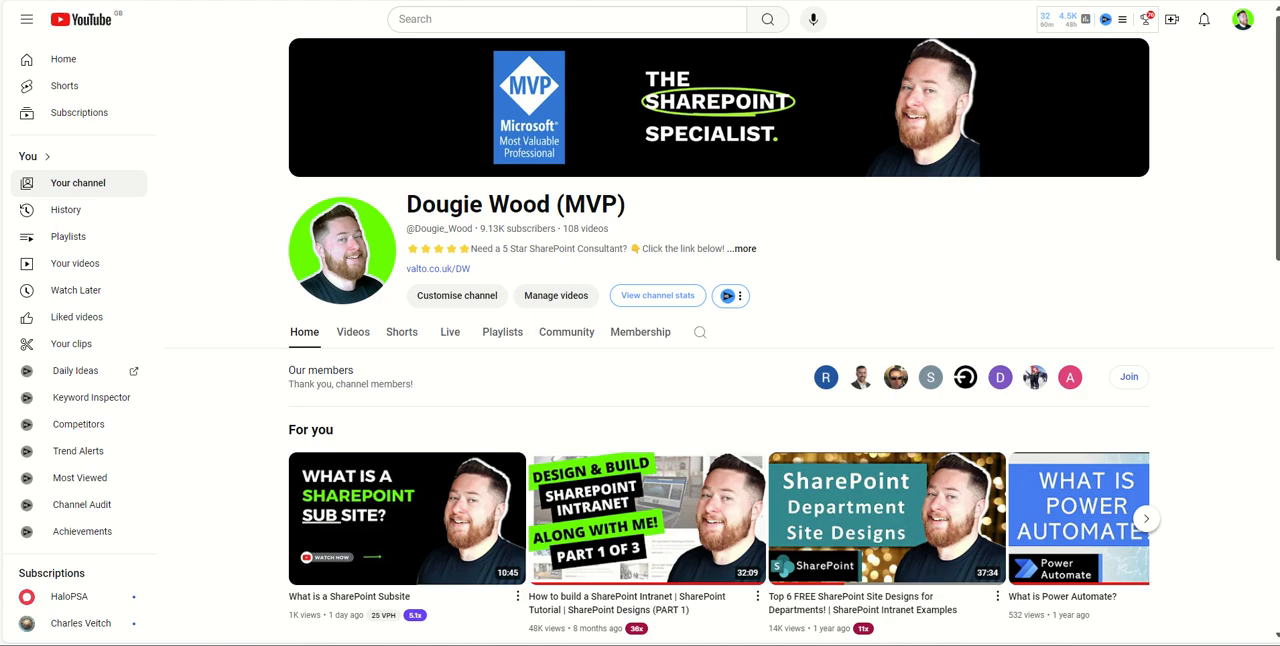
mouse_move(925, 300)
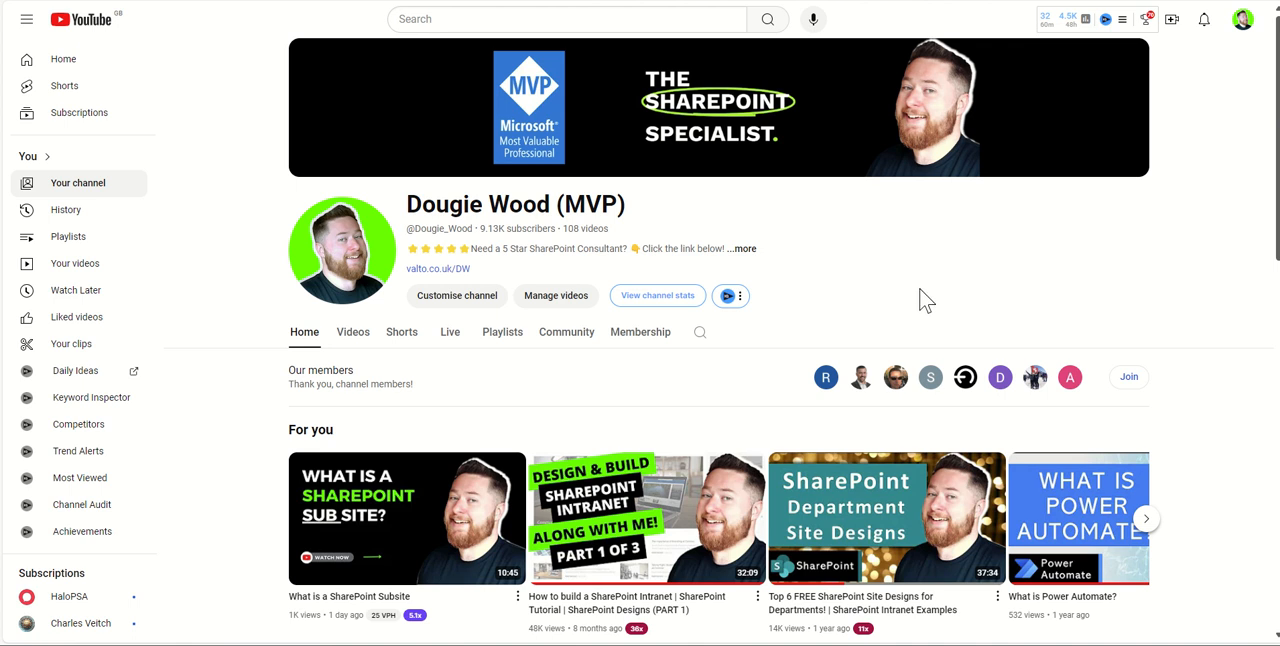
mouse_move(790, 406)
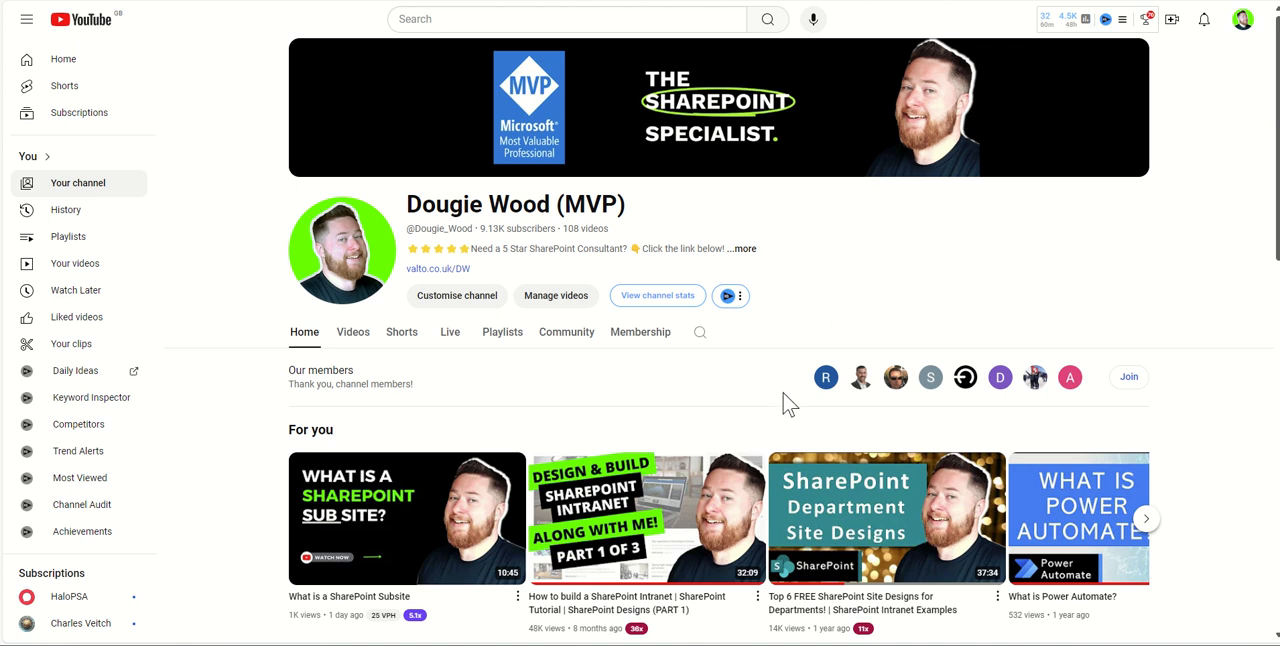
mouse_move(585, 362)
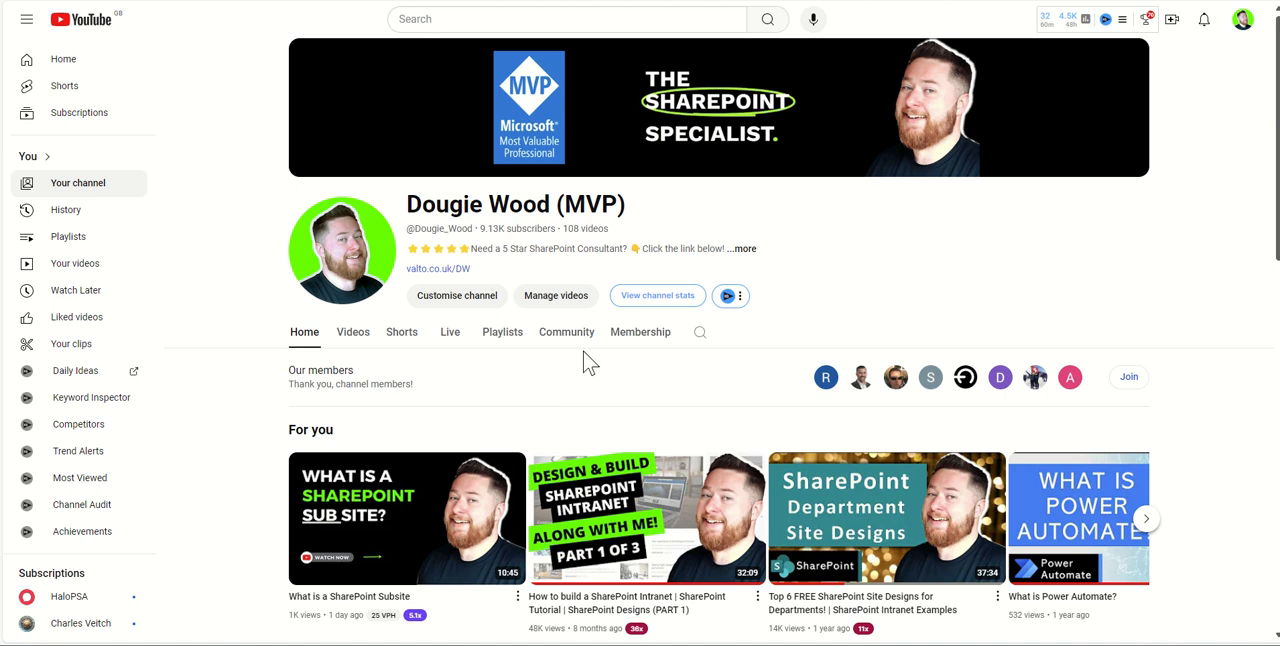
Show the Membership tab and browse the members-only SharePoint Training Fundamentals videos.
click(640, 331)
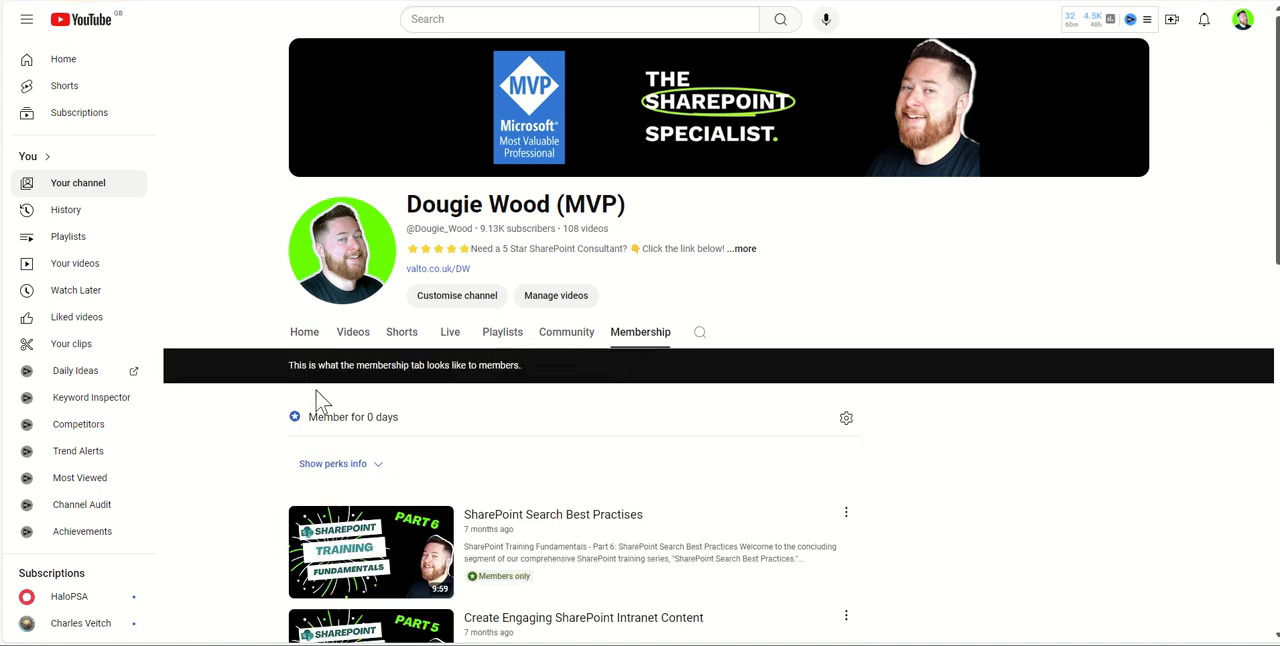
mouse_move(247, 447)
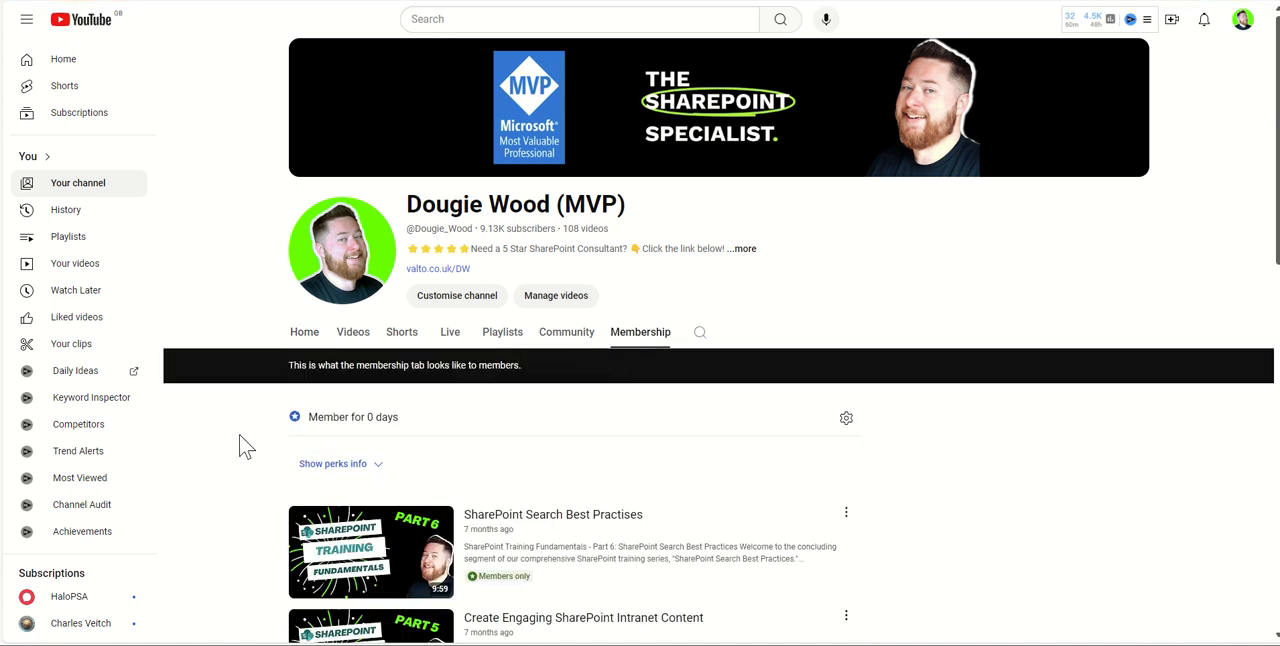
scroll(down, 3)
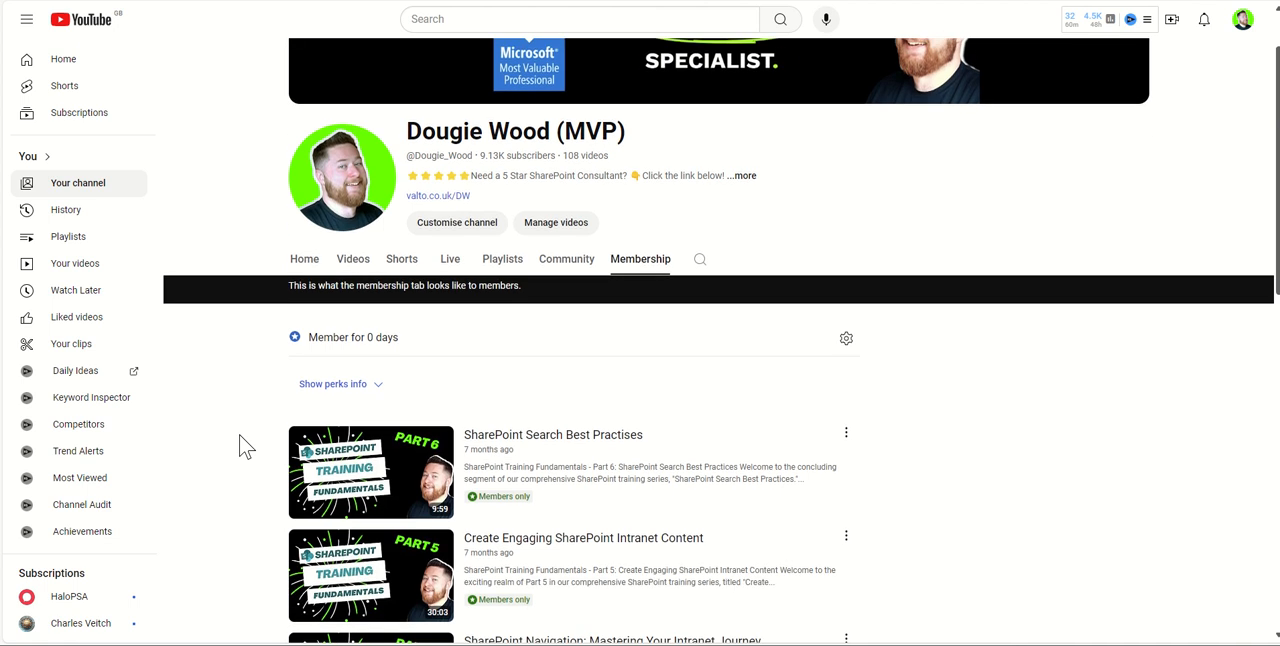
scroll(down, 3)
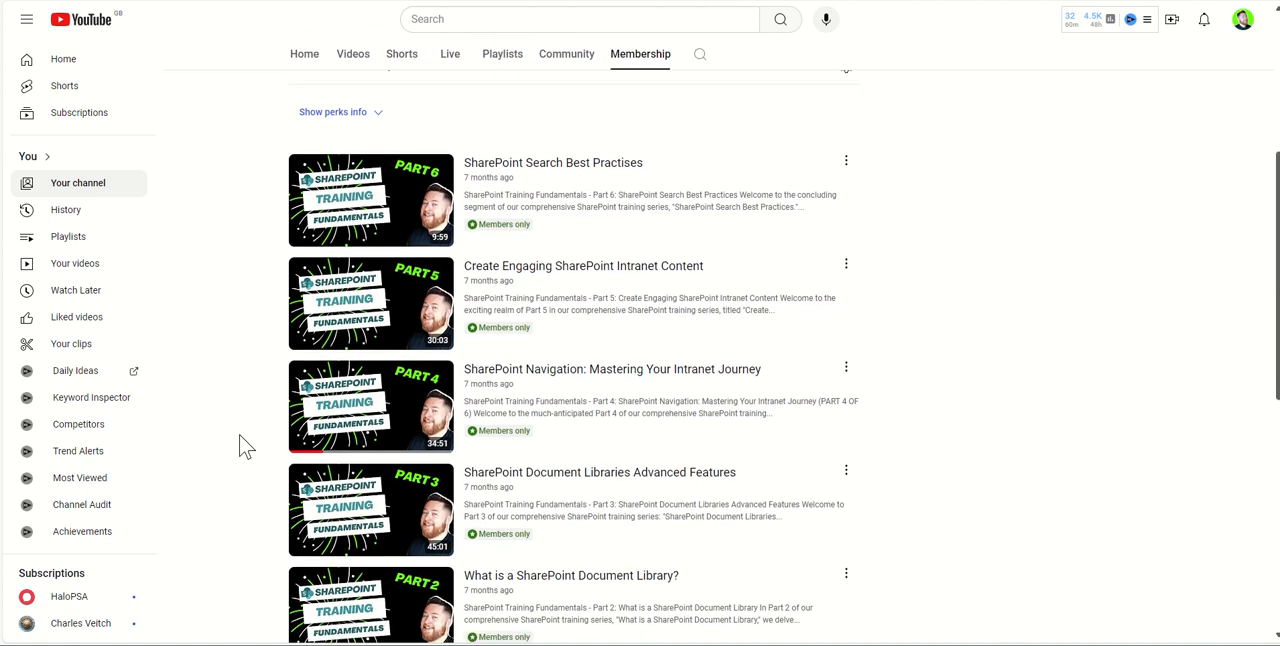
scroll(down, 3)
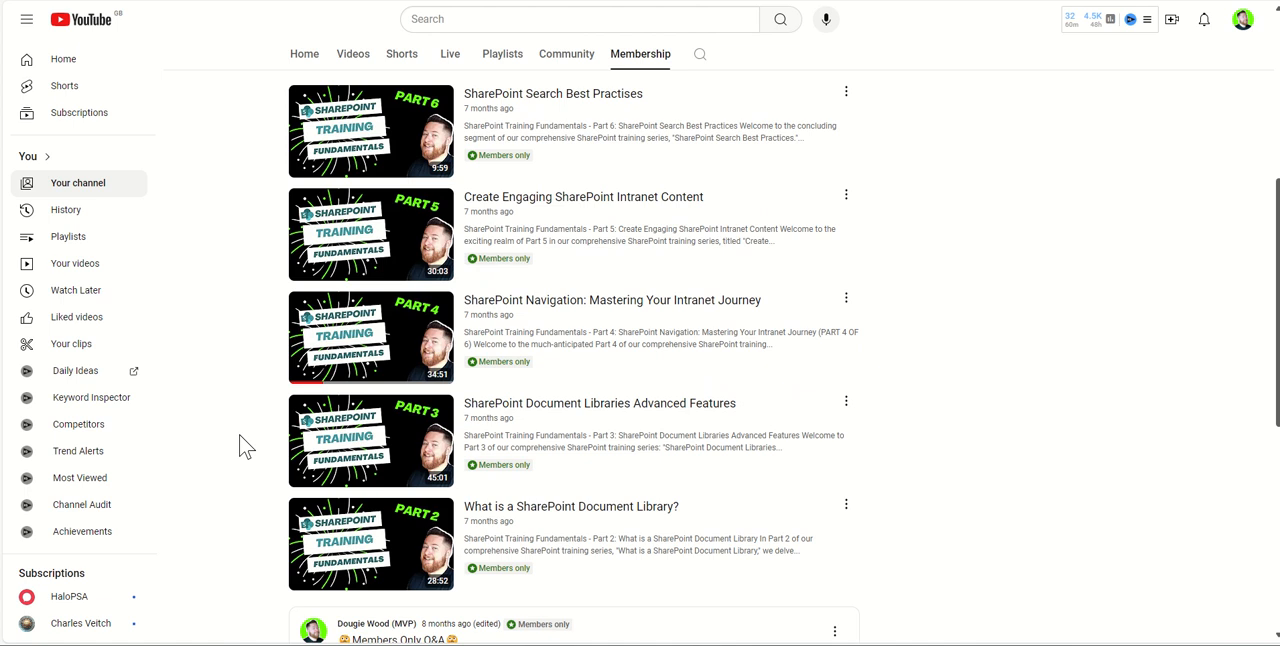
scroll(down, 3)
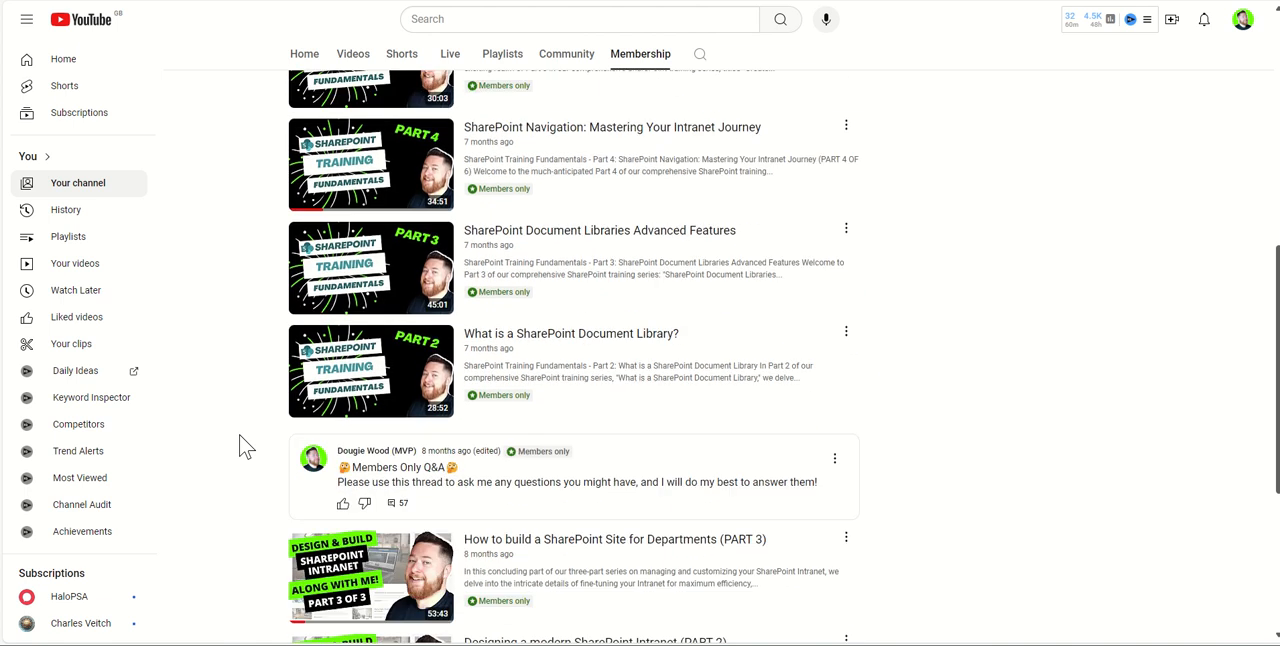
scroll(down, 3)
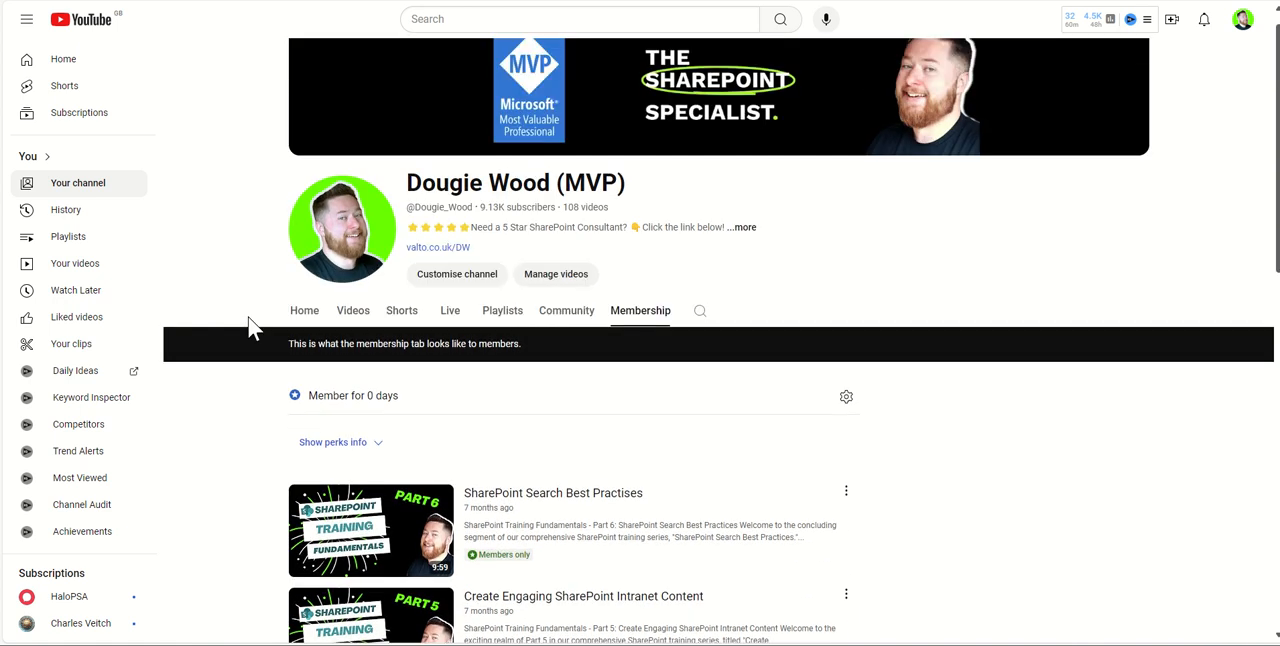
scroll(up, 3)
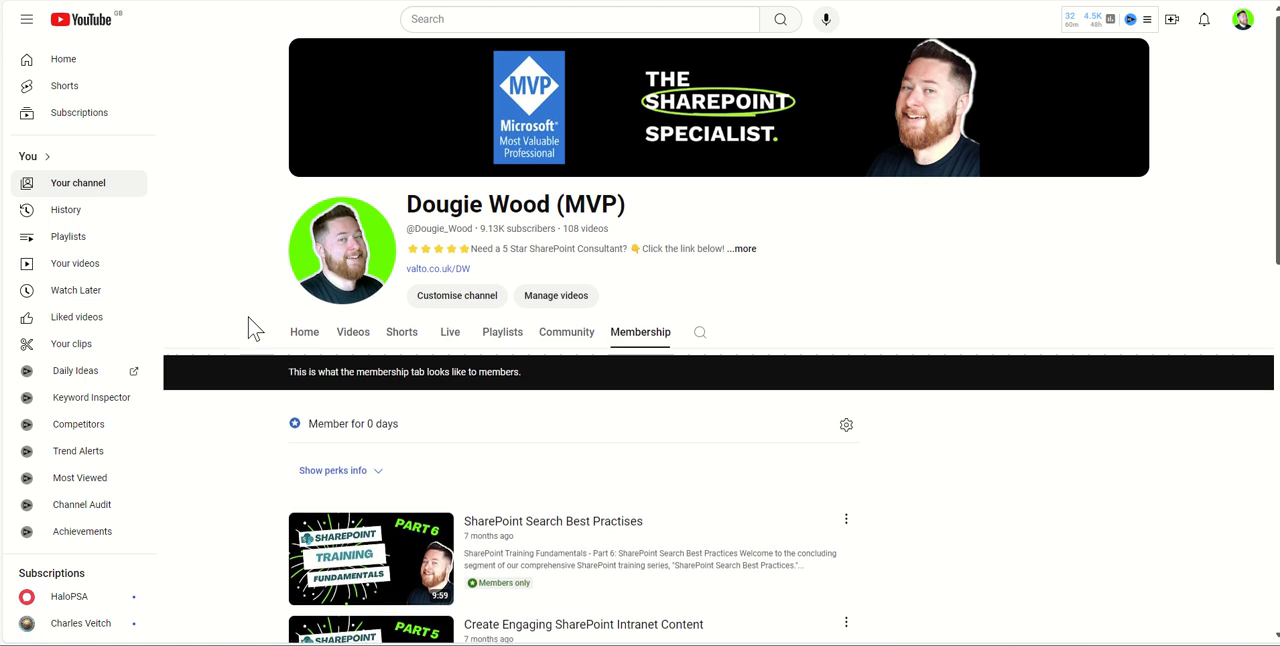
scroll(down, 3)
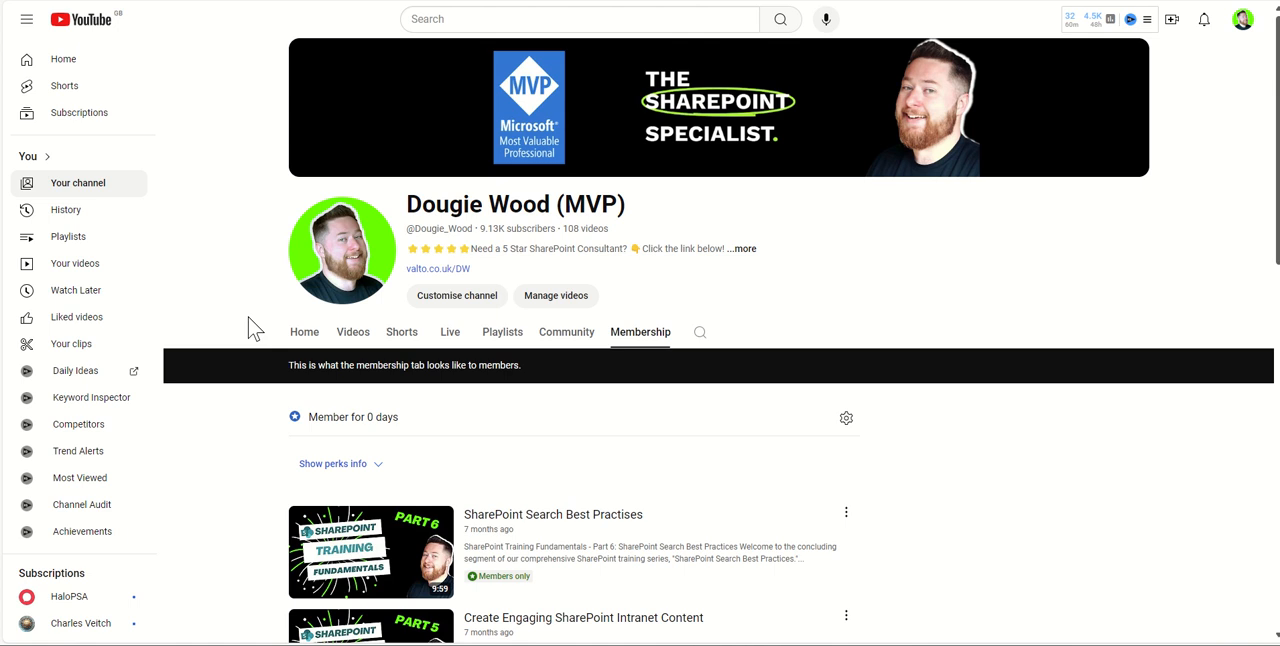
mouse_move(370, 305)
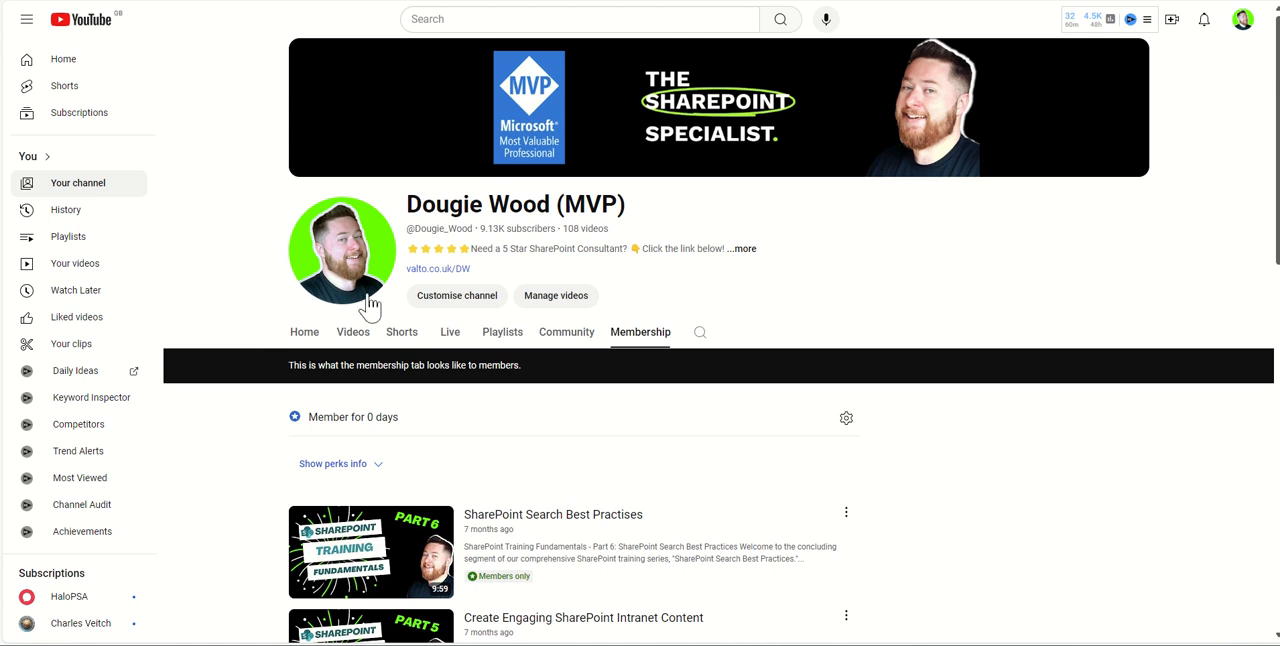
mouse_move(230, 305)
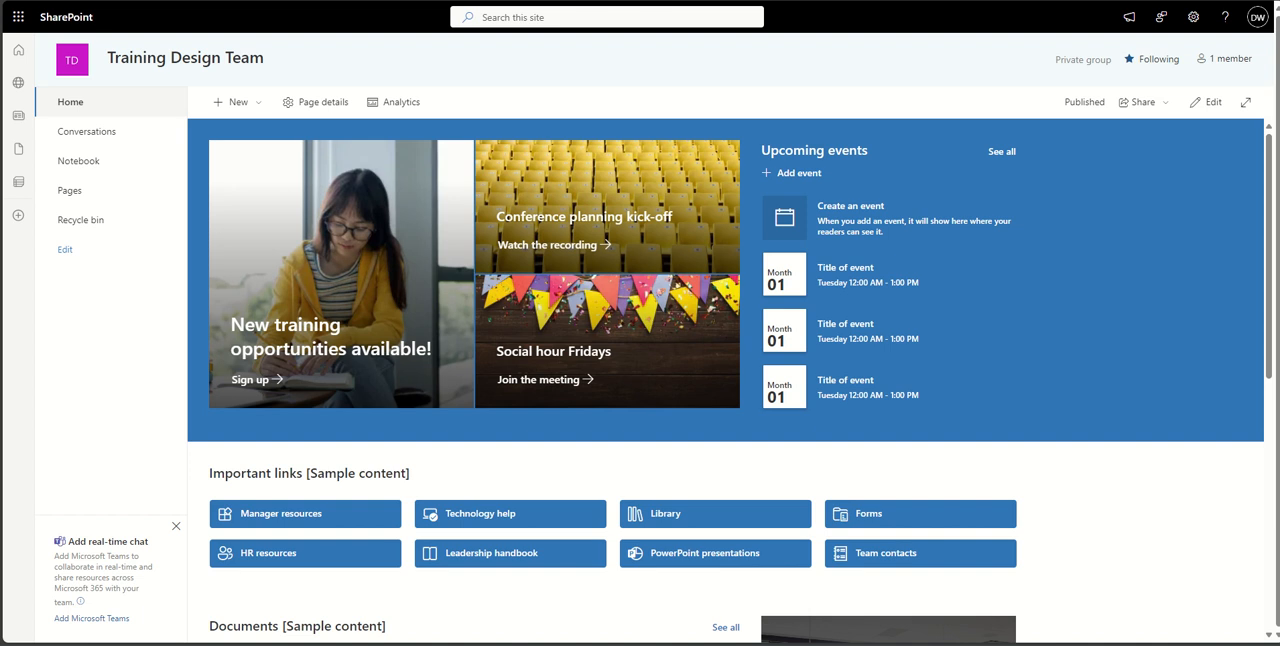
mouse_move(875, 258)
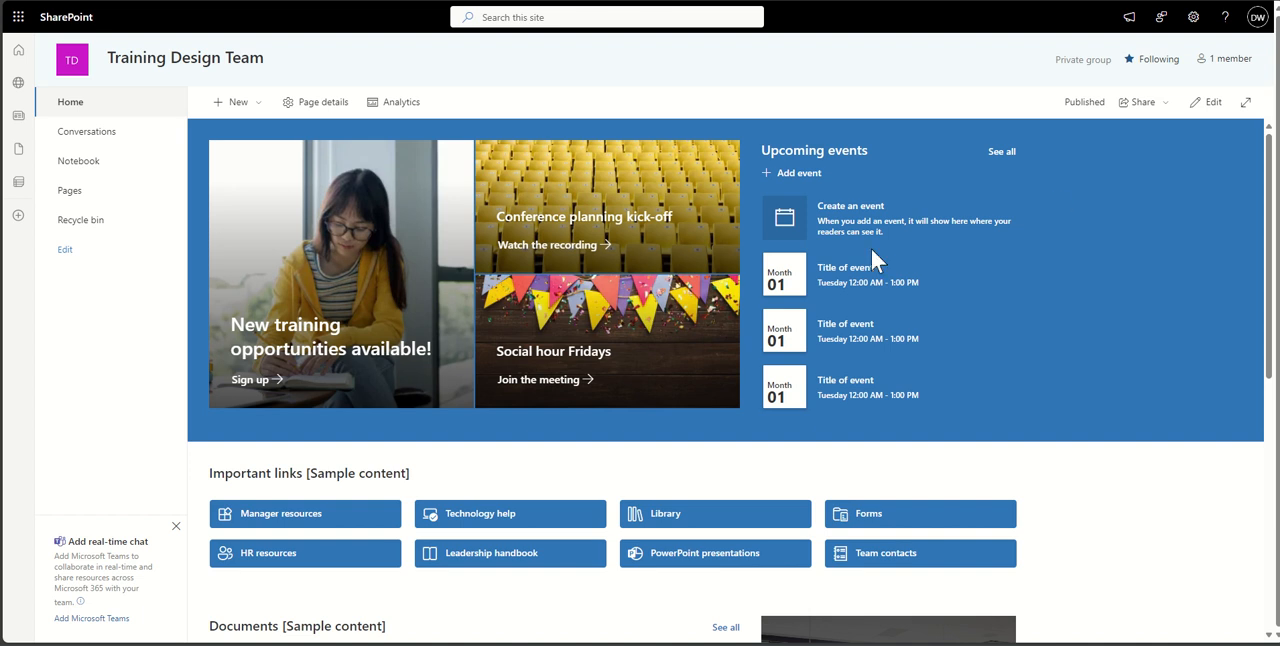
mouse_move(350, 120)
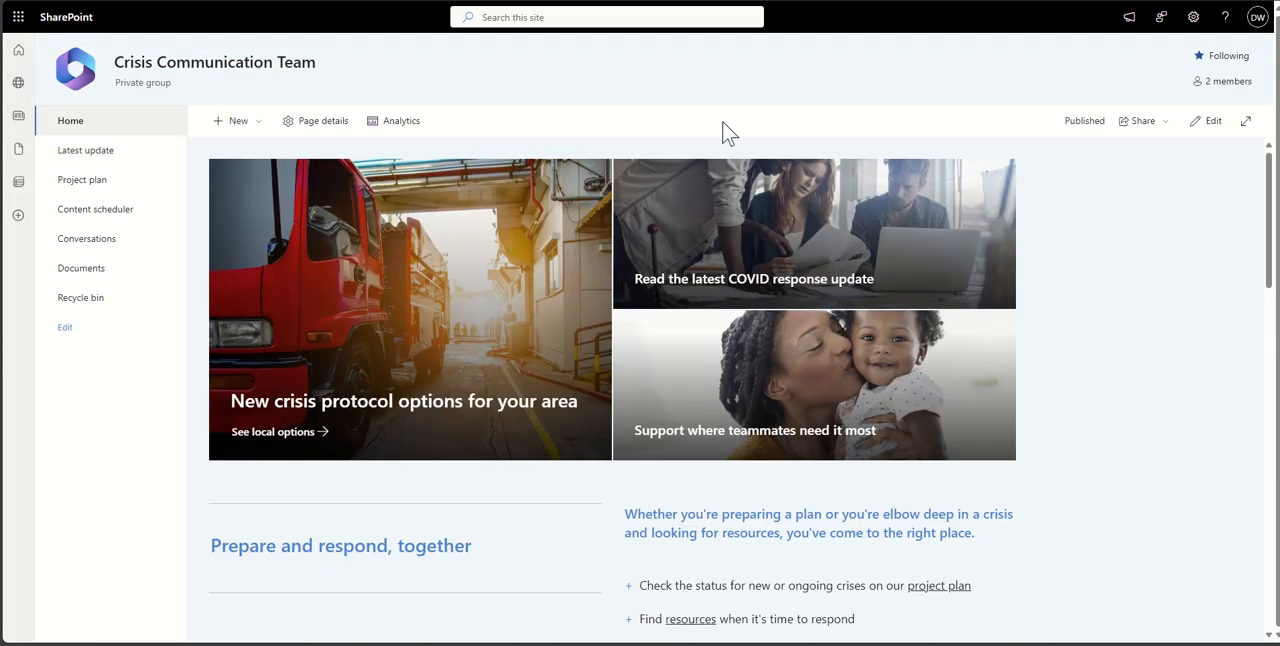
mouse_move(690, 88)
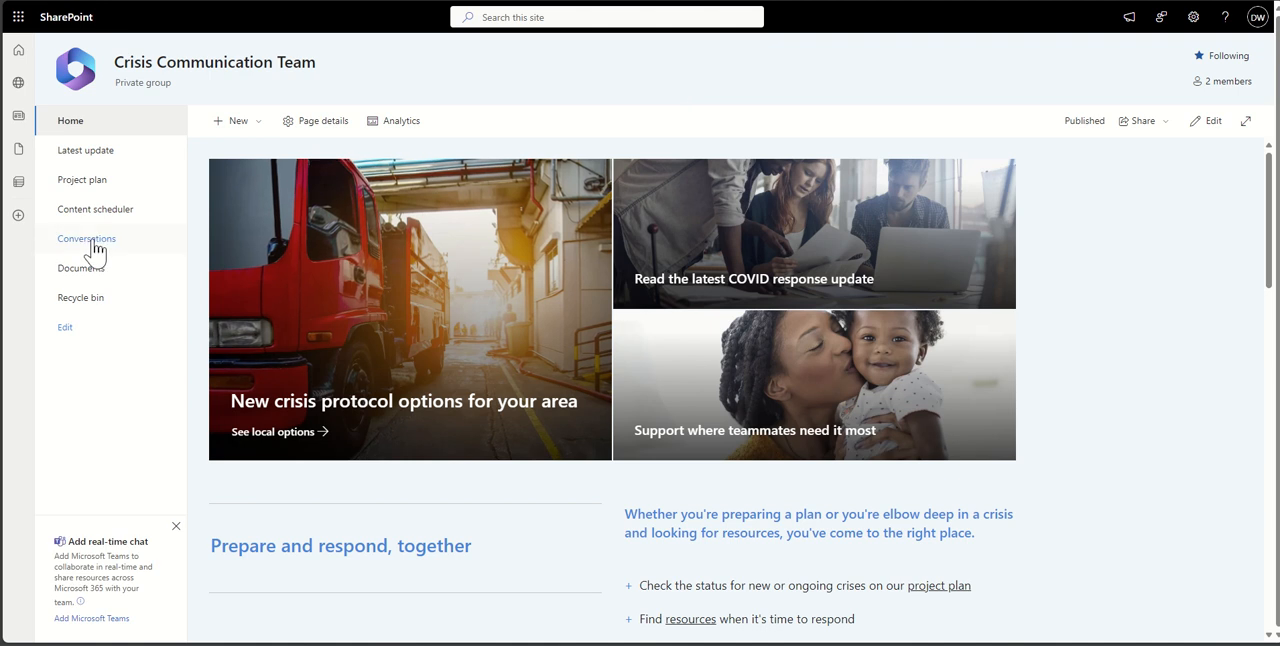
mouse_move(82, 179)
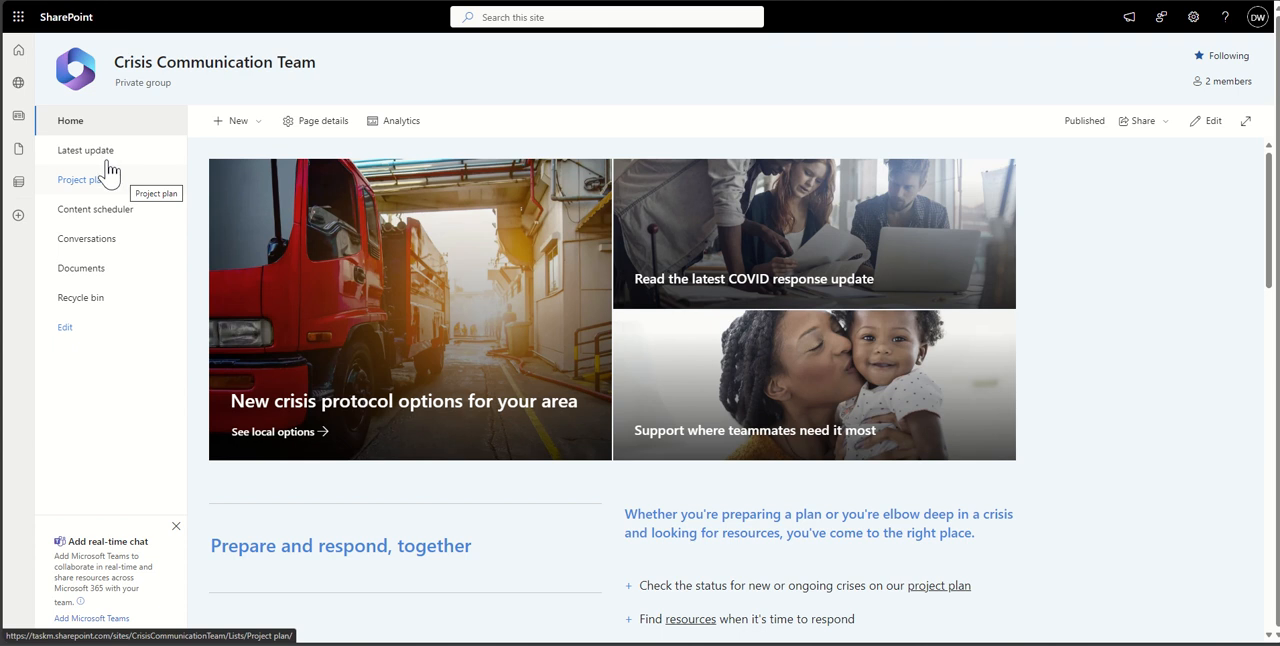
Go via Latest update to the empty Project plan list and close Next steps.
click(86, 150)
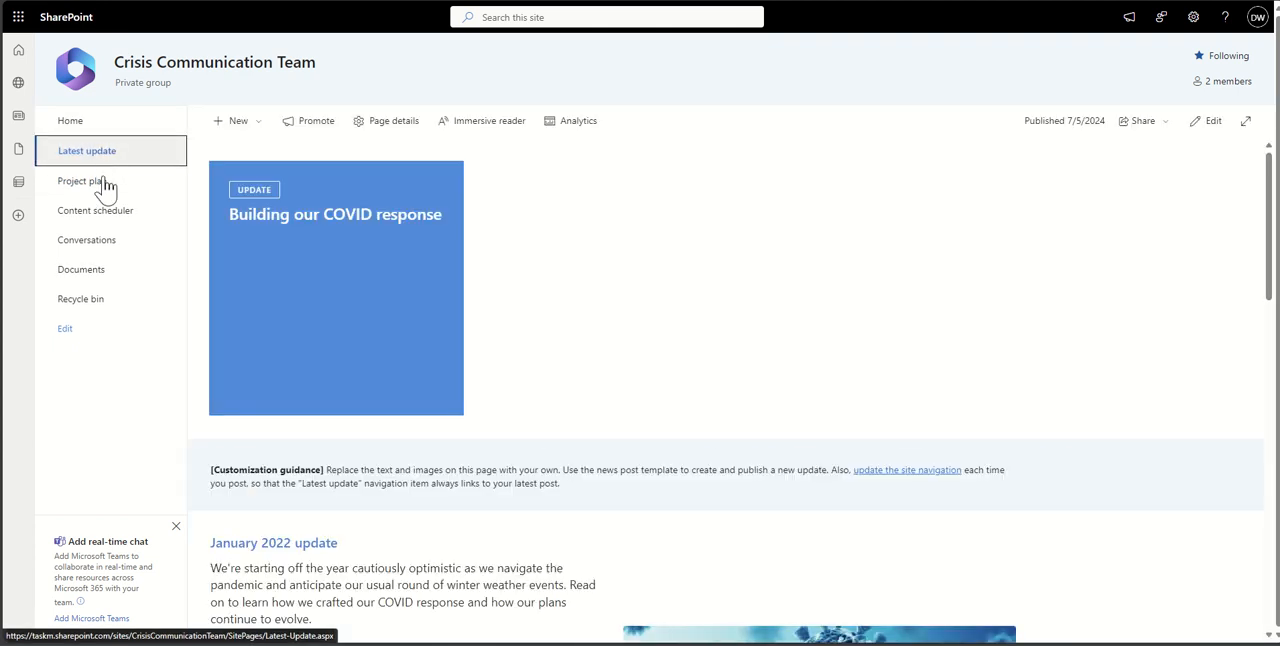
click(81, 180)
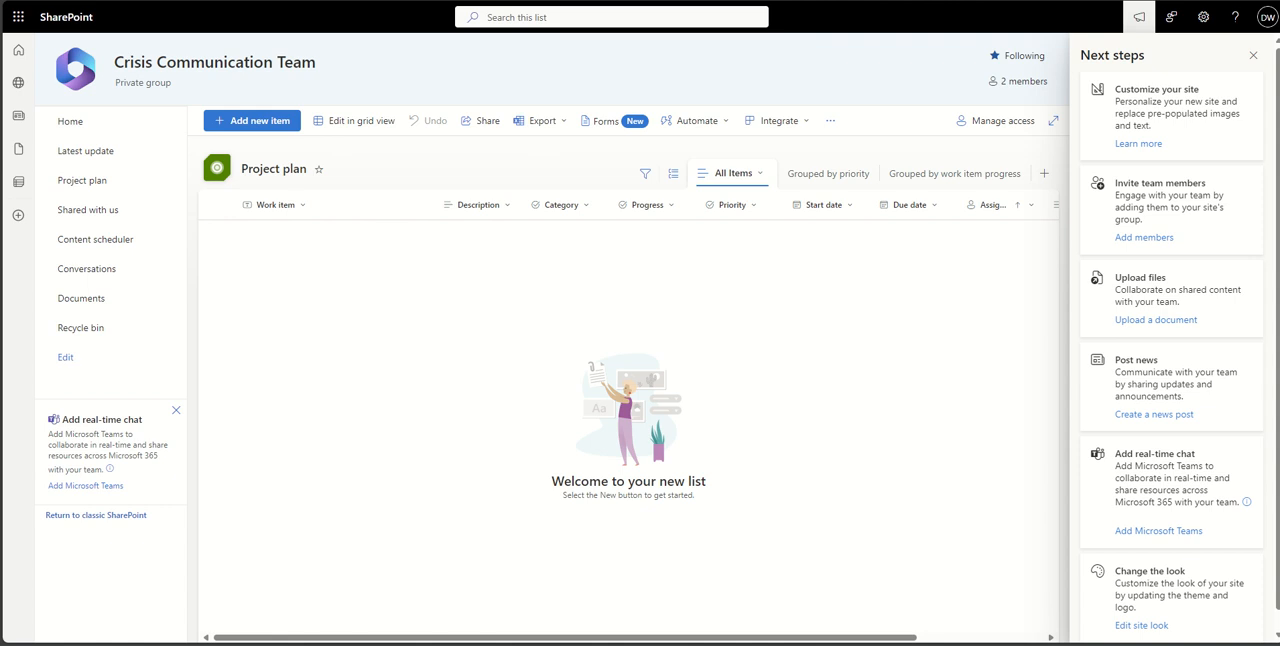
click(1253, 55)
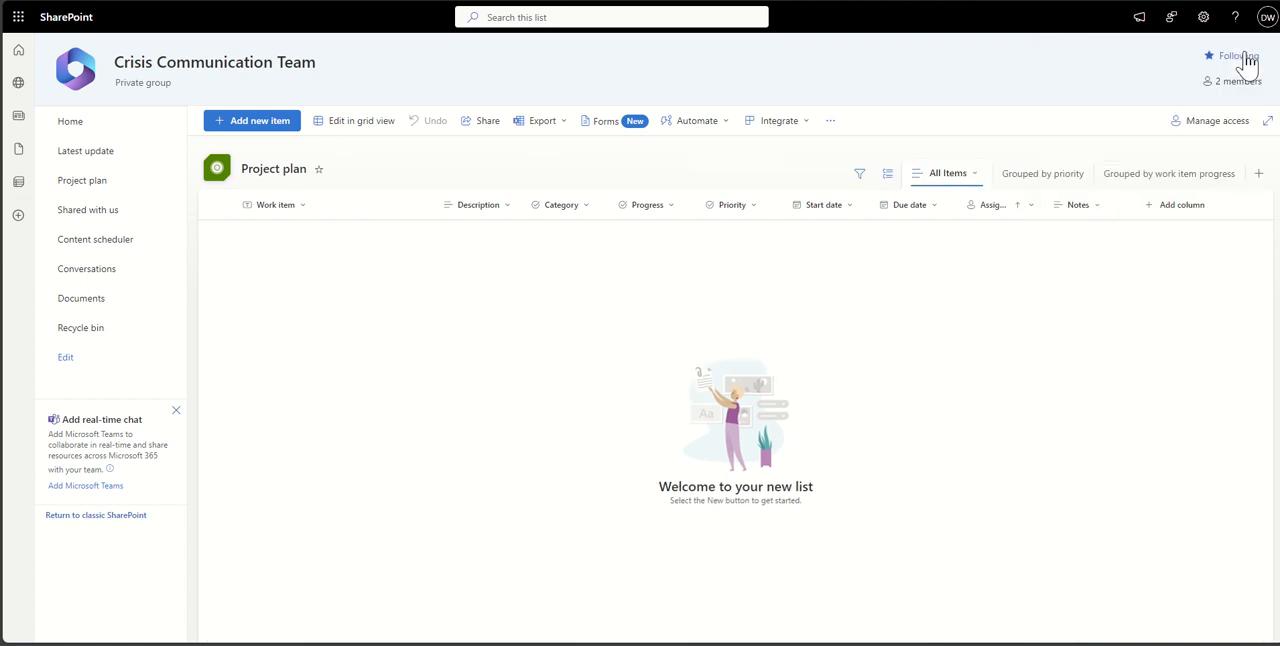
click(1238, 81)
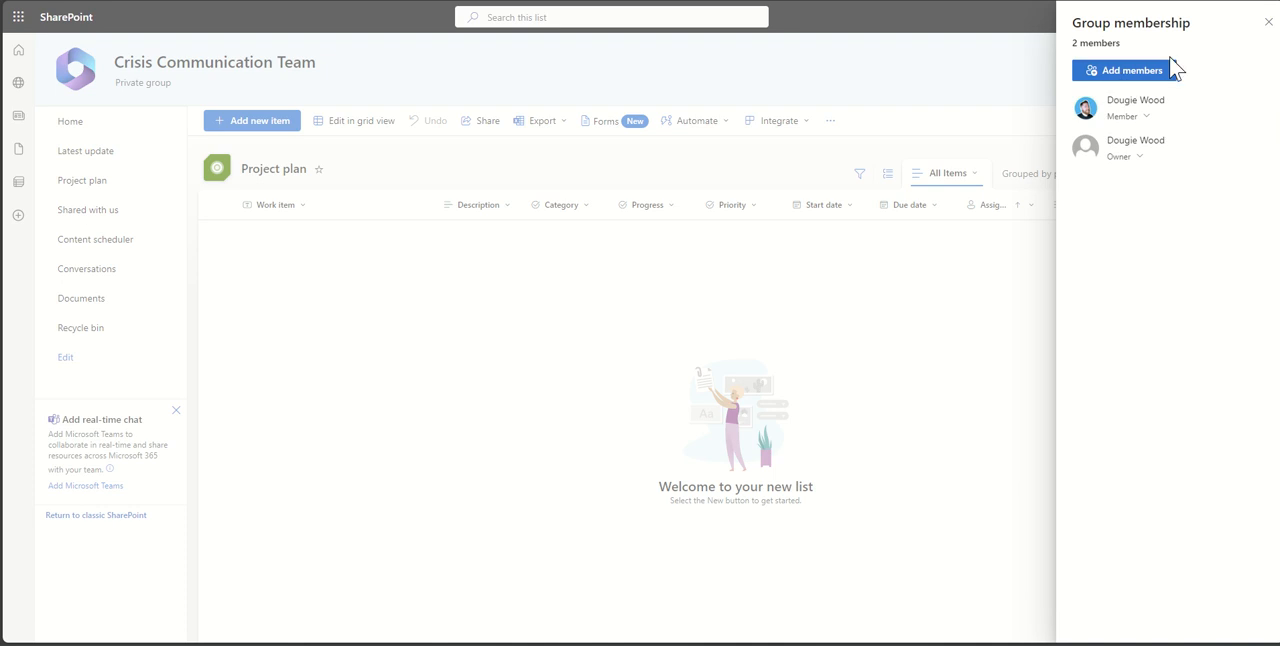
mouse_move(1208, 62)
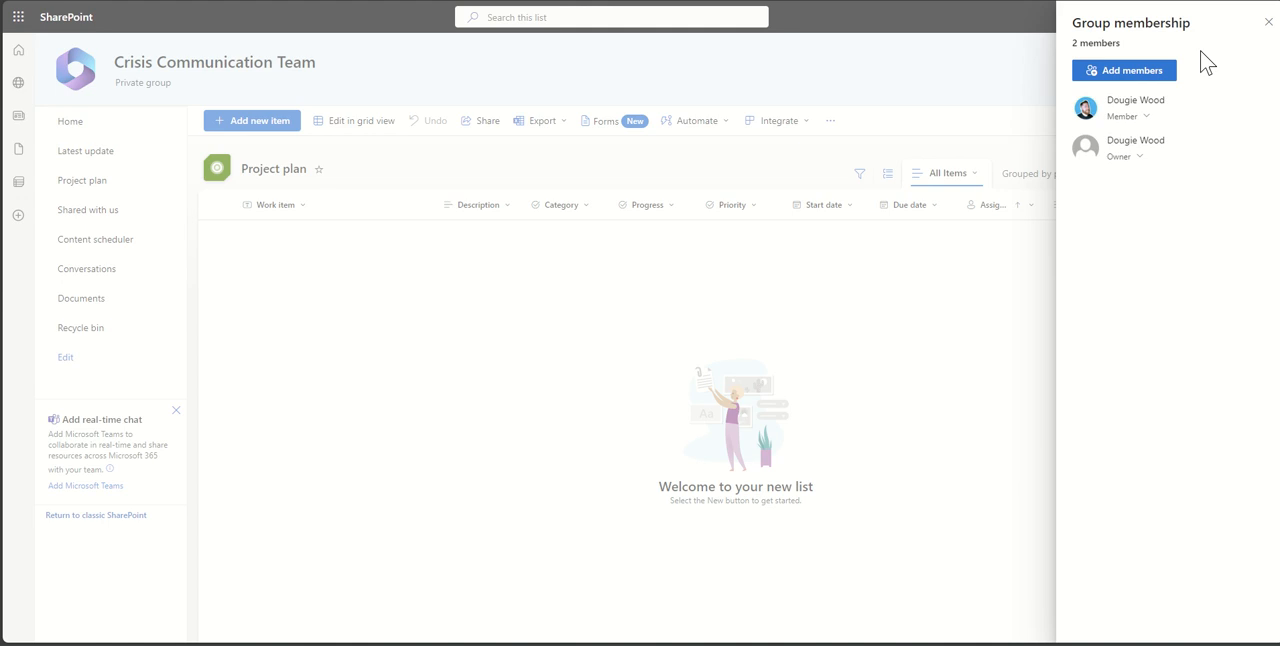
mouse_move(64, 458)
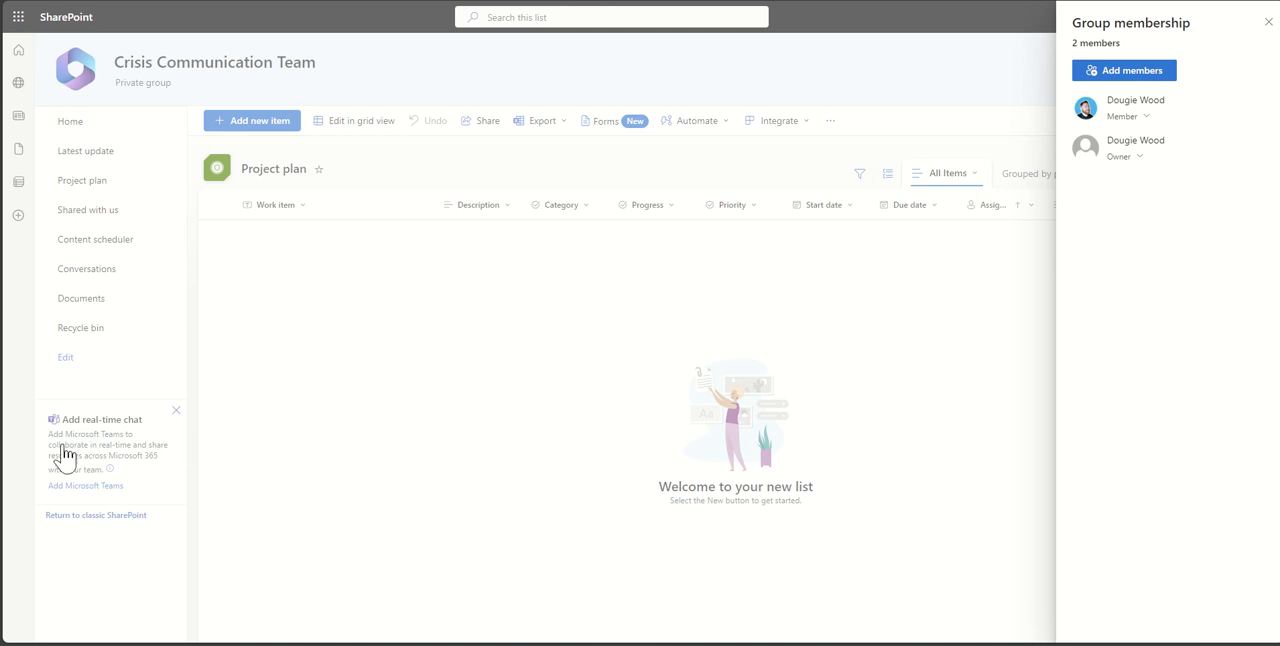
mouse_move(300, 437)
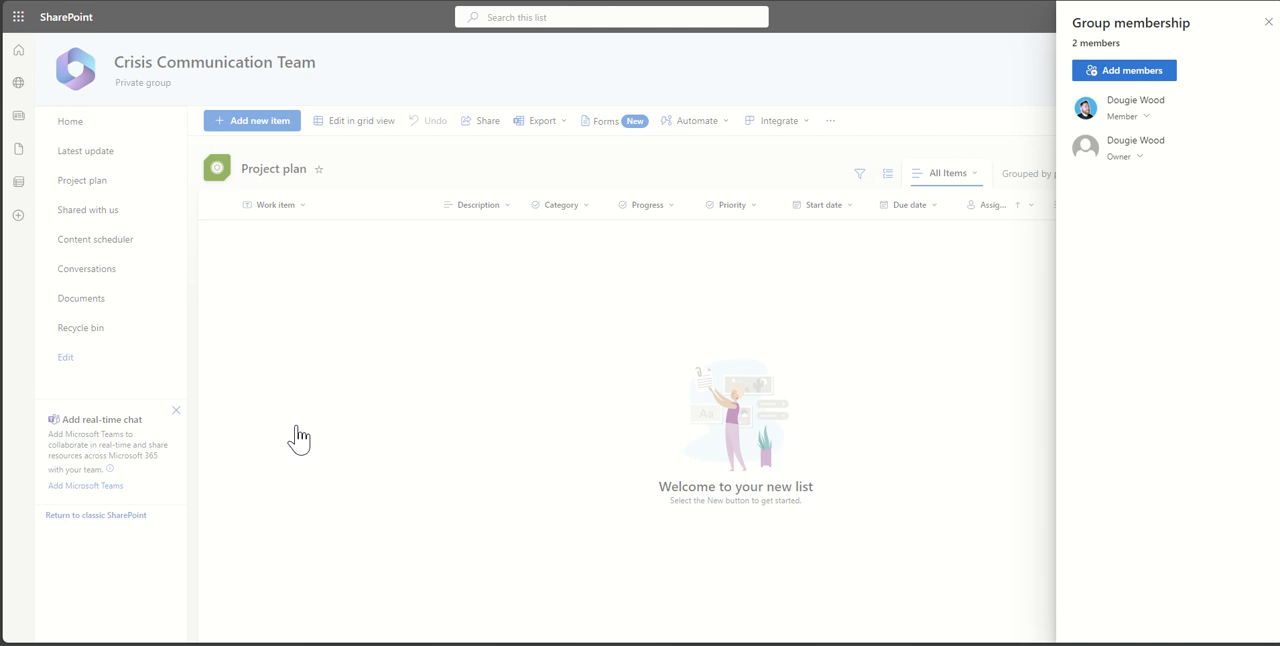
mouse_move(1050, 82)
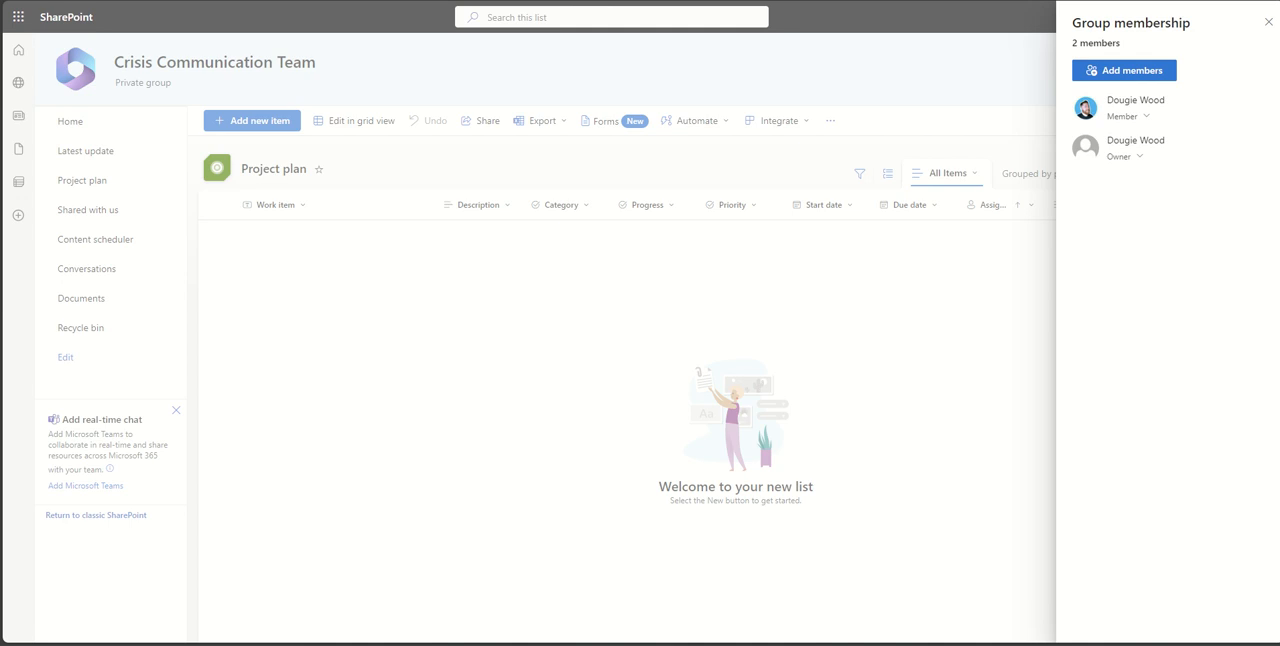
mouse_move(1107, 356)
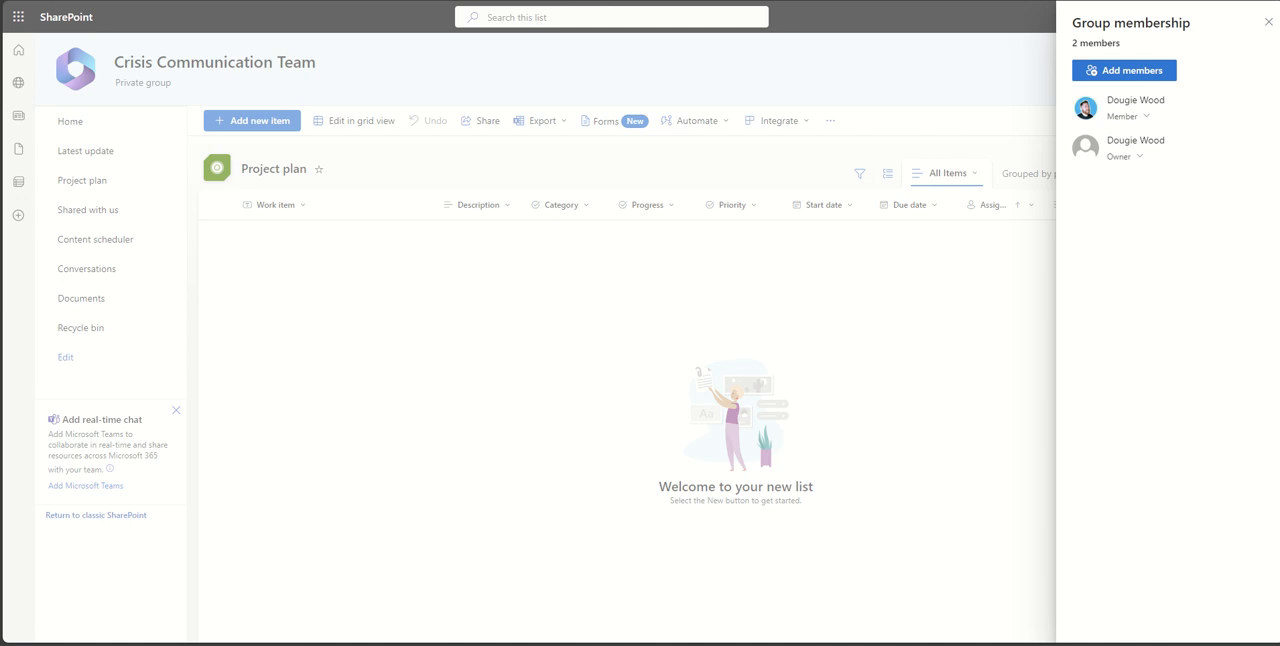
mouse_move(990, 280)
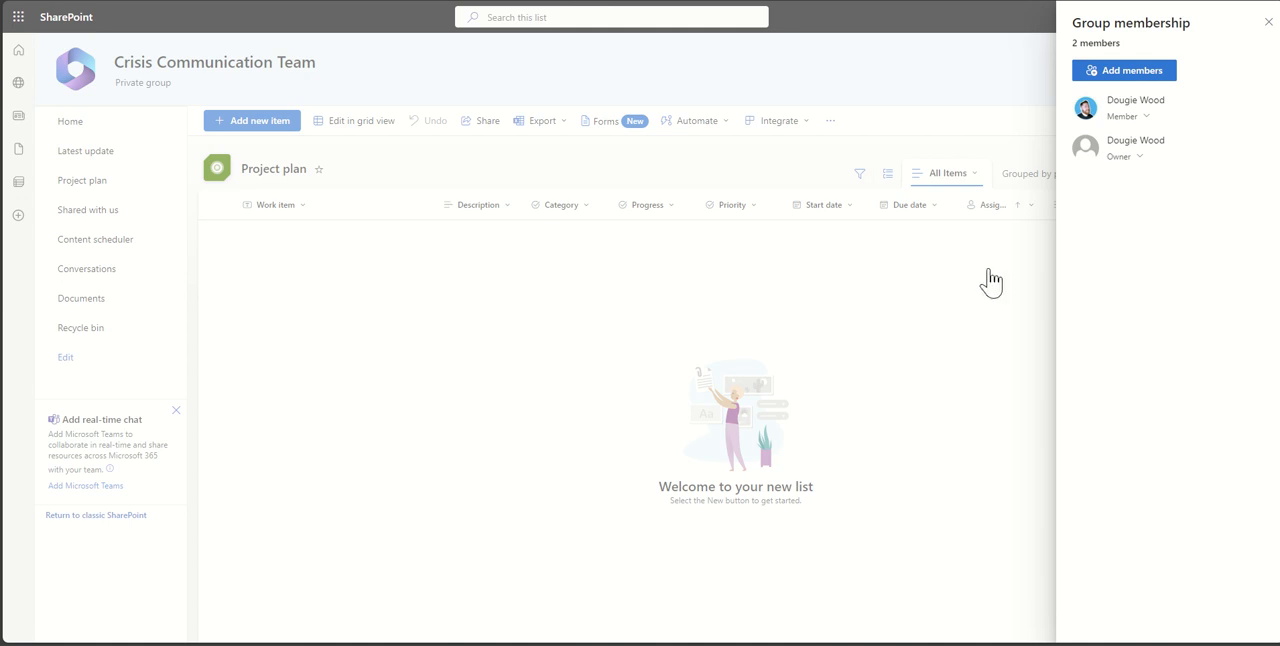
Glance at the Documents library and the Latest update post, then return to Project plan.
click(82, 298)
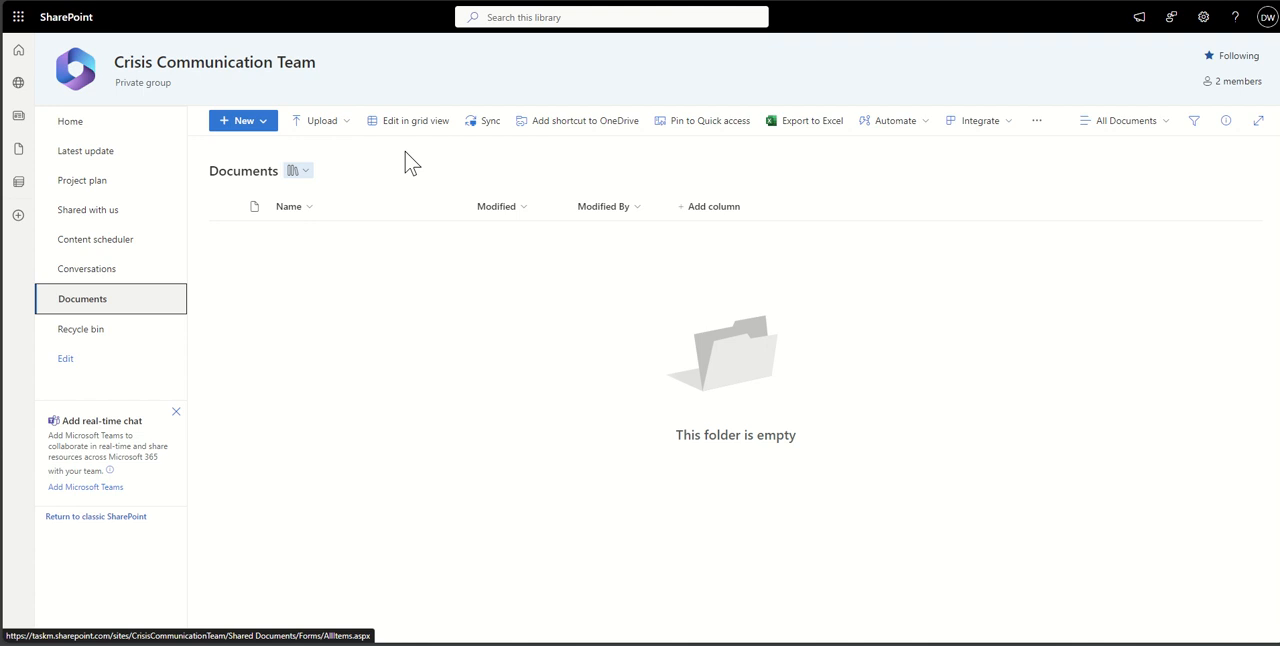
mouse_move(82, 180)
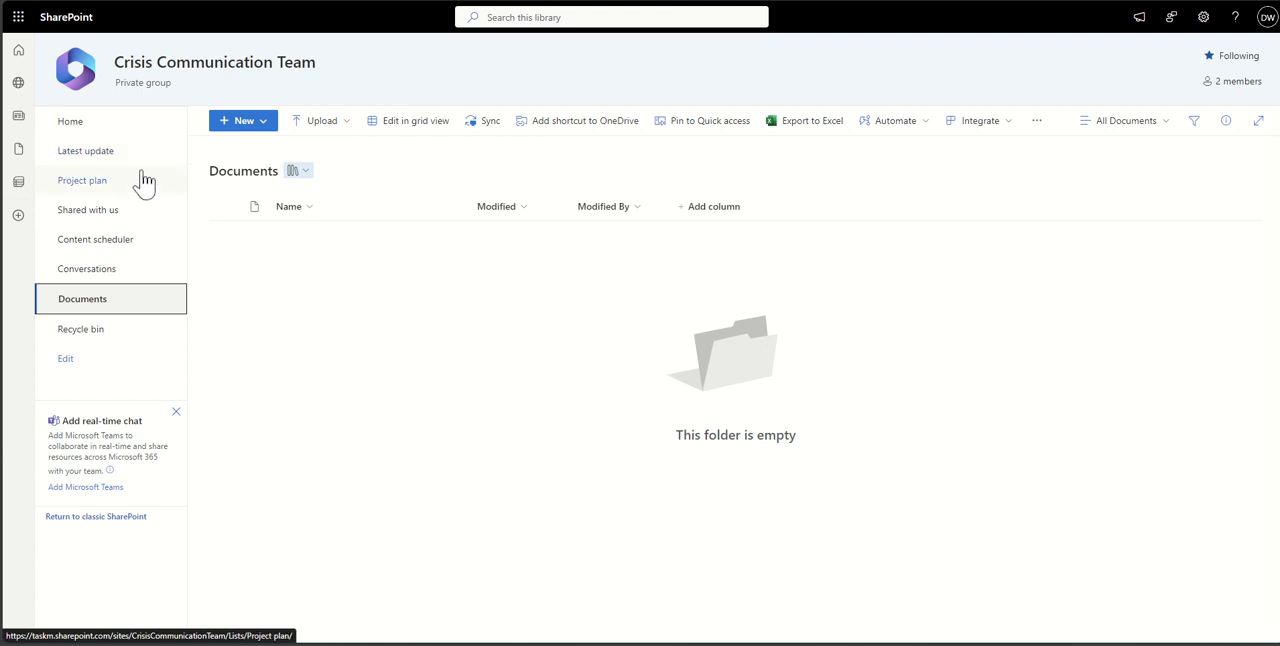
click(86, 150)
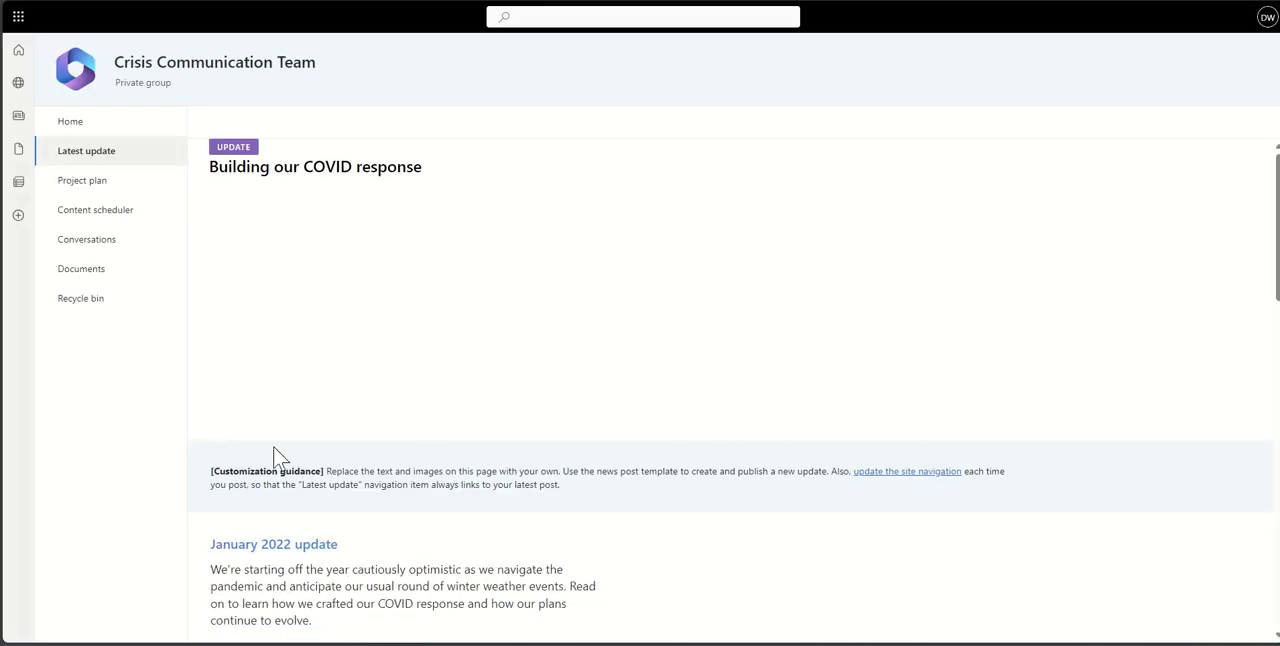
scroll(down, 3)
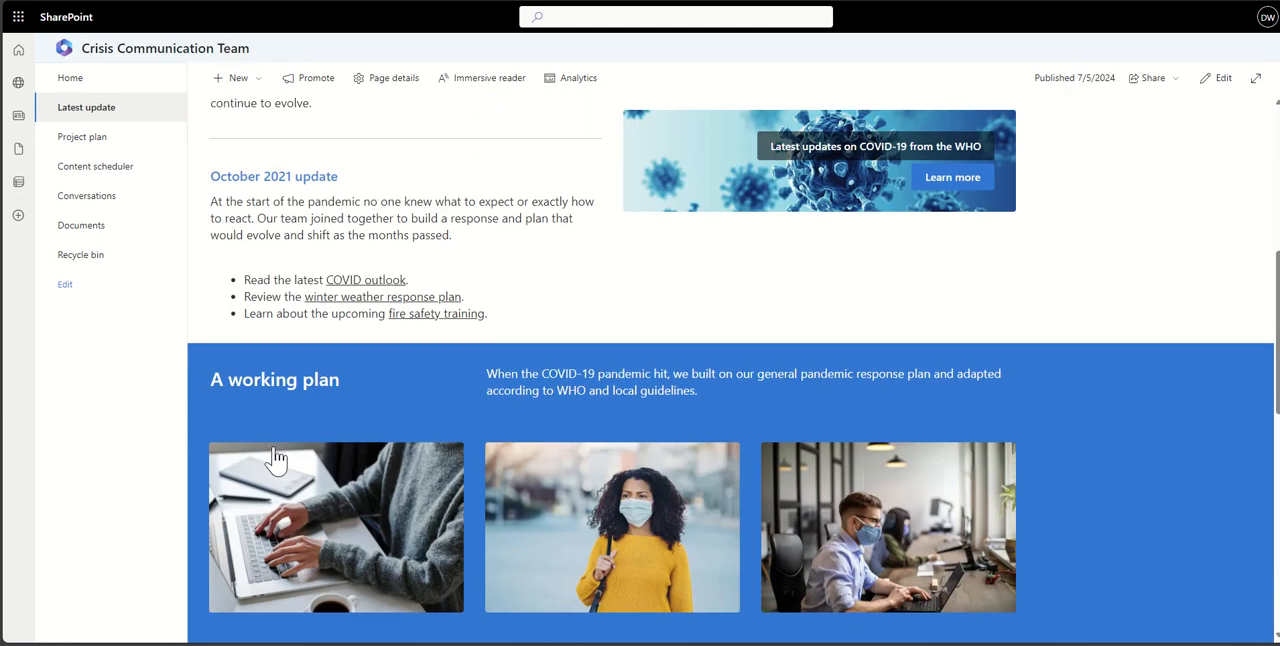
scroll(down, 3)
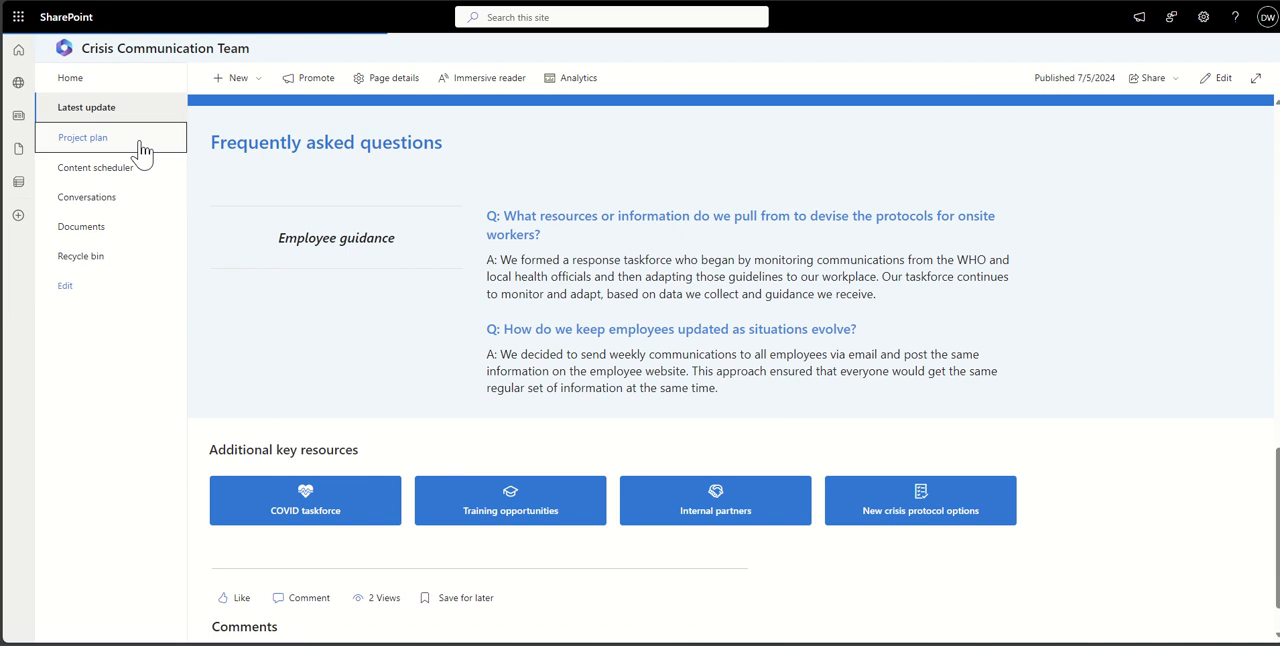
click(82, 137)
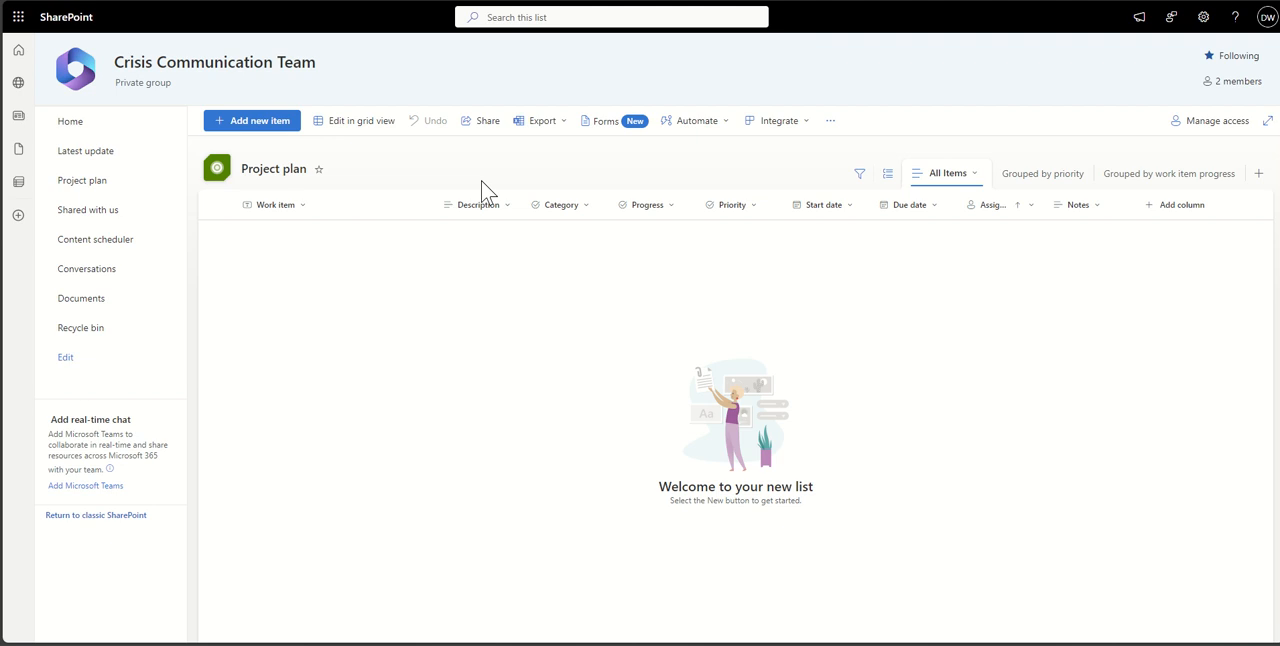
mouse_move(429, 187)
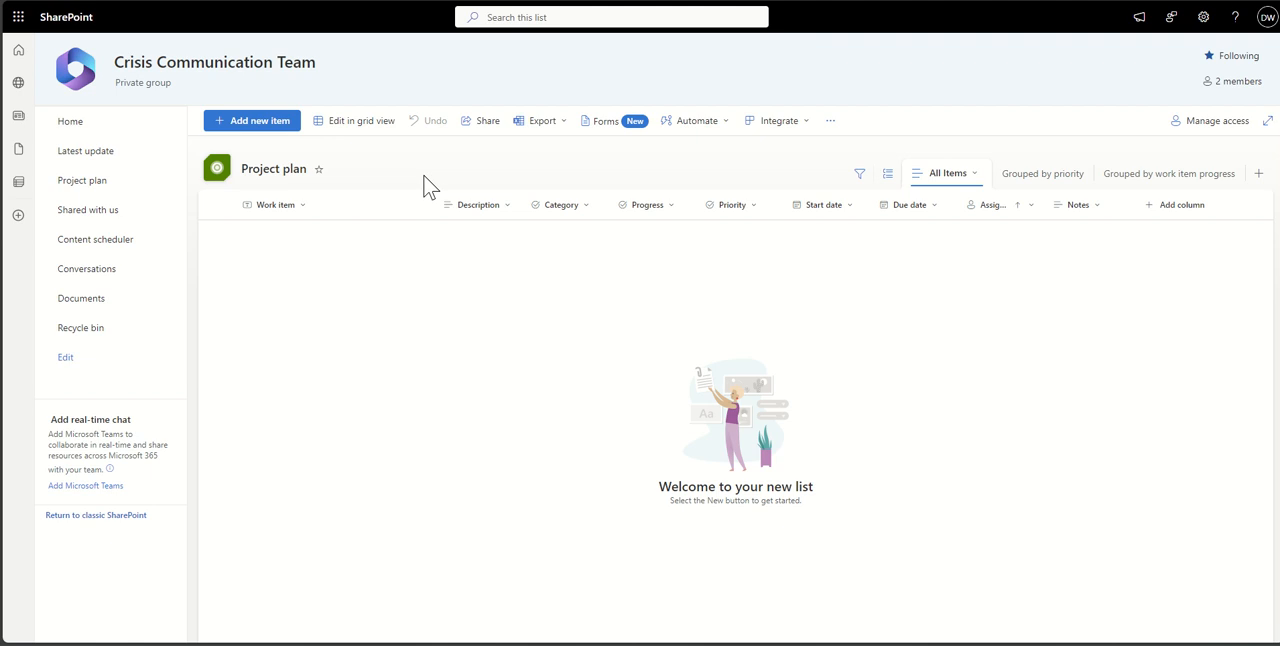
mouse_move(200, 160)
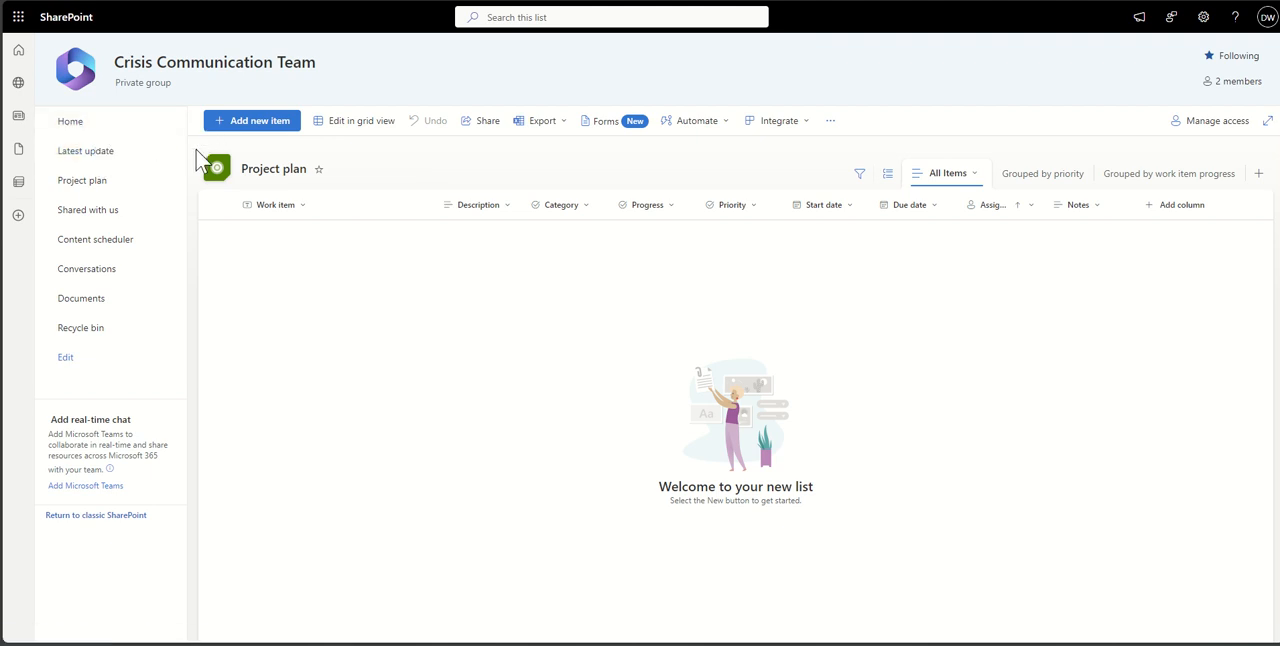
Go to the Crisis Communication Team home page and open the site search box.
click(70, 120)
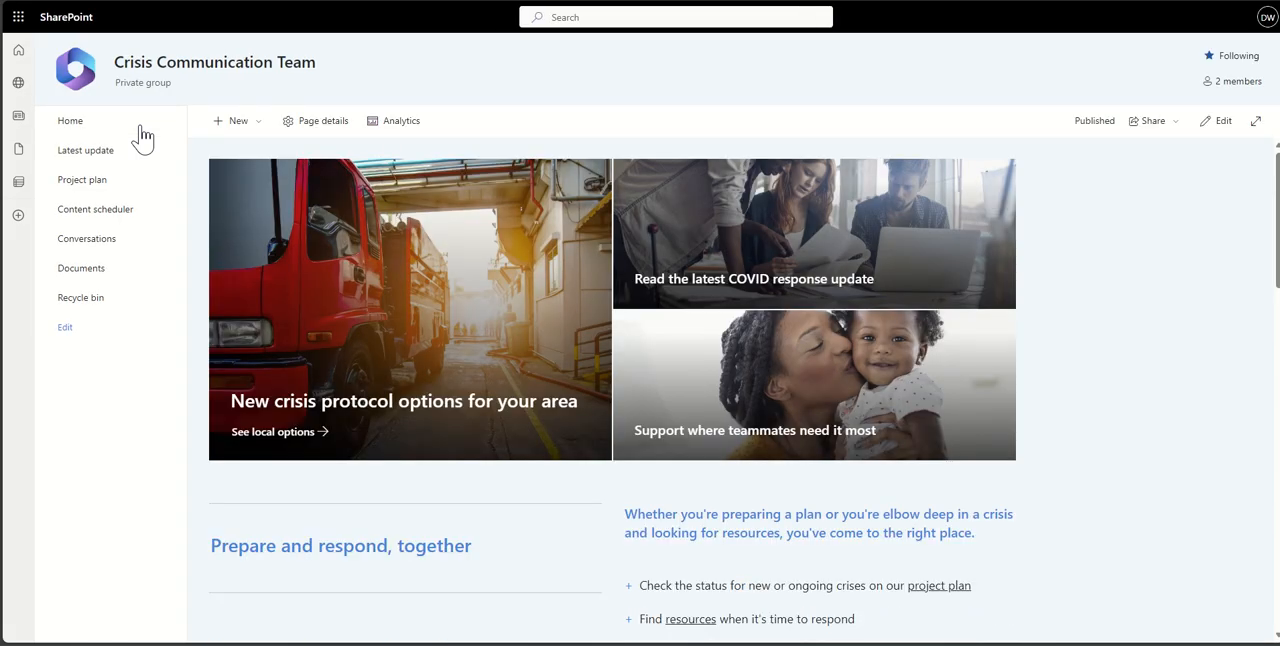
mouse_move(143, 138)
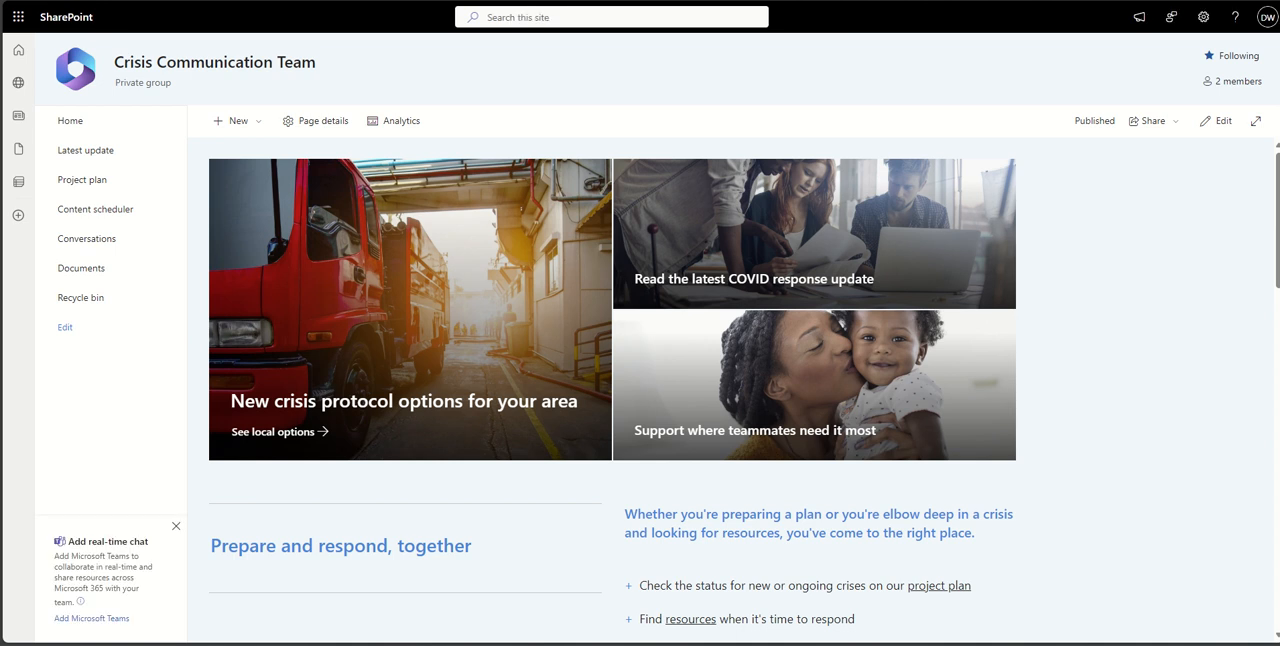
mouse_move(590, 103)
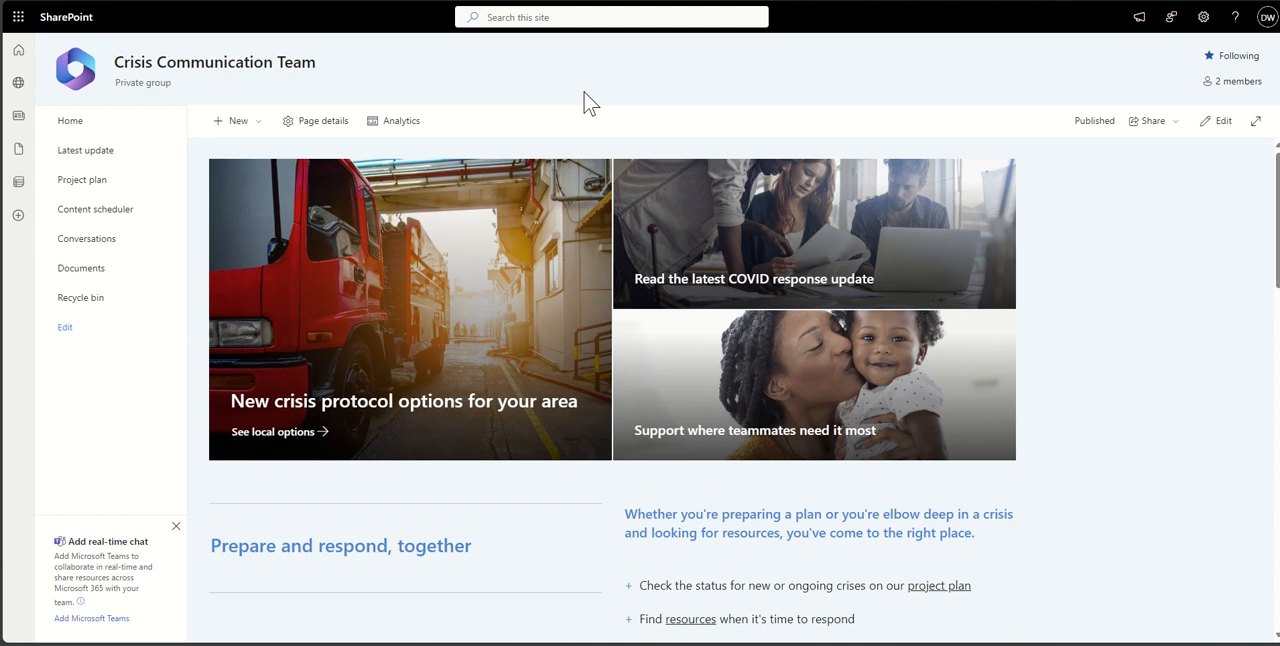
click(580, 17)
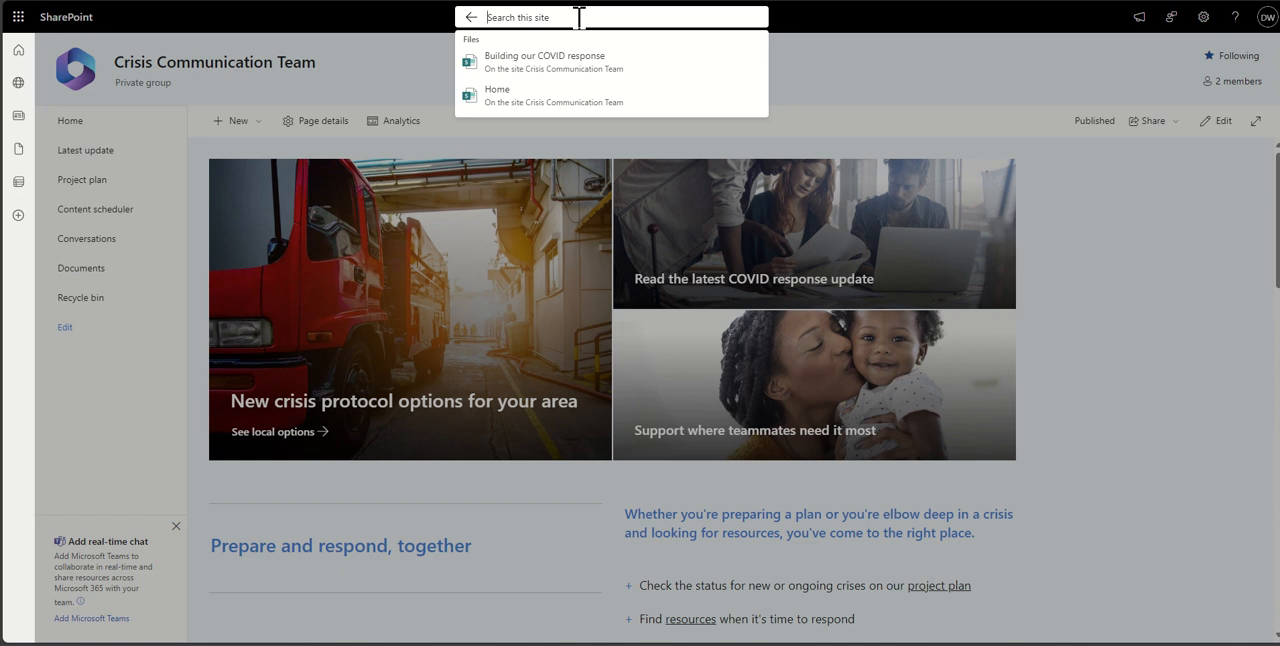
mouse_move(540, 17)
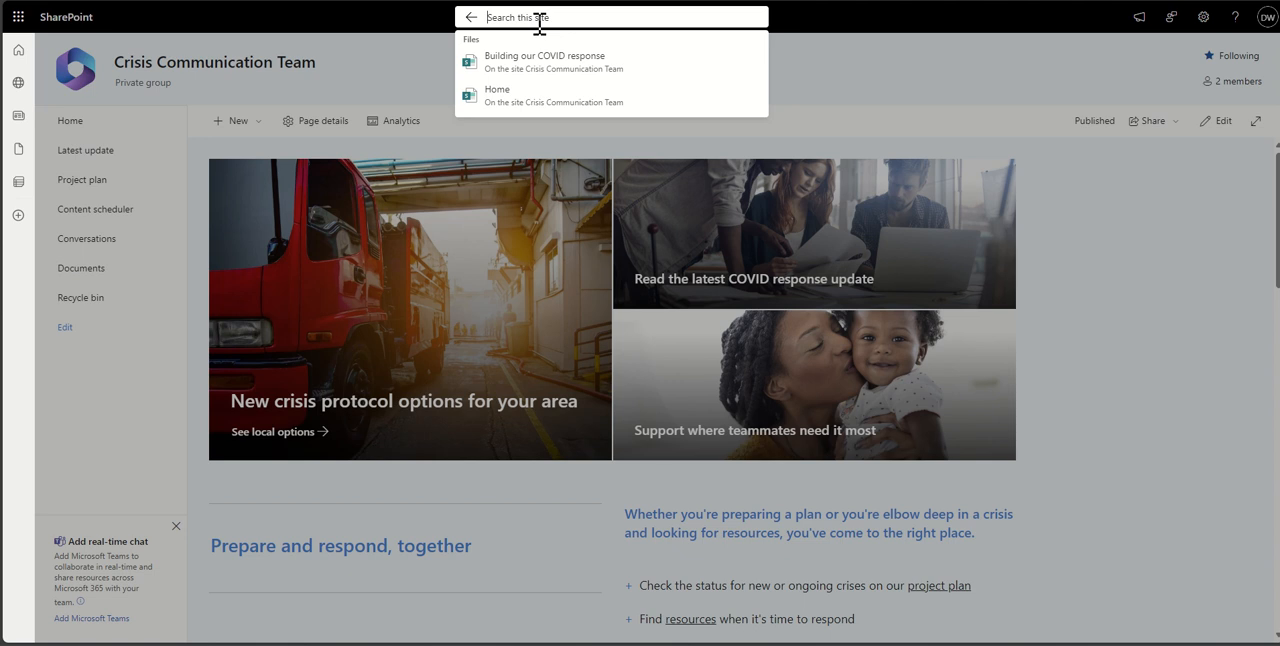
mouse_move(399, 77)
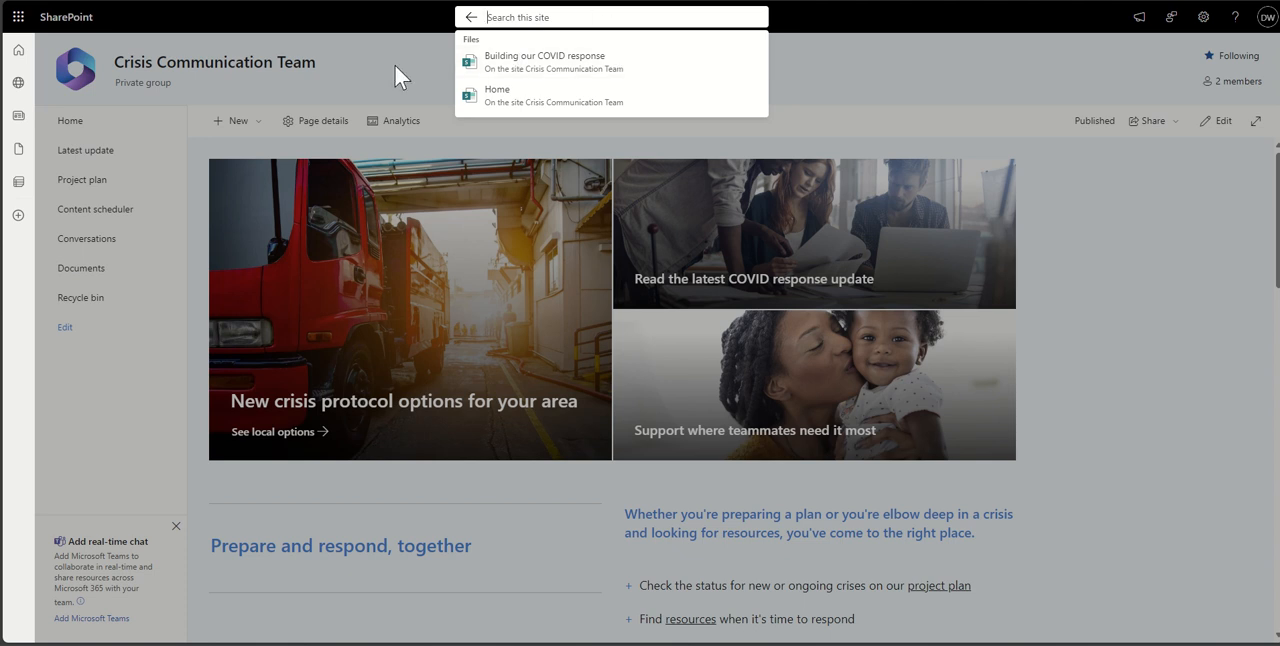
mouse_move(379, 80)
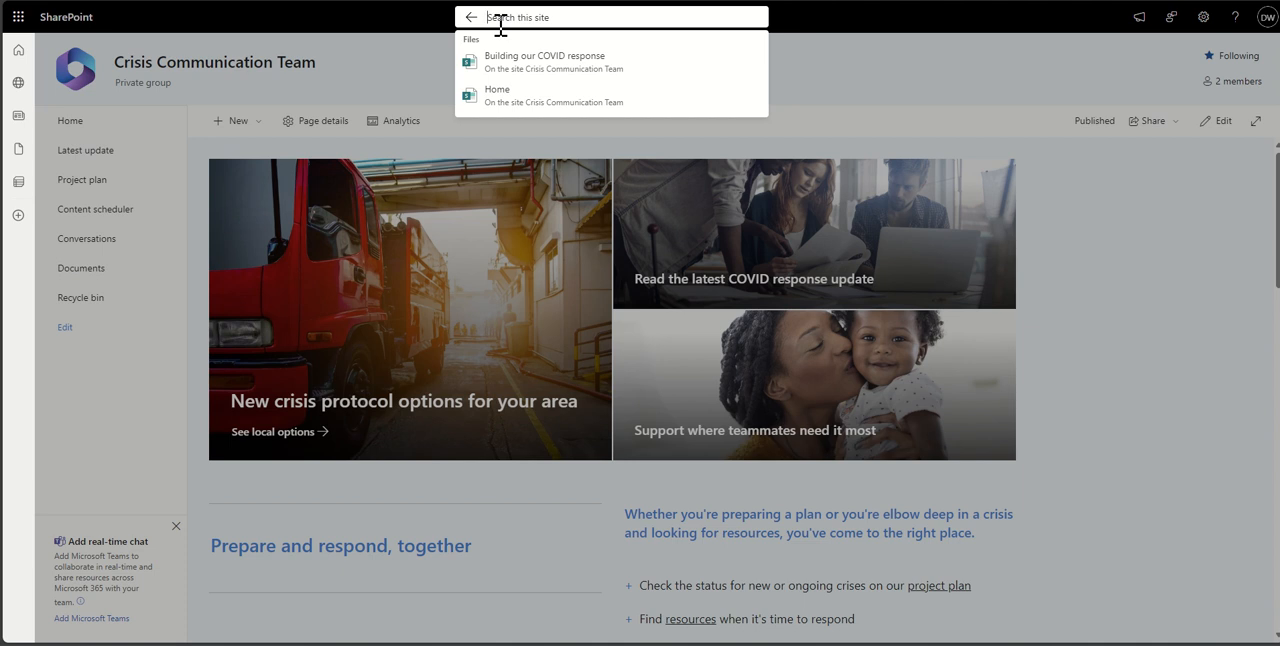
Search for 'example' and check the Files, Sites, Images and All results, ending on Files.
text(example)
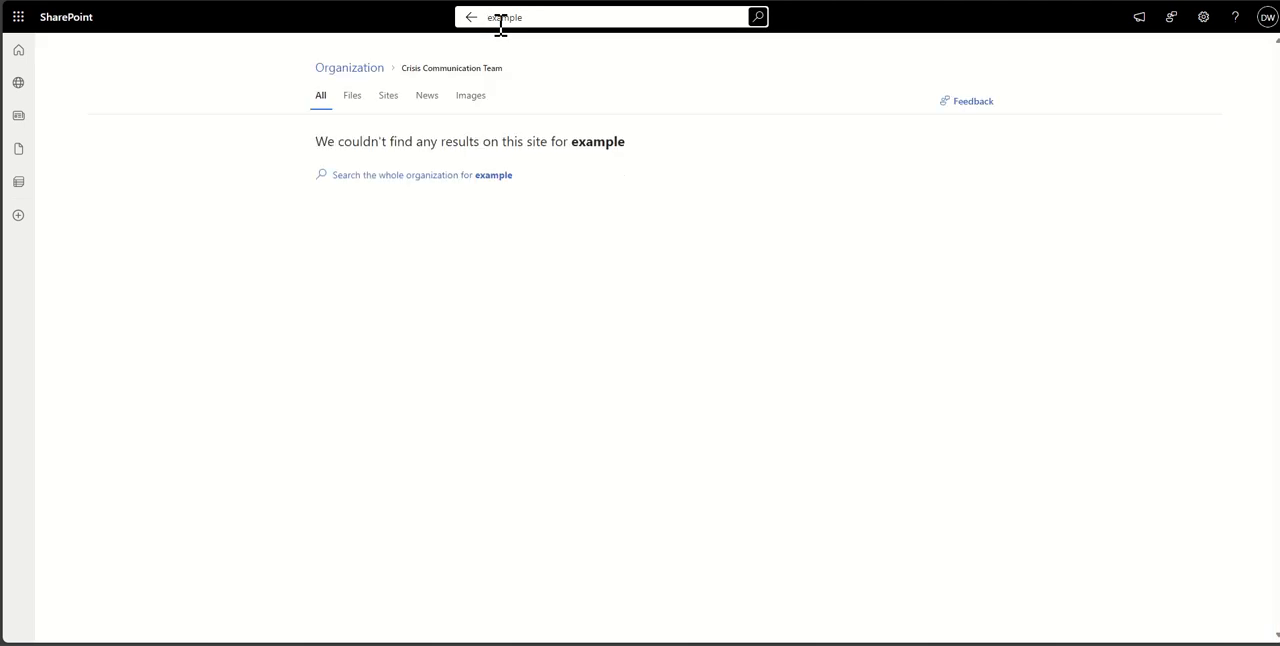
mouse_move(535, 95)
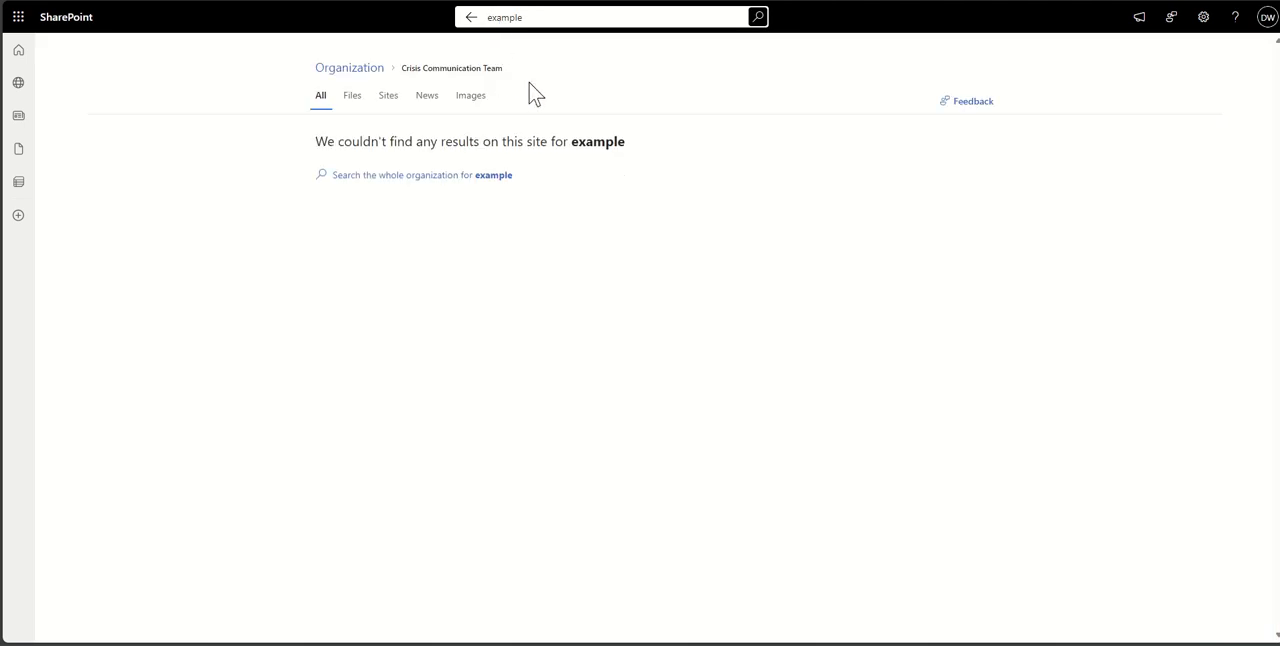
click(352, 95)
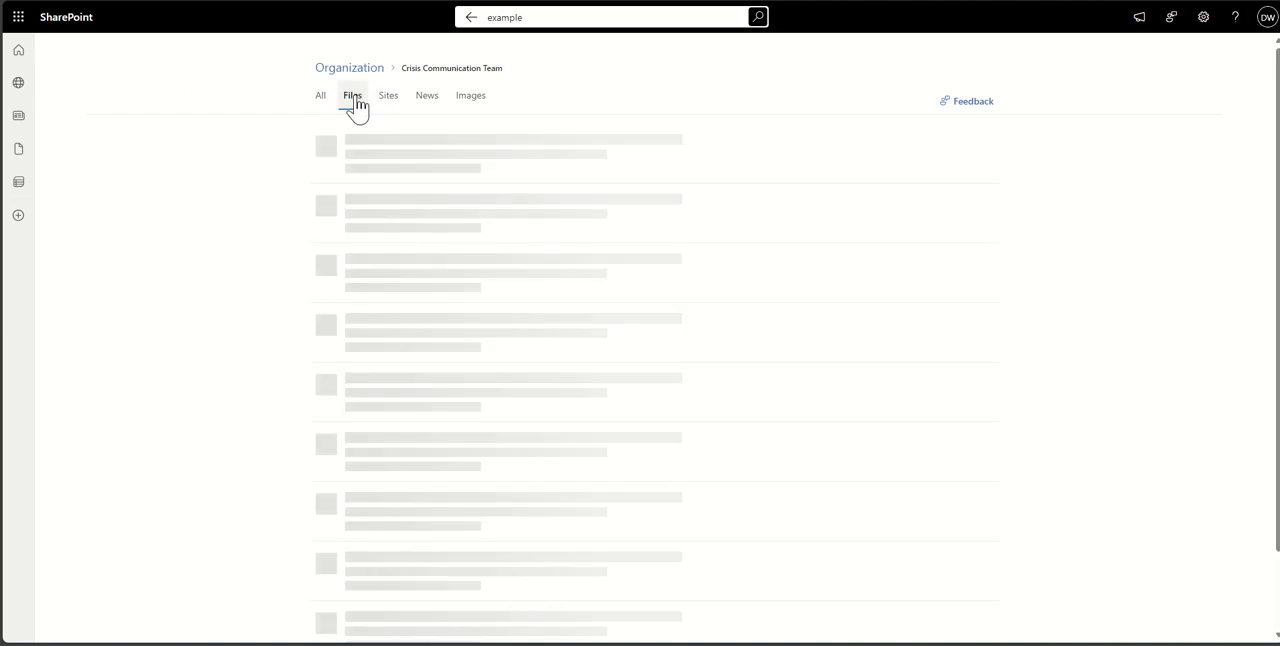
click(352, 95)
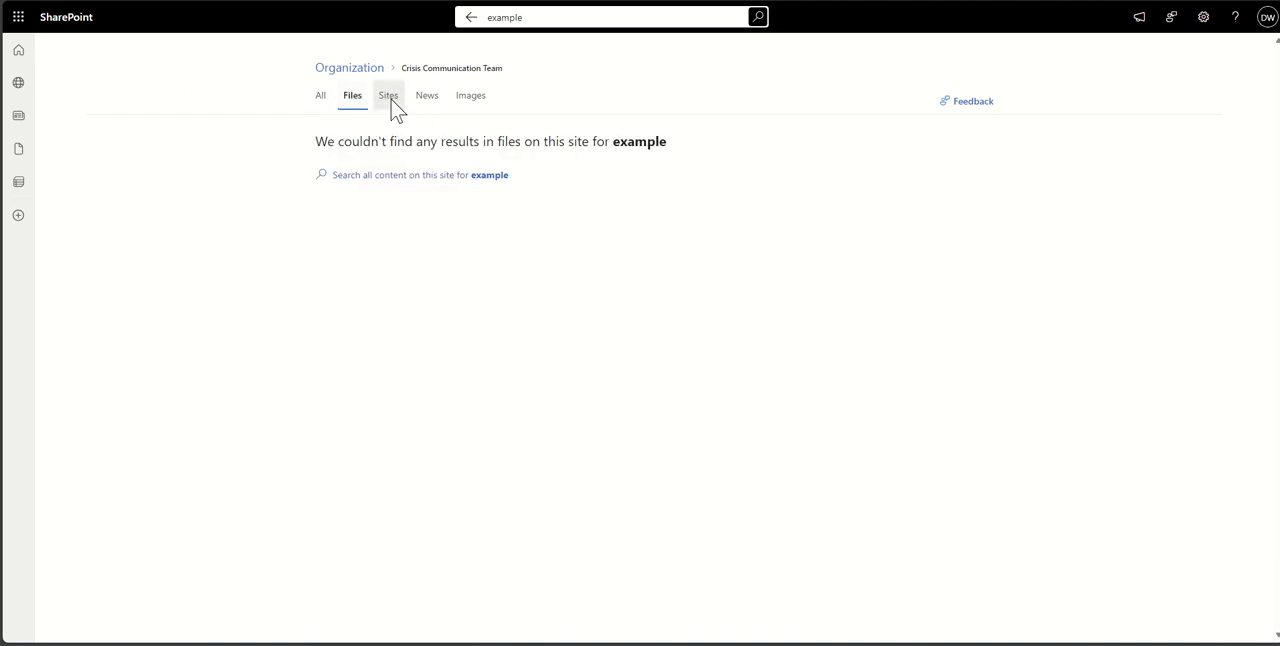
click(470, 95)
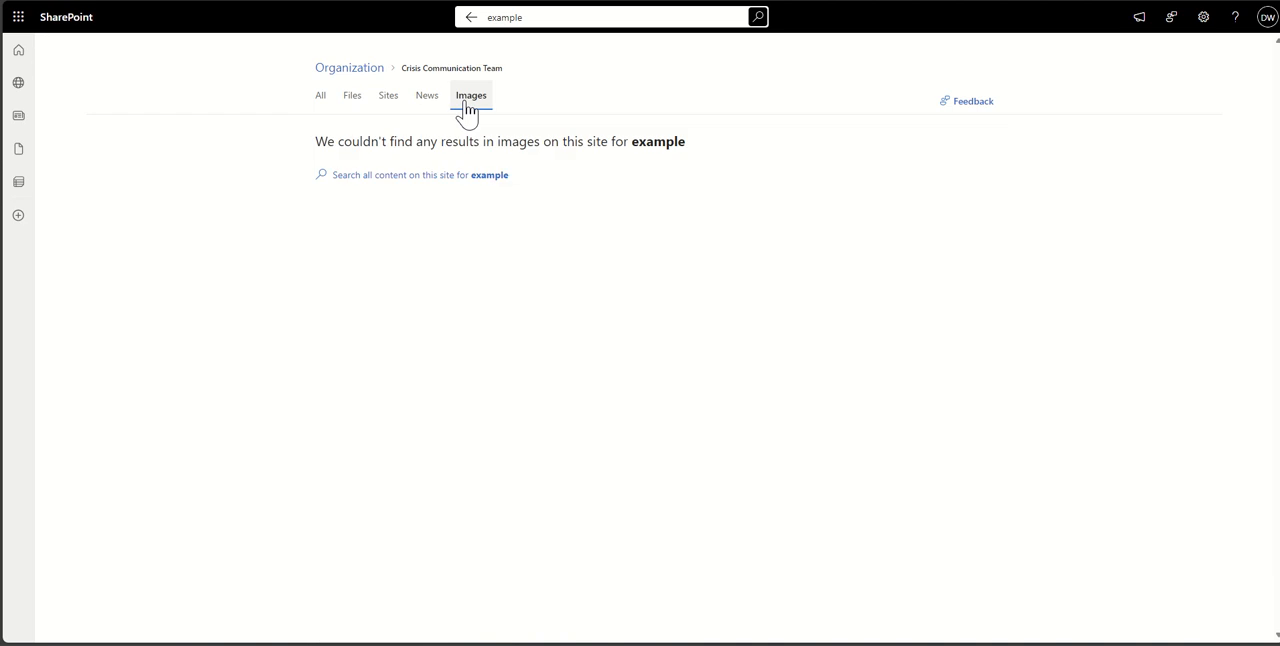
mouse_move(351, 95)
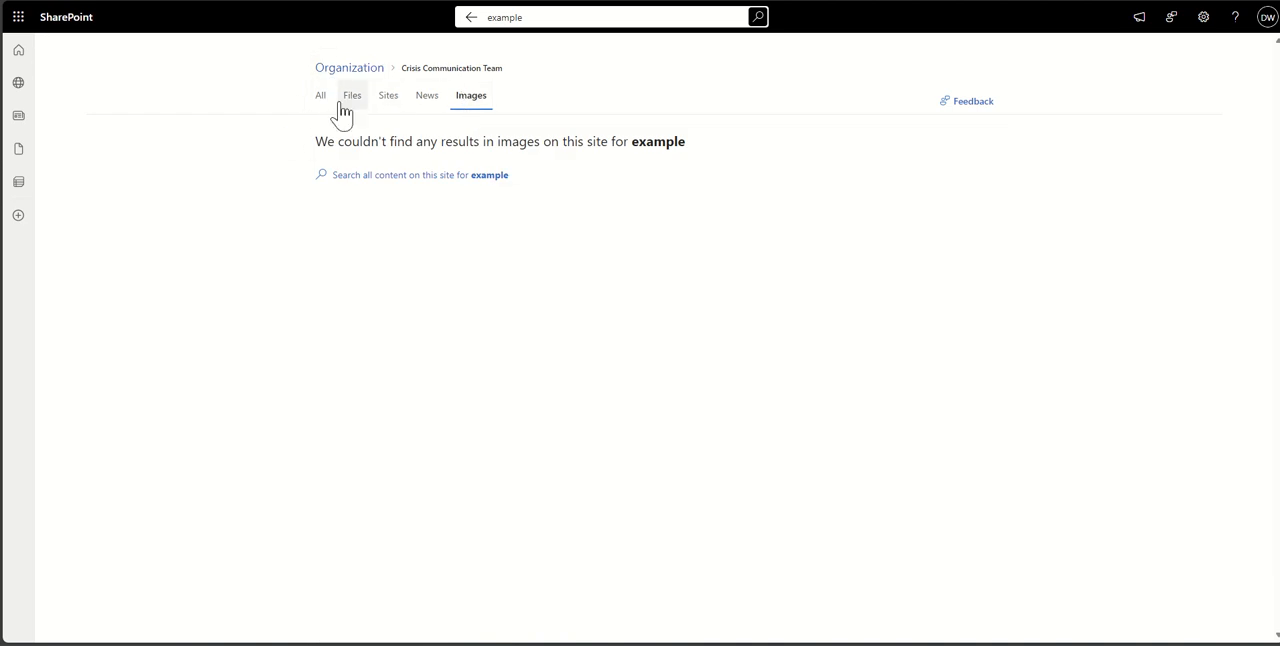
click(320, 95)
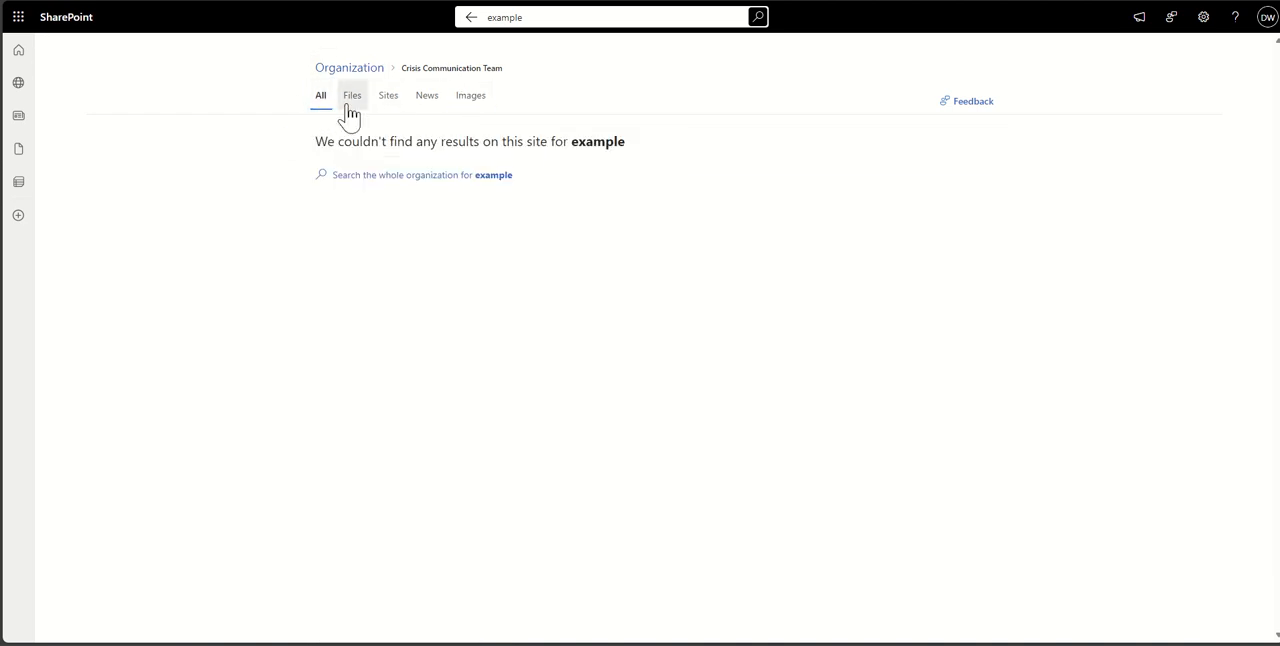
click(351, 95)
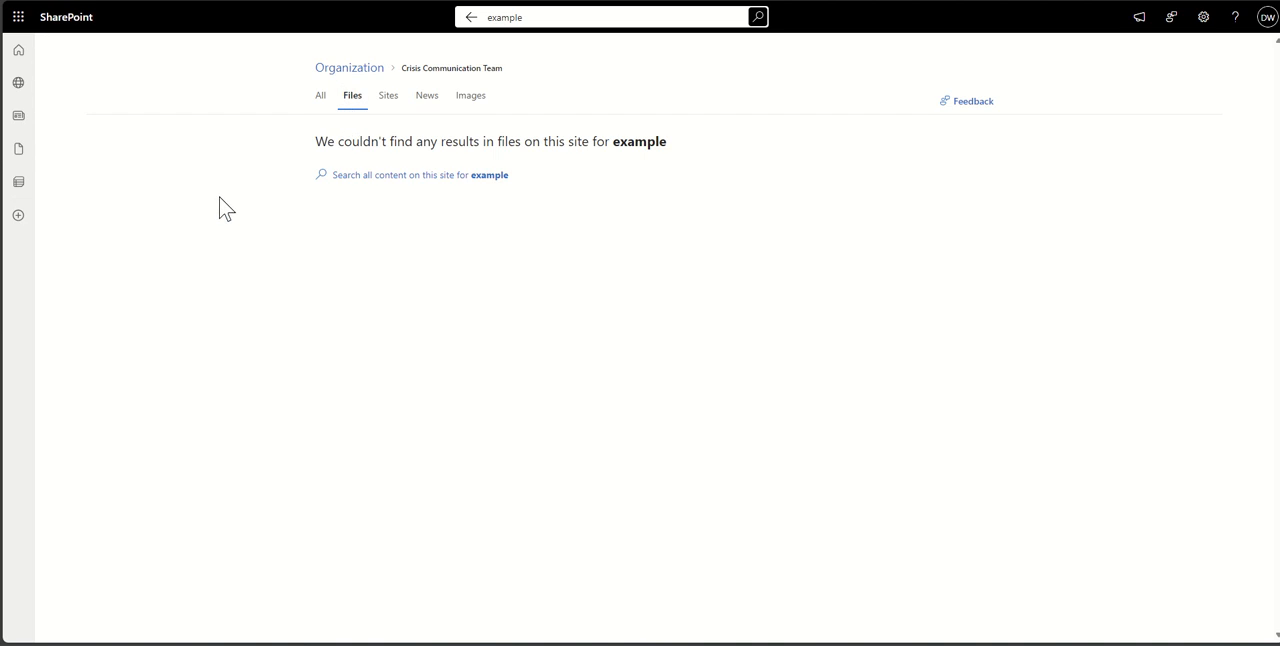